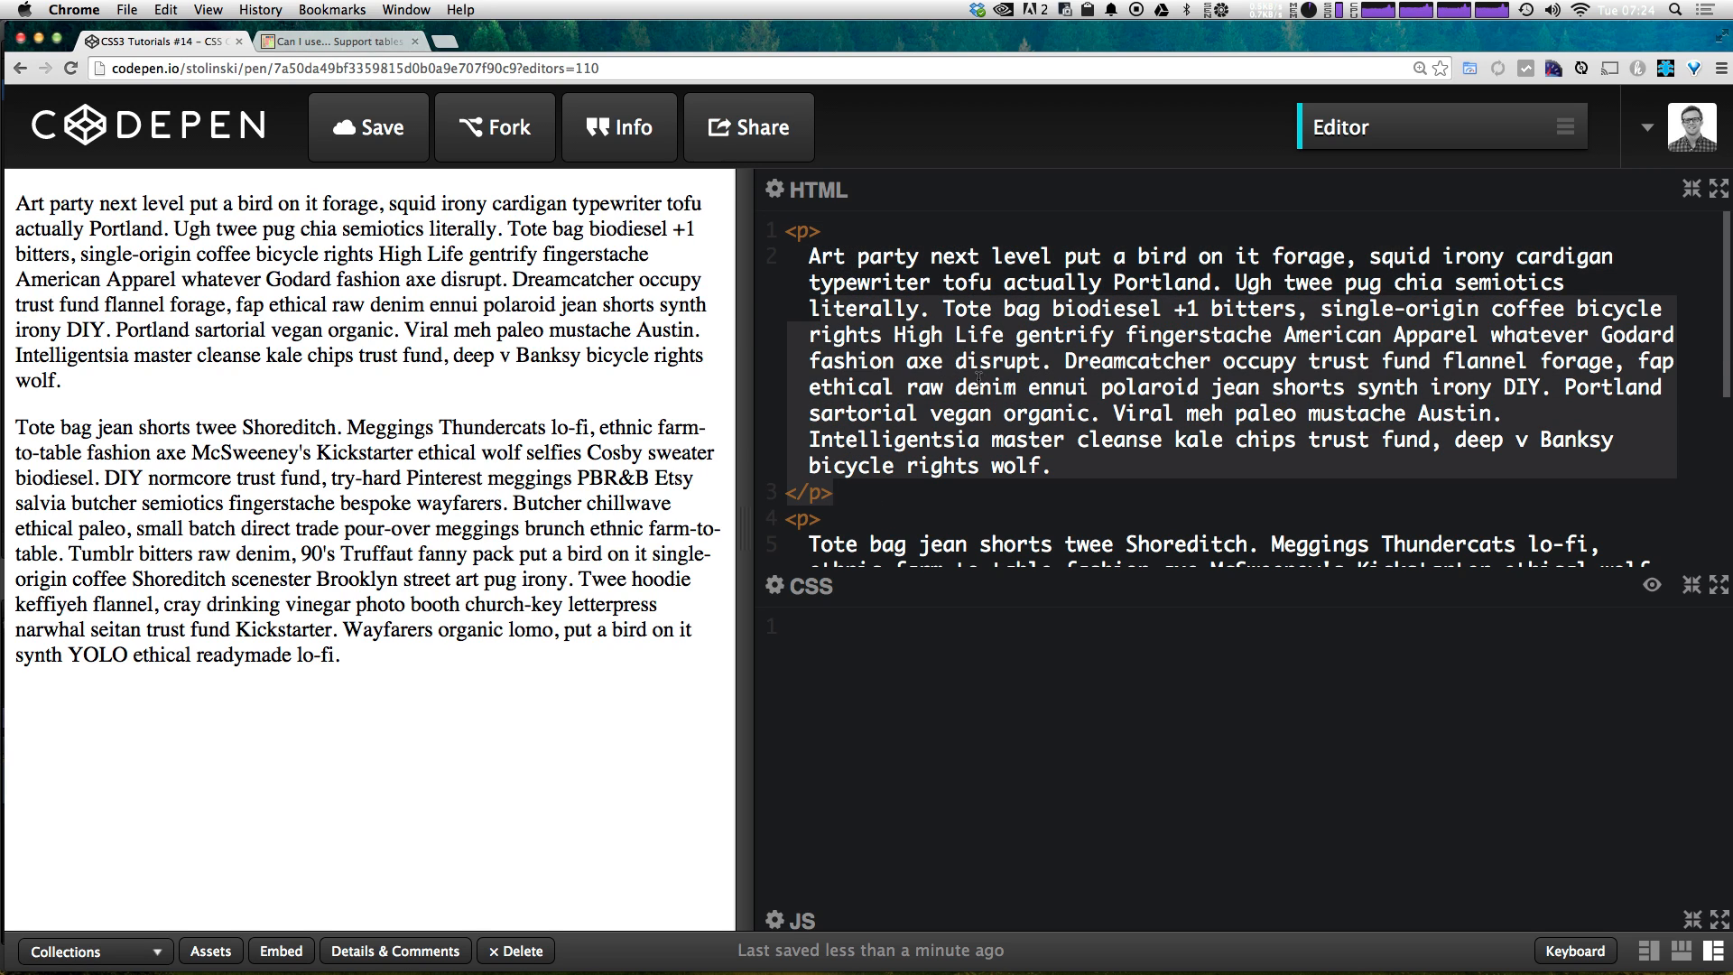
Step: Scroll the HTML out of the way and type an empty p { } rule in the CSS
{"action": "scroll", "scroll_direction": "down", "scroll_amount": 3}
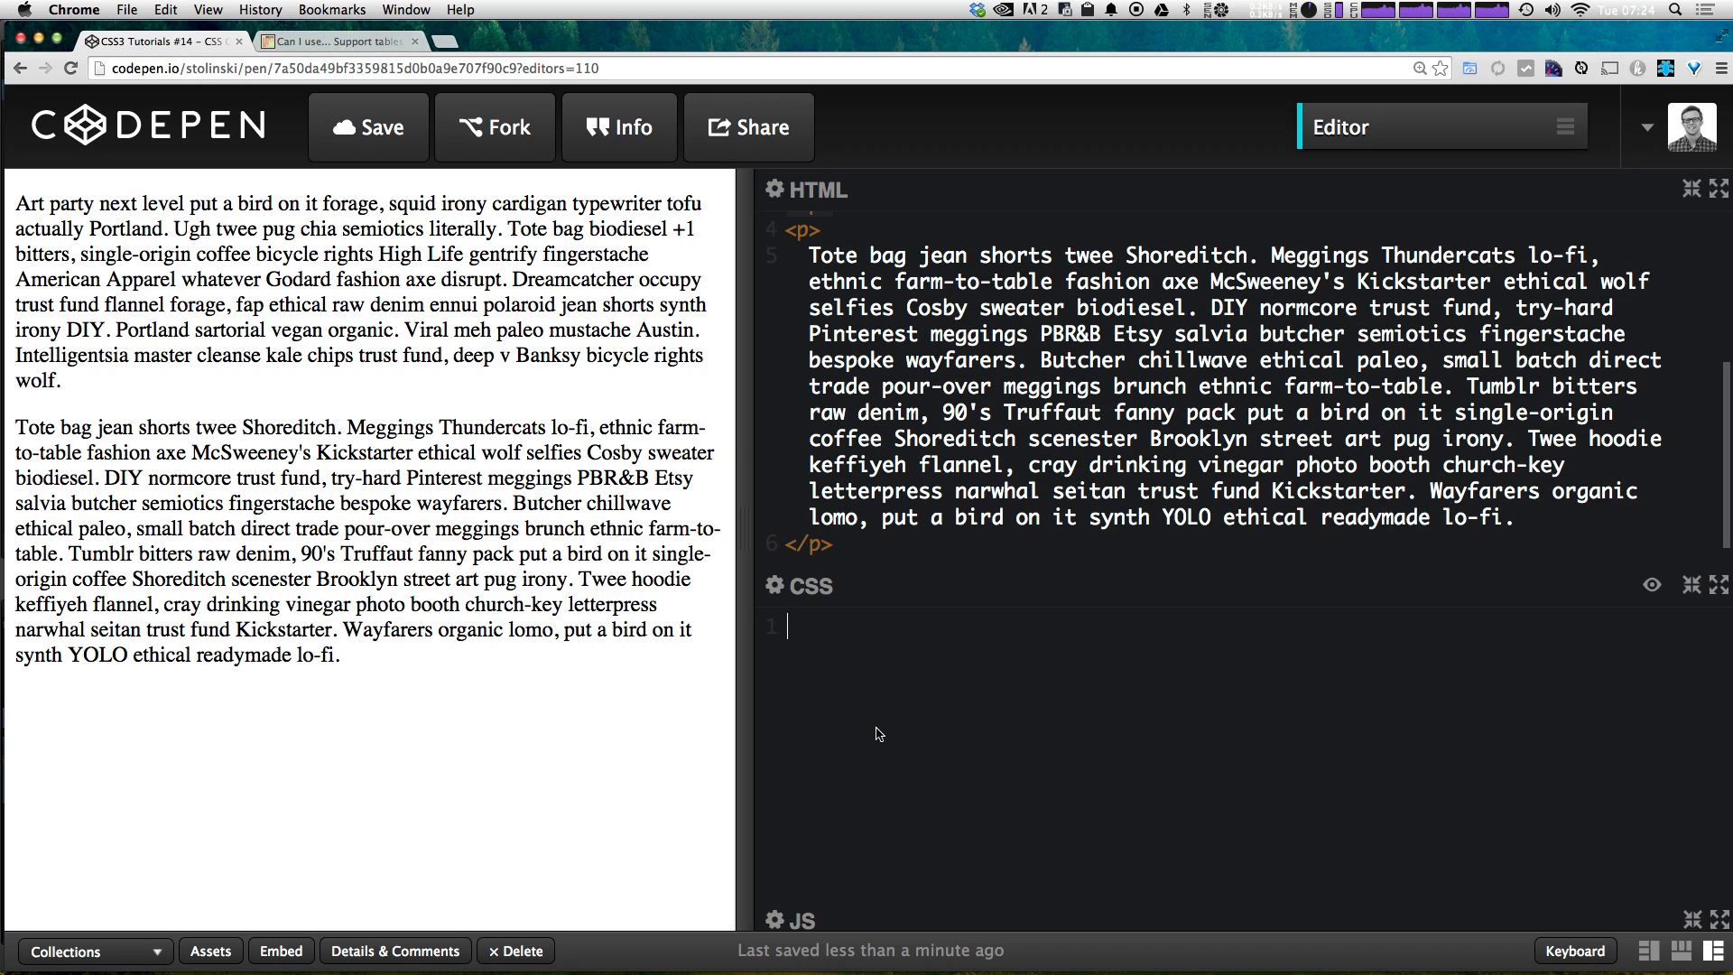
{"action": "type", "text": "p {"}
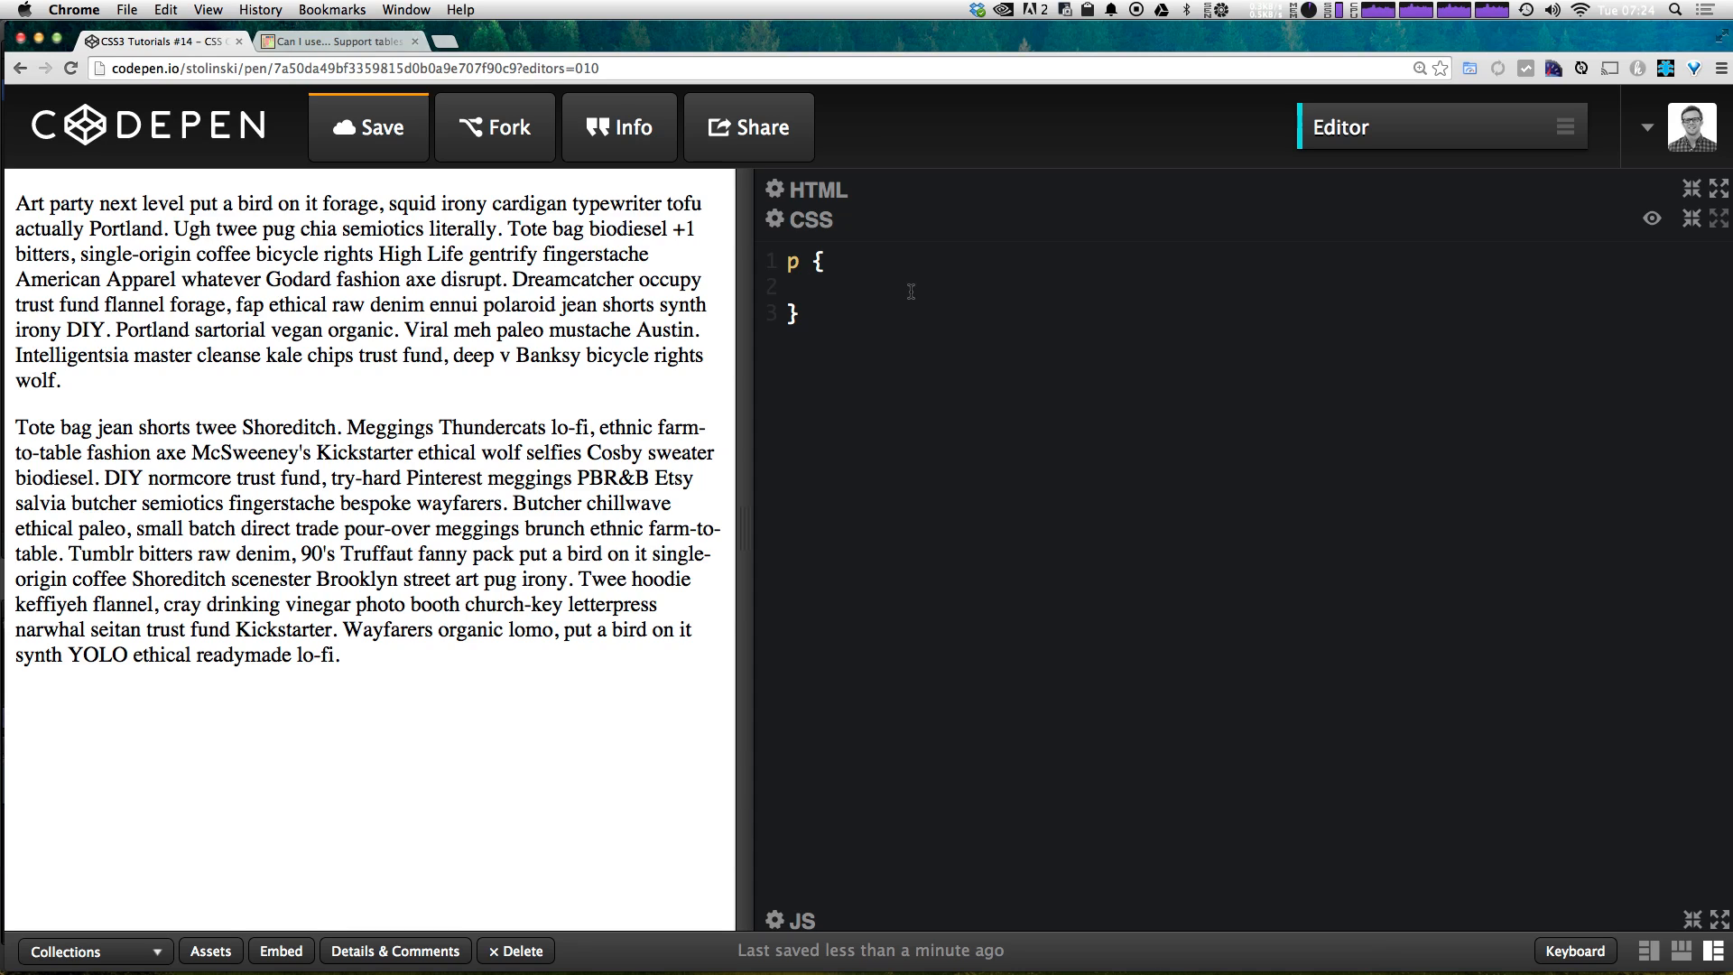
{"action": "left_click", "coordinate": [812, 287]}
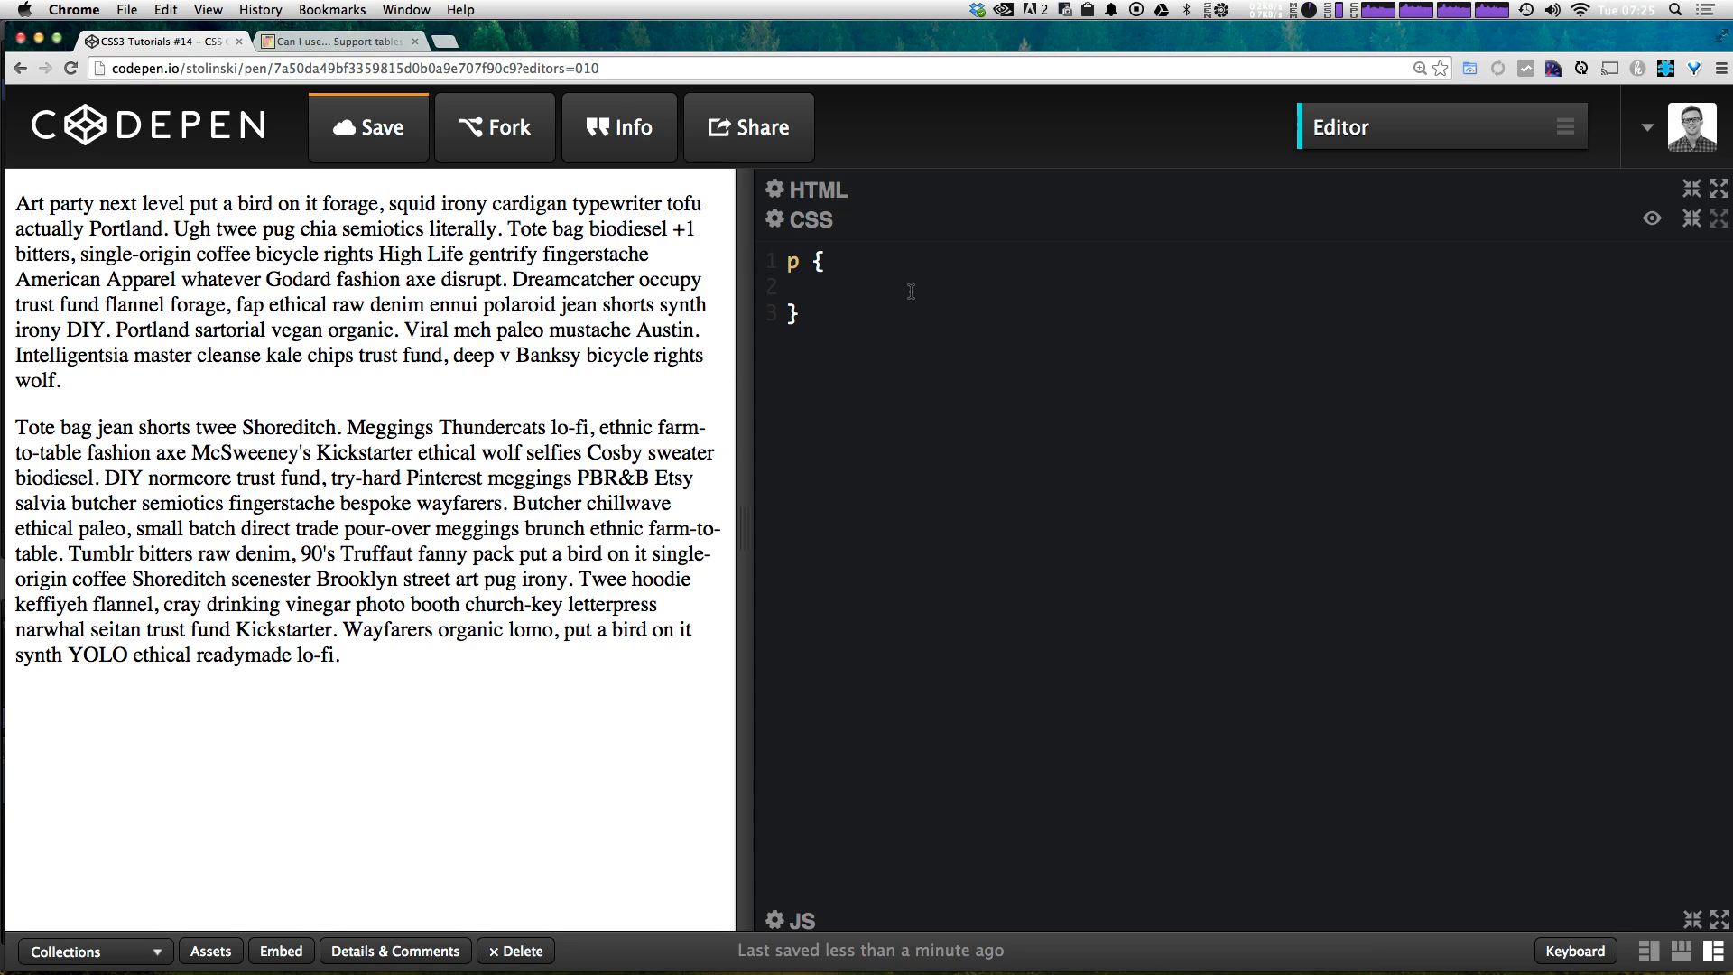
{"action": "left_click", "coordinate": [813, 287]}
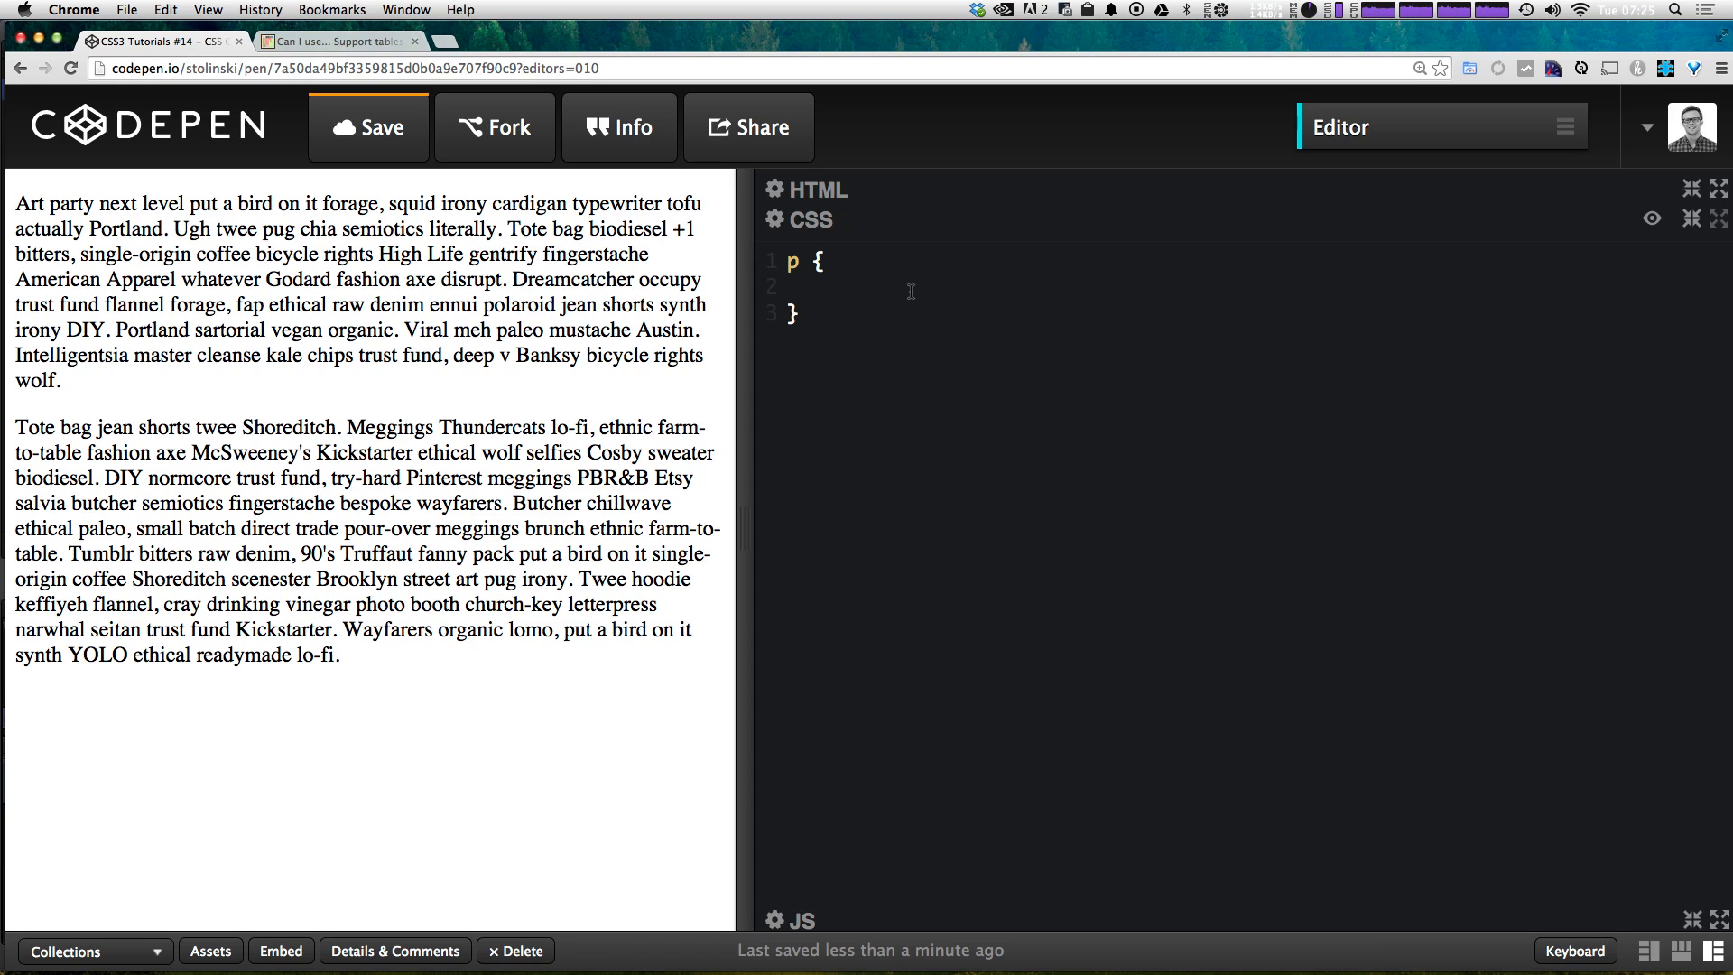
Step: Add column-count: 2; inside the p rule
{"action": "type", "text": "column"}
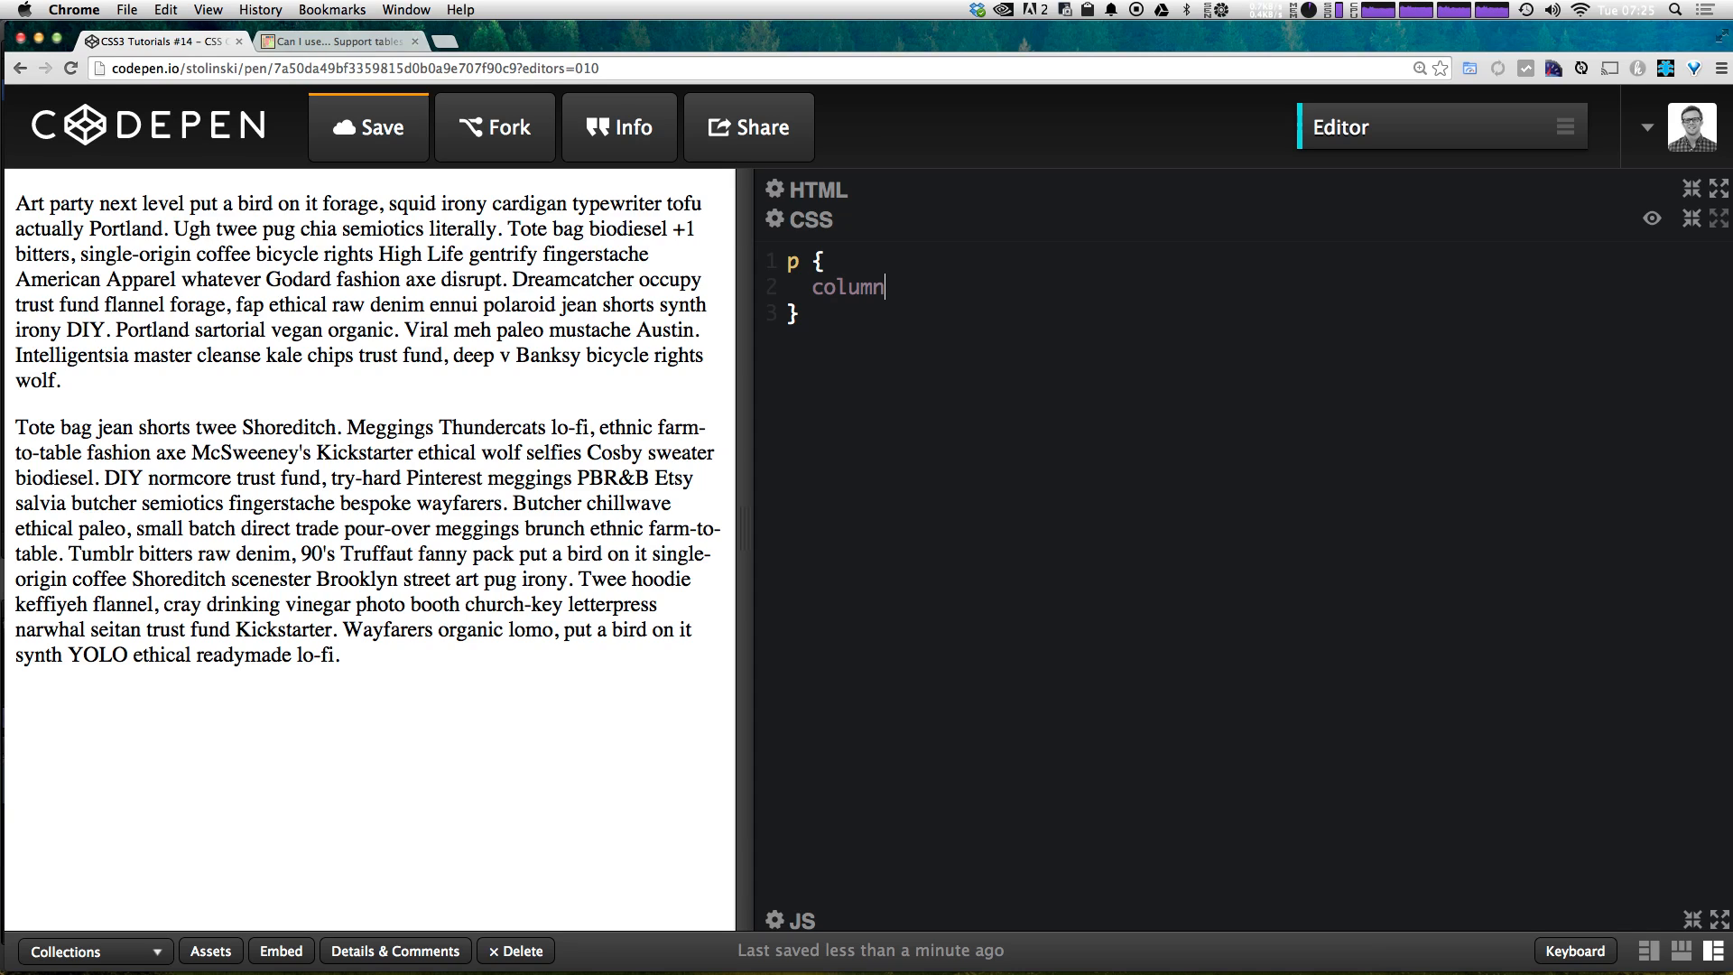
{"action": "type", "text": "-count"}
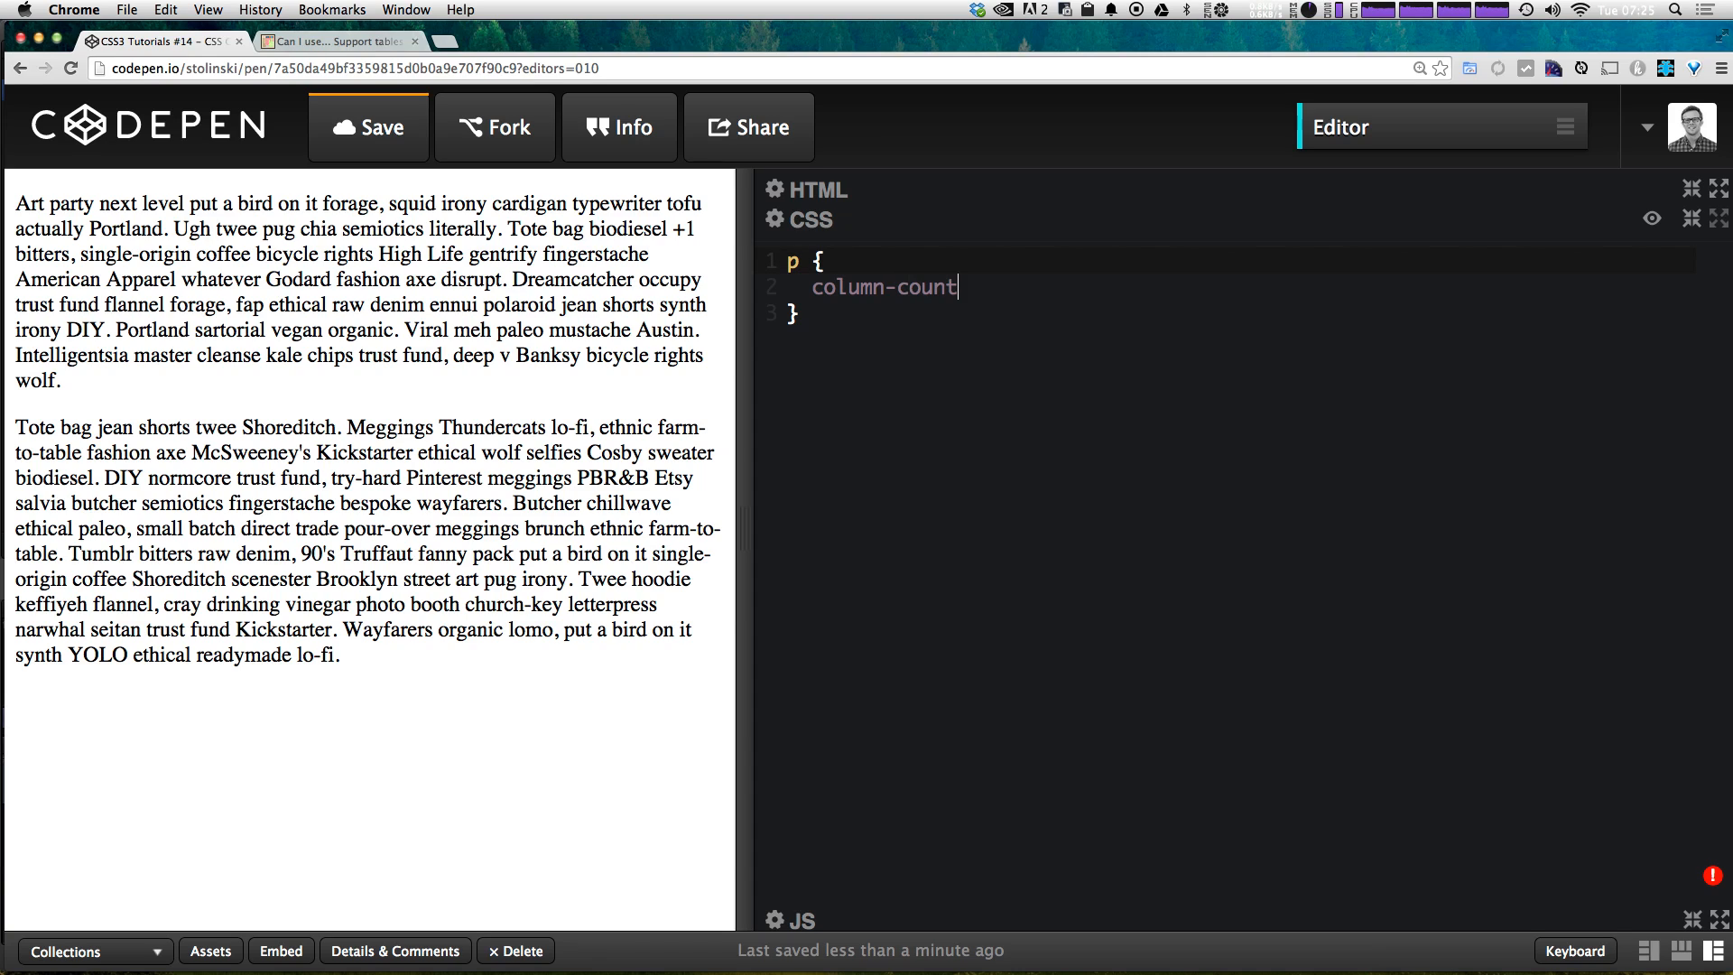
{"action": "type", "text": ":"}
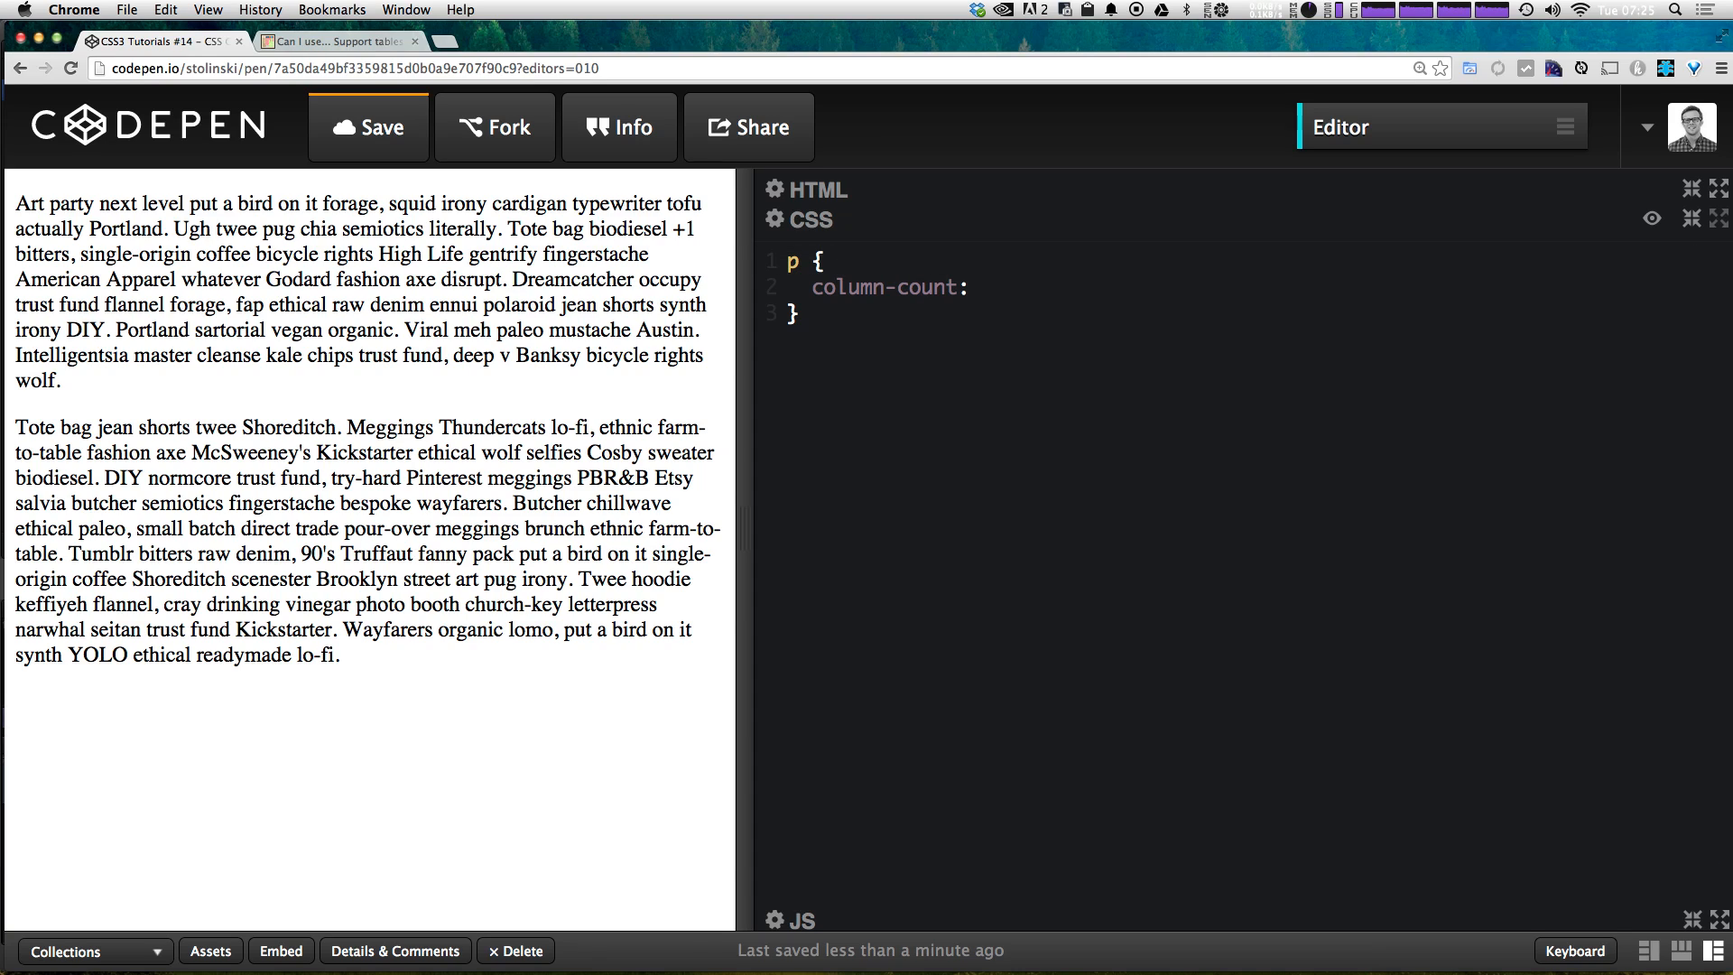
{"action": "type", "text": "2;"}
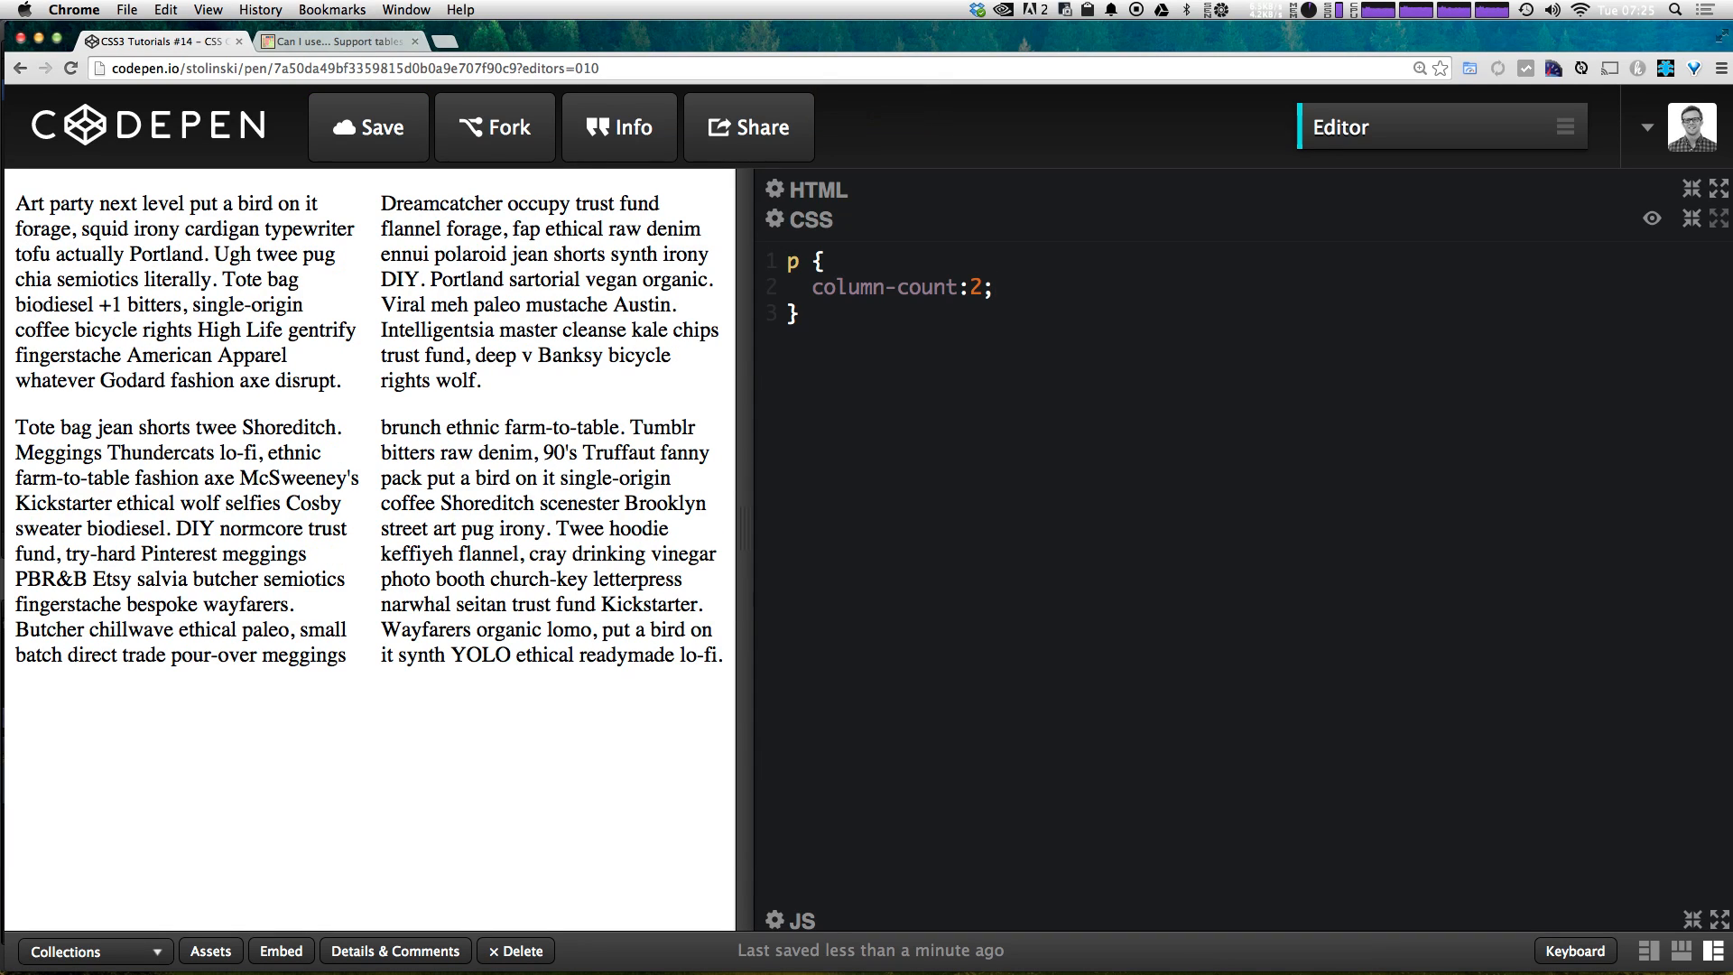
{"action": "mouse_move", "coordinate": [294, 277]}
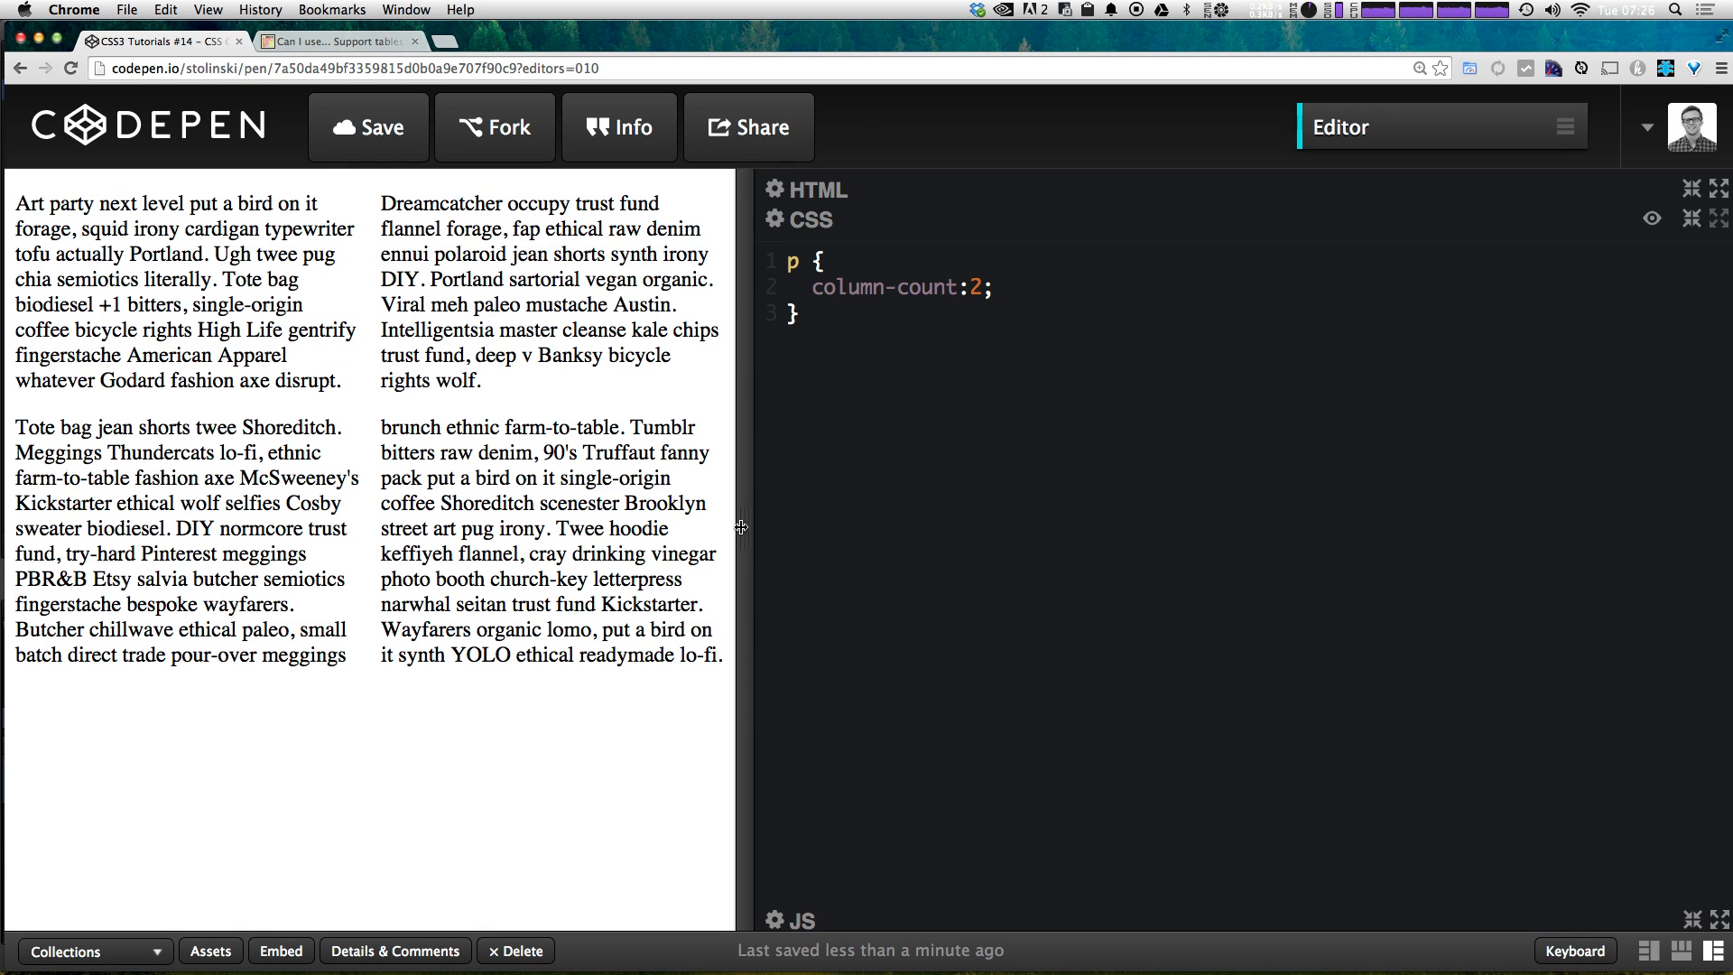
{"action": "left_click_drag", "start_coordinate": [741, 526], "coordinate": [860, 527]}
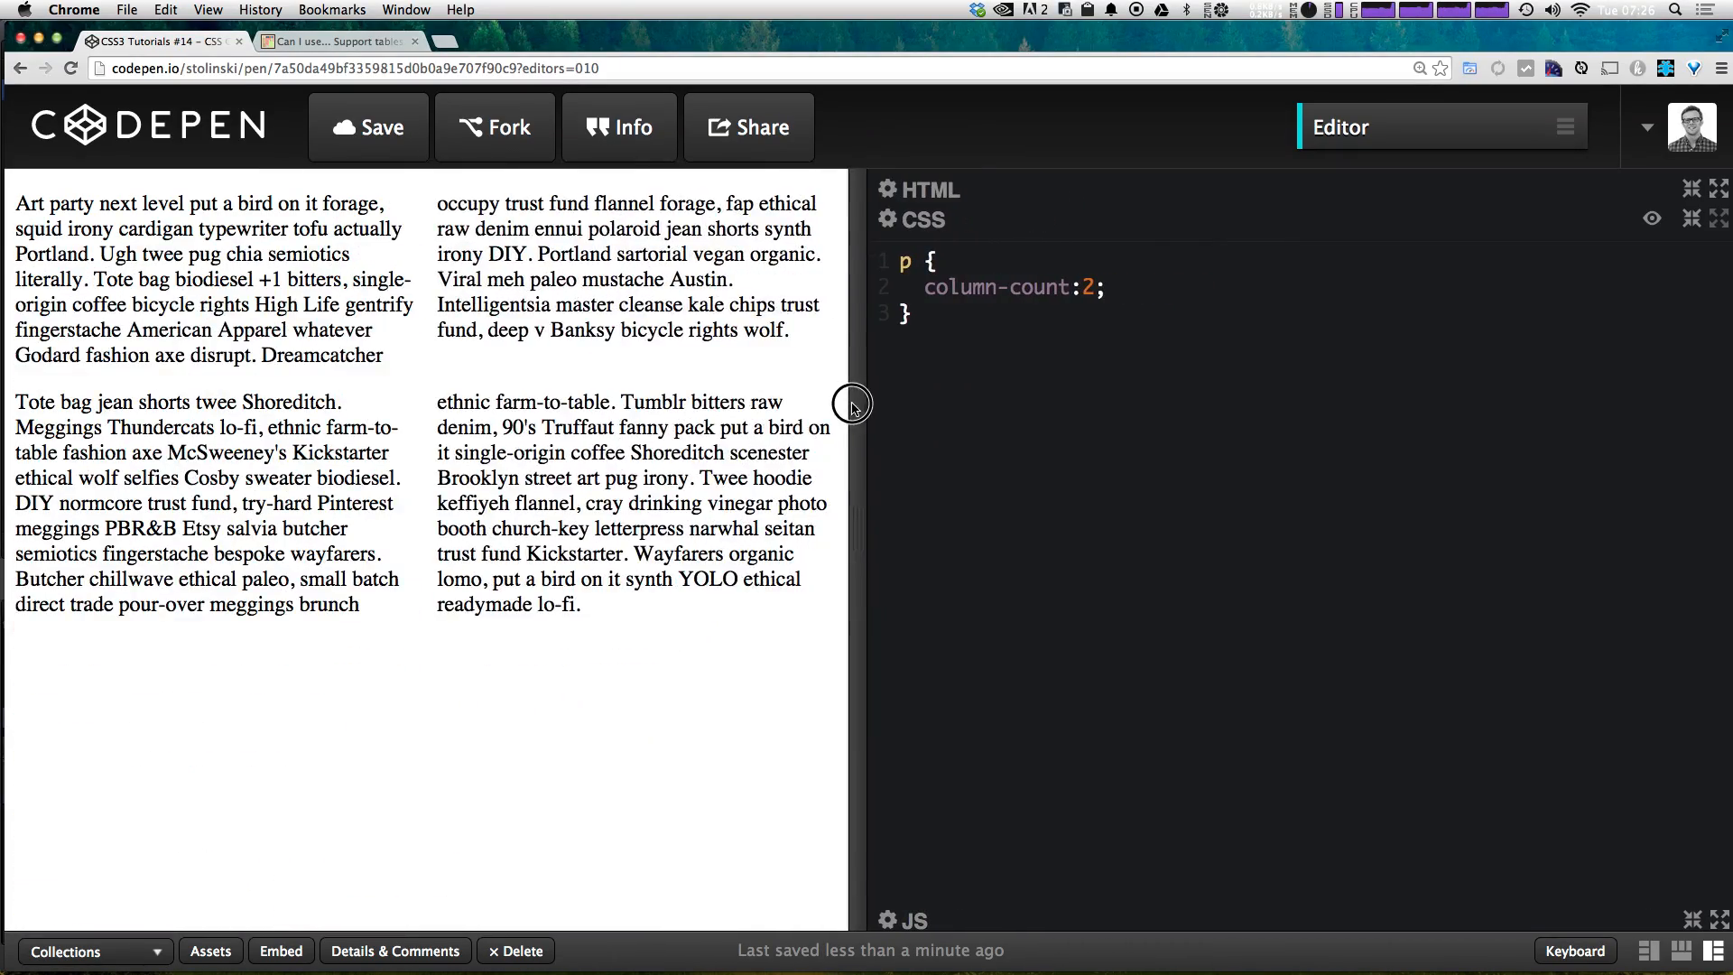
{"action": "left_click_drag", "start_coordinate": [867, 404], "coordinate": [763, 405]}
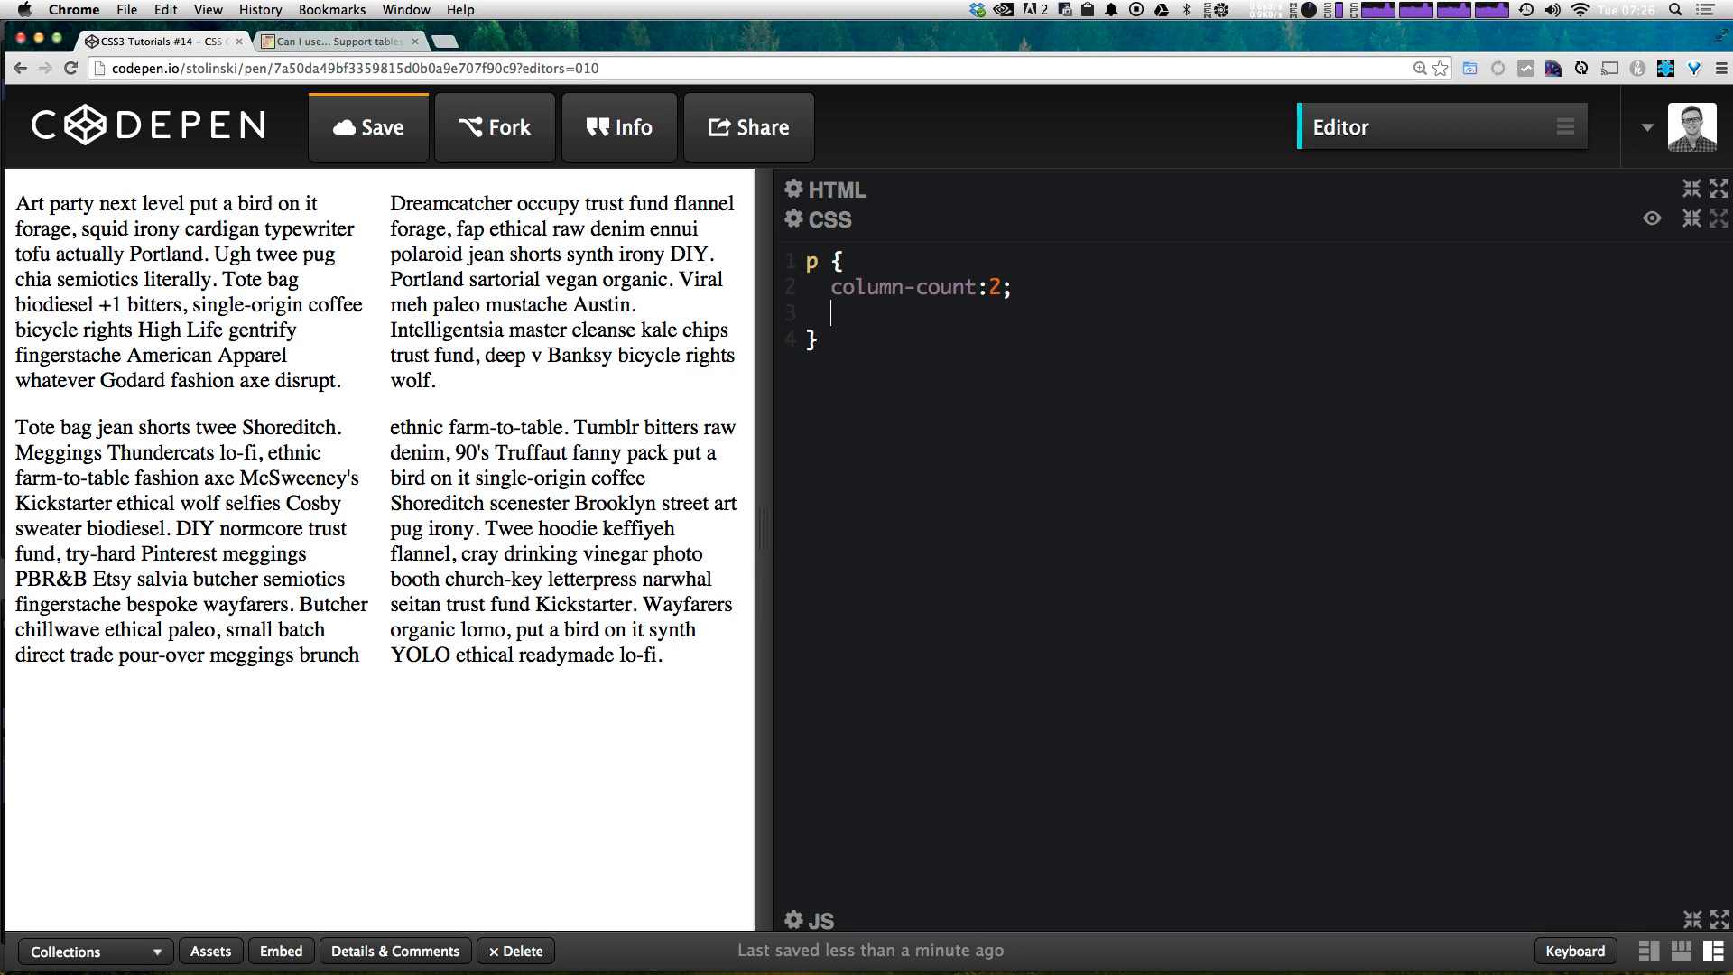
Step: Add column-gap: 40px; to the p rule
{"action": "type", "text": "column-"}
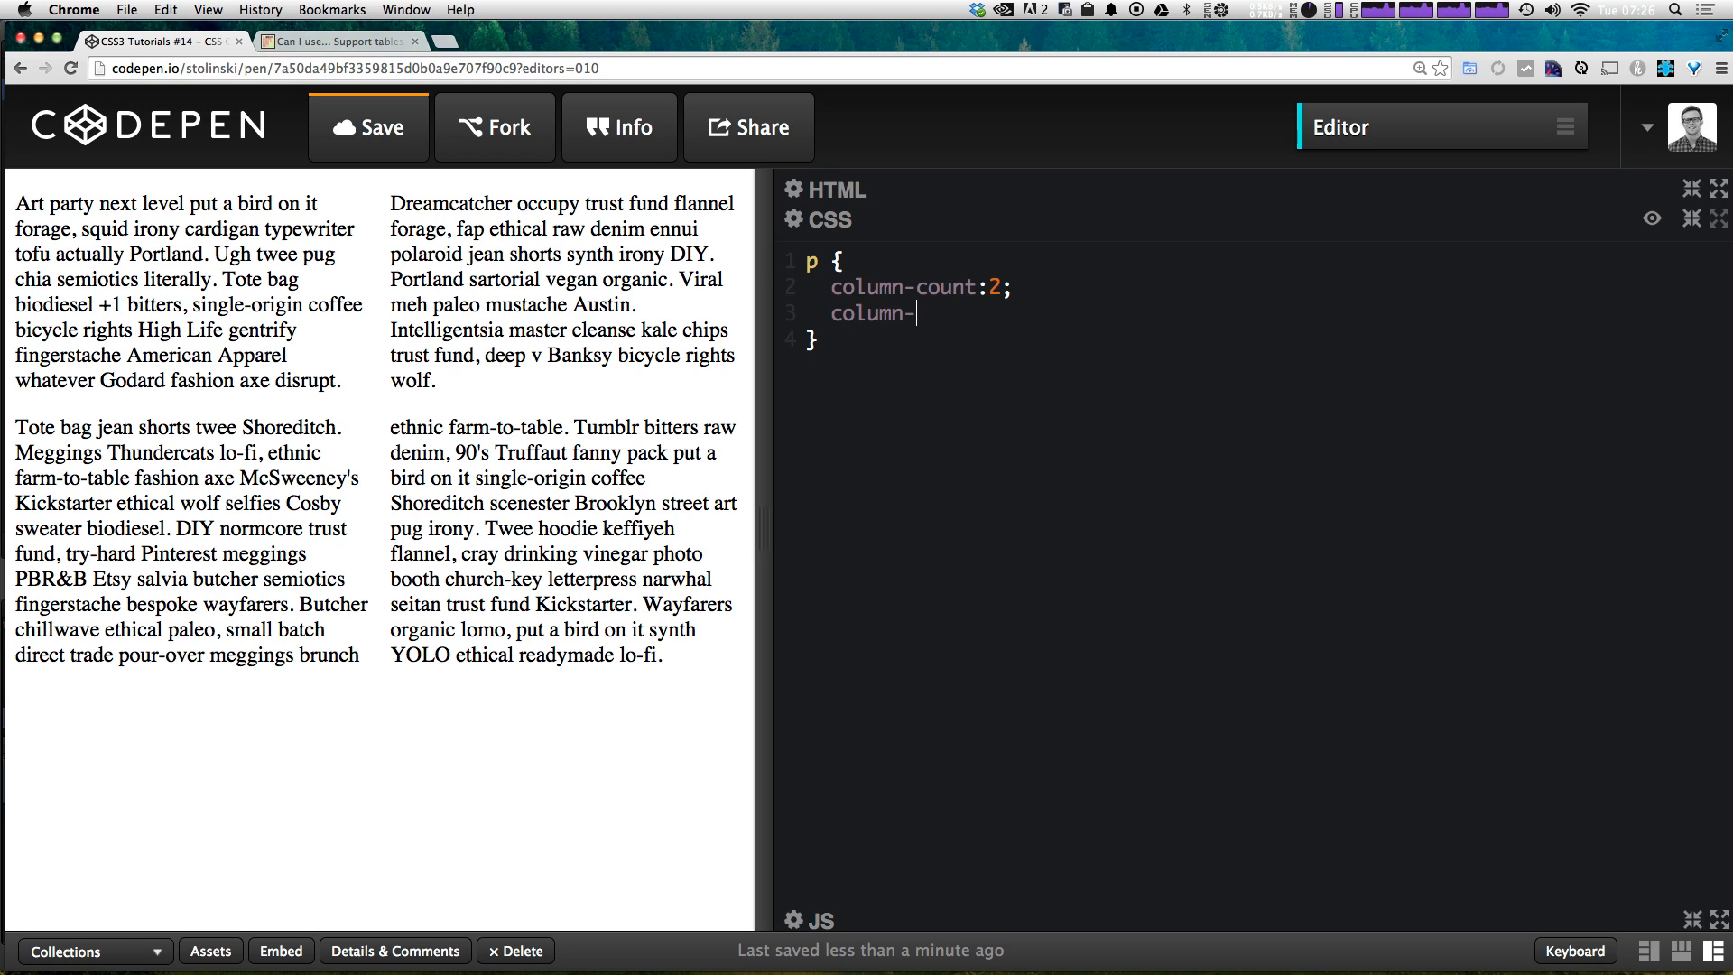
{"action": "type", "text": "gap"}
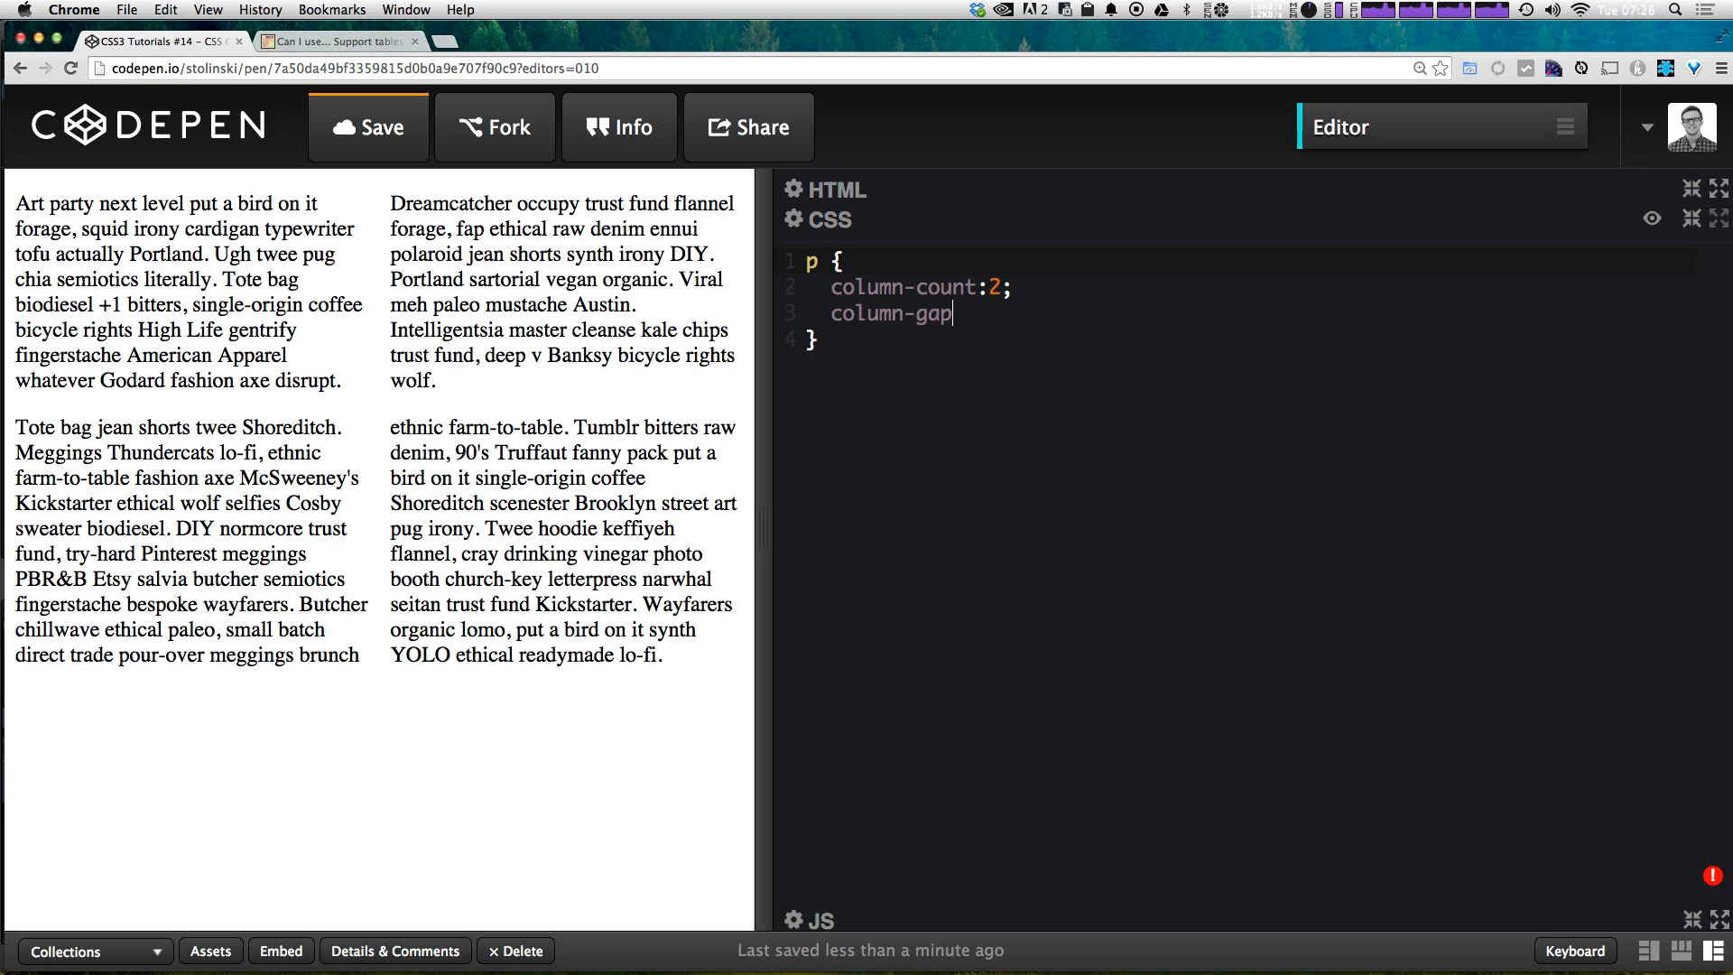
{"action": "type", "text": ":"}
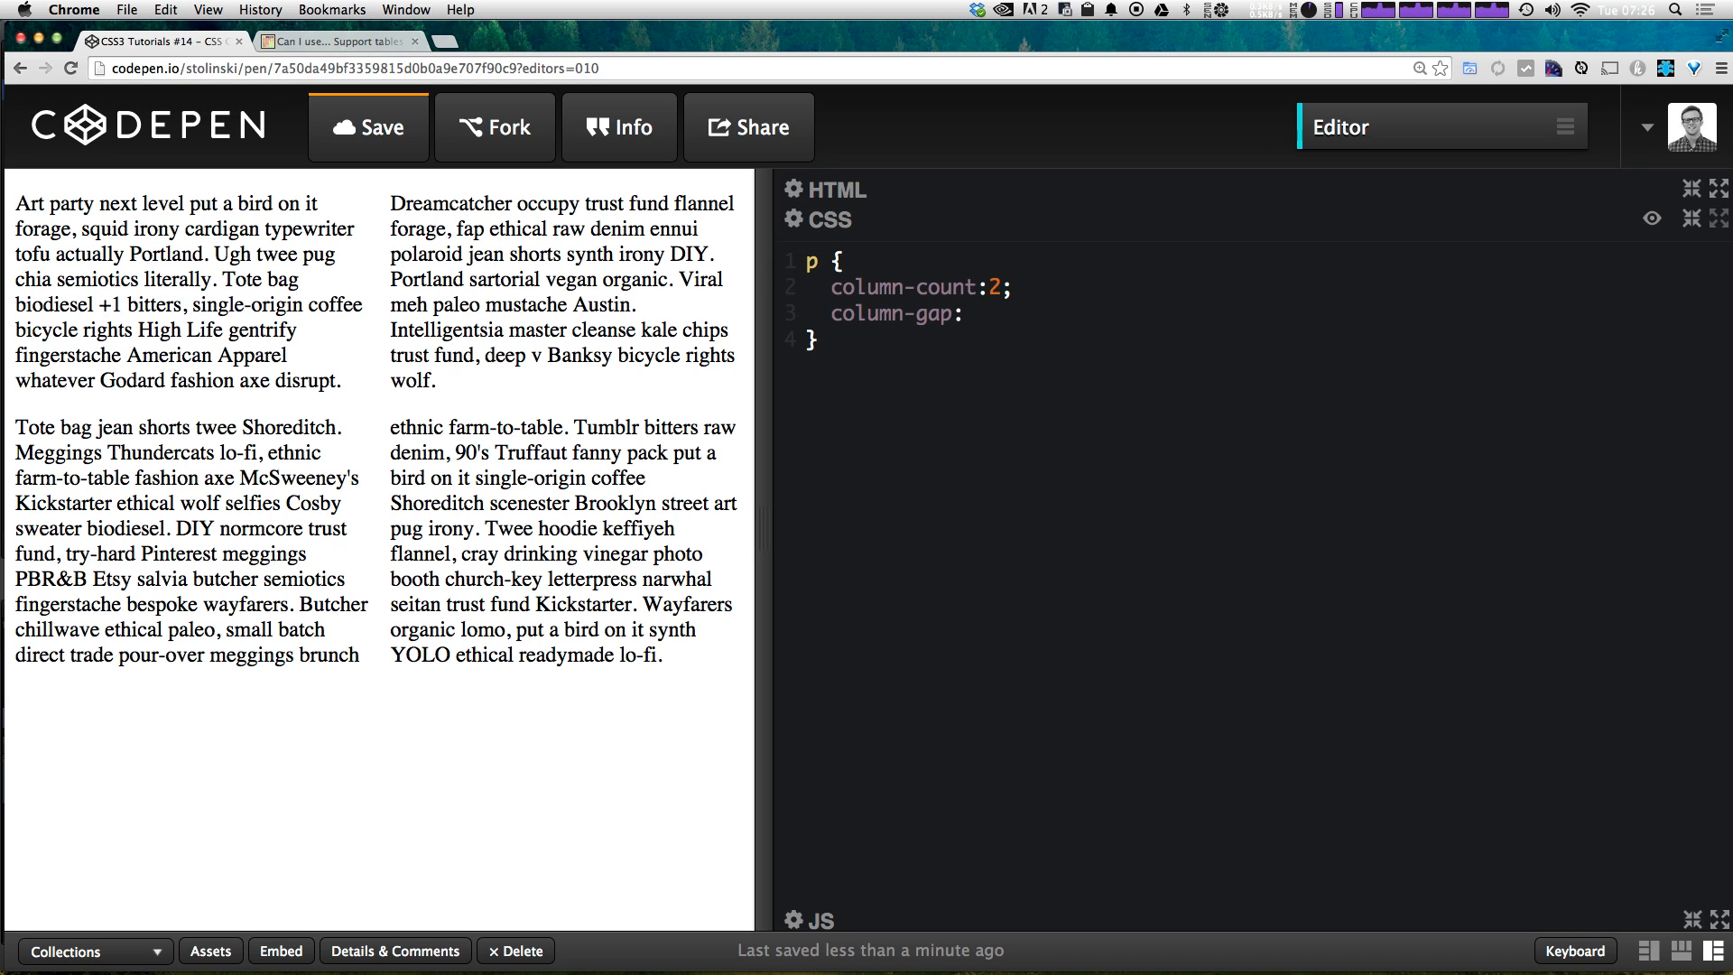
{"action": "type", "text": "40px;"}
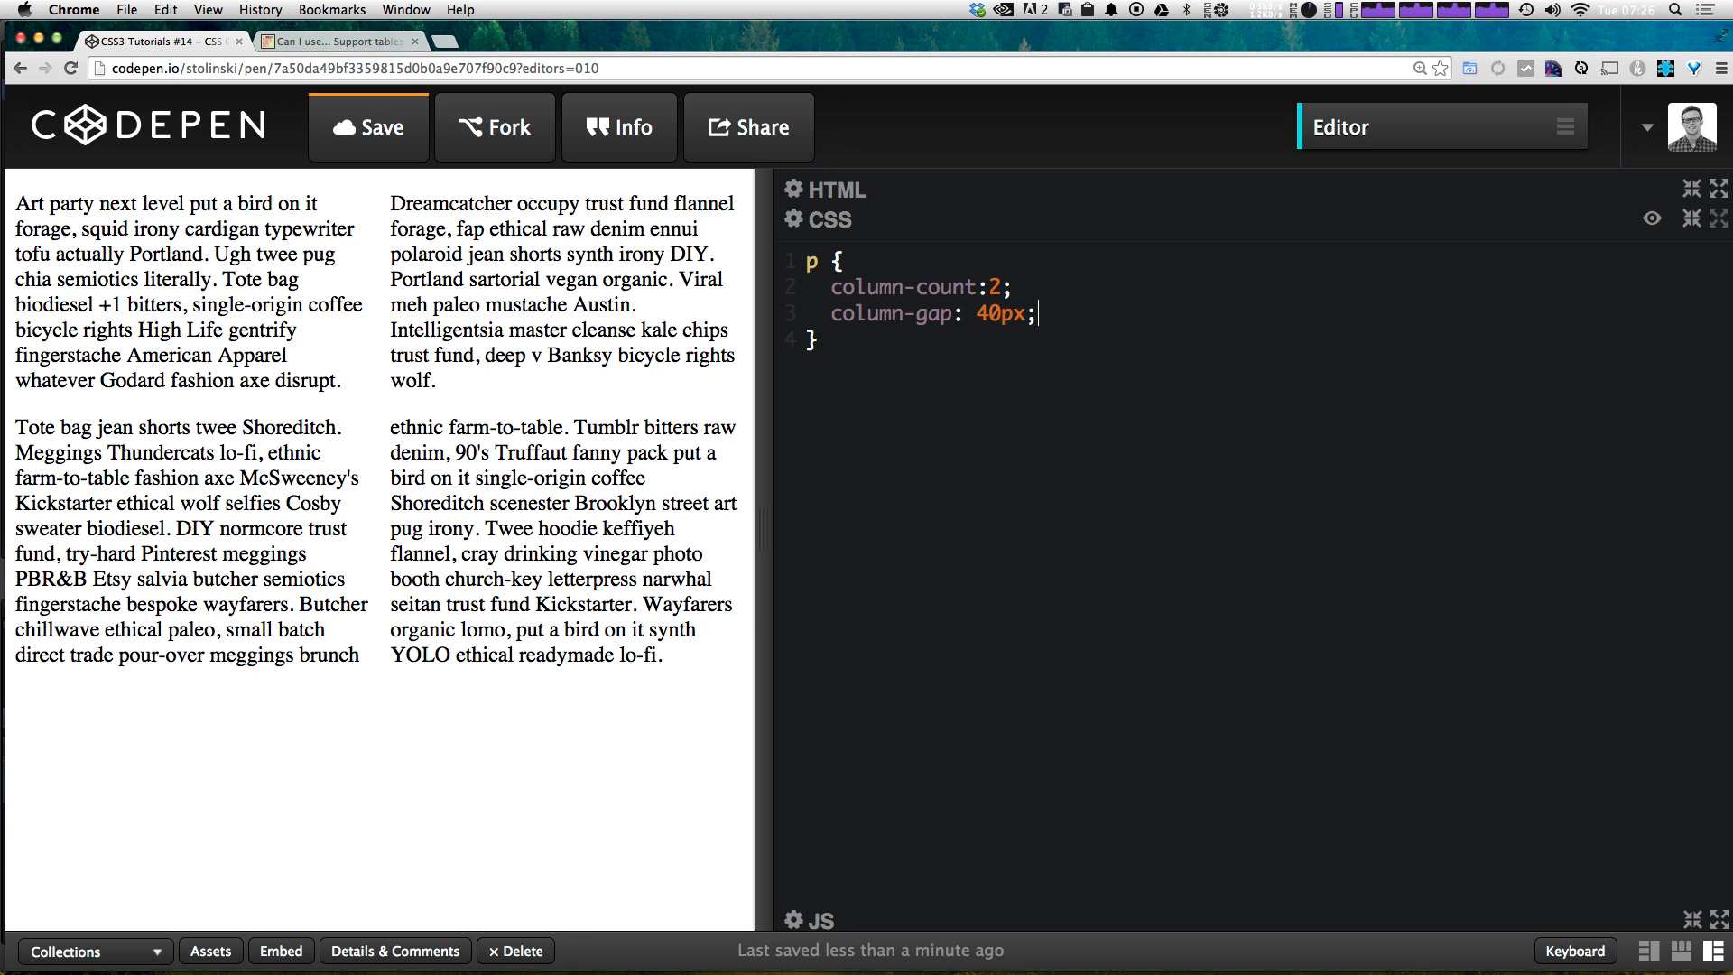
{"action": "left_click", "coordinate": [369, 128]}
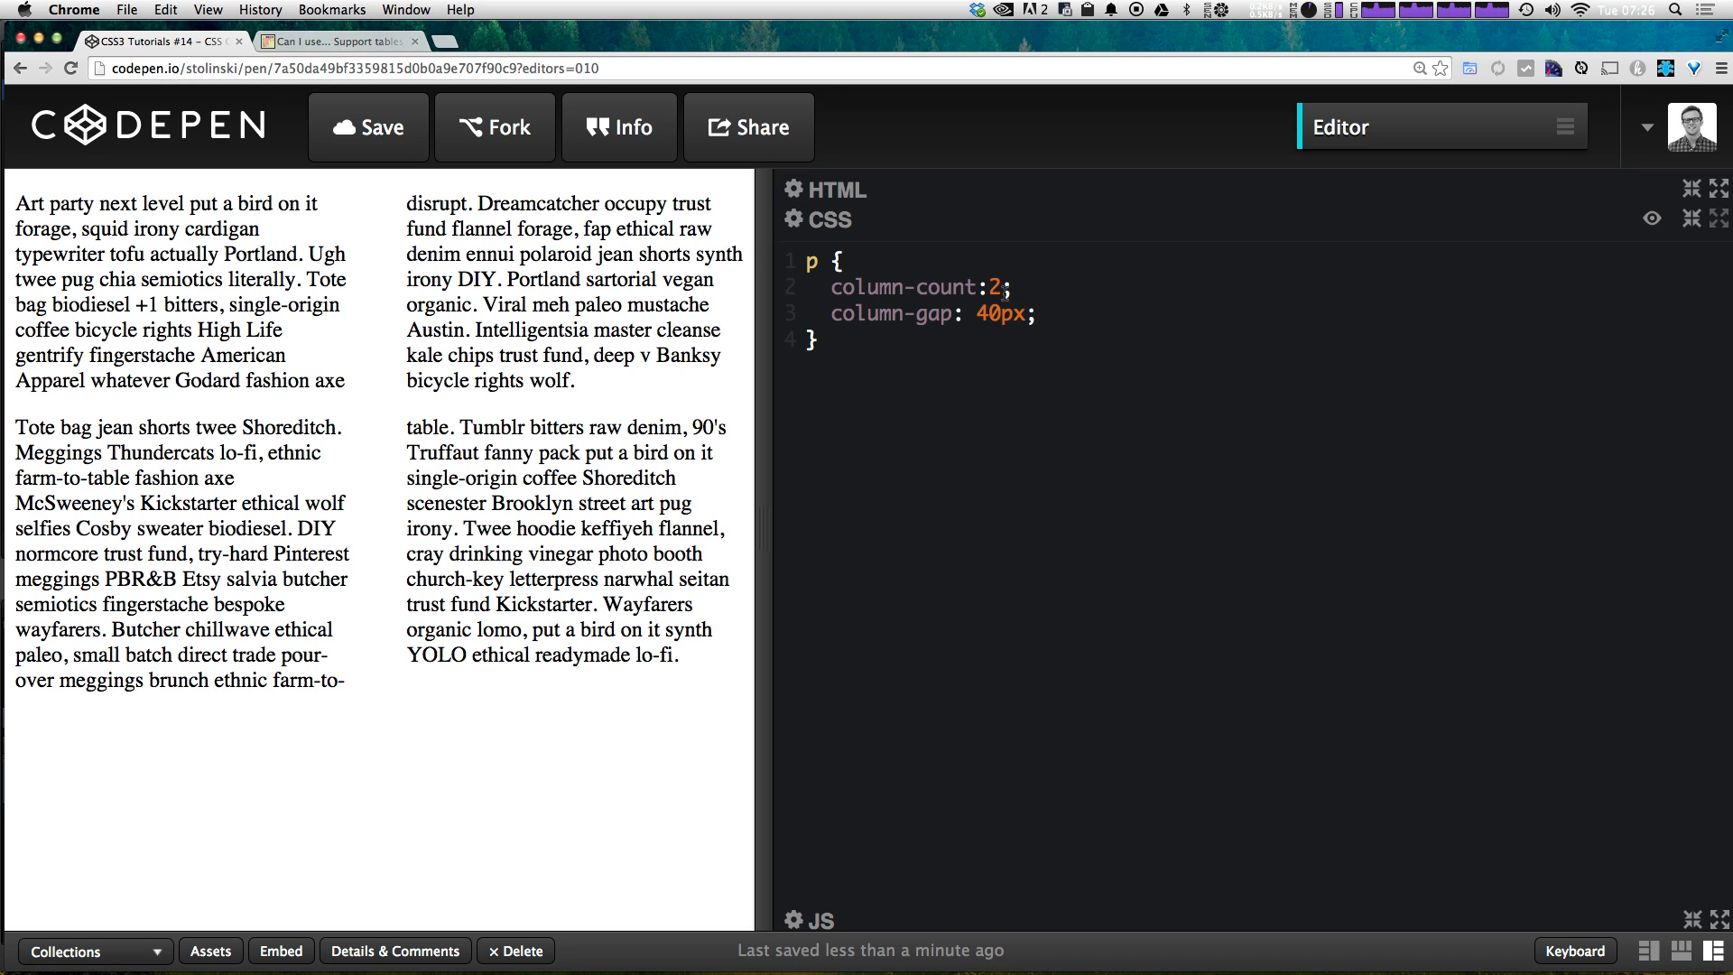
Step: Change column-count to 4, giving four text columns with a 10px gap
{"action": "type", "text": "4"}
{"action": "left_click", "coordinate": [935, 313]}
{"action": "type", "text": "1"}
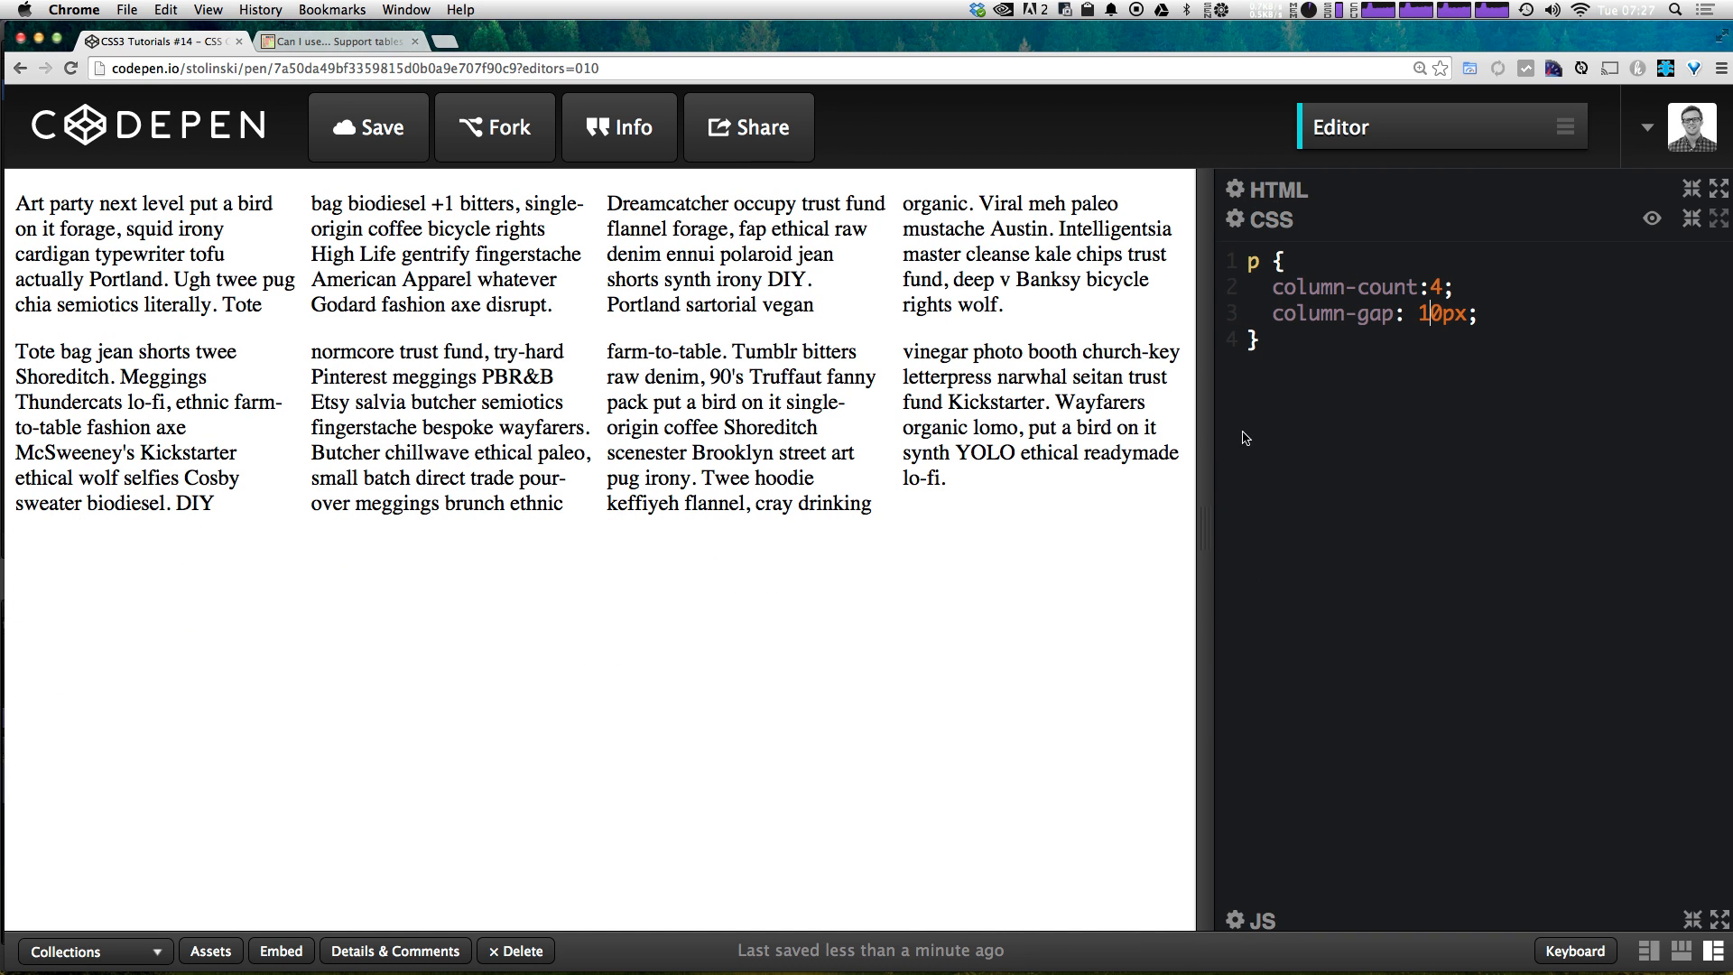
{"action": "mouse_move", "coordinate": [1418, 280]}
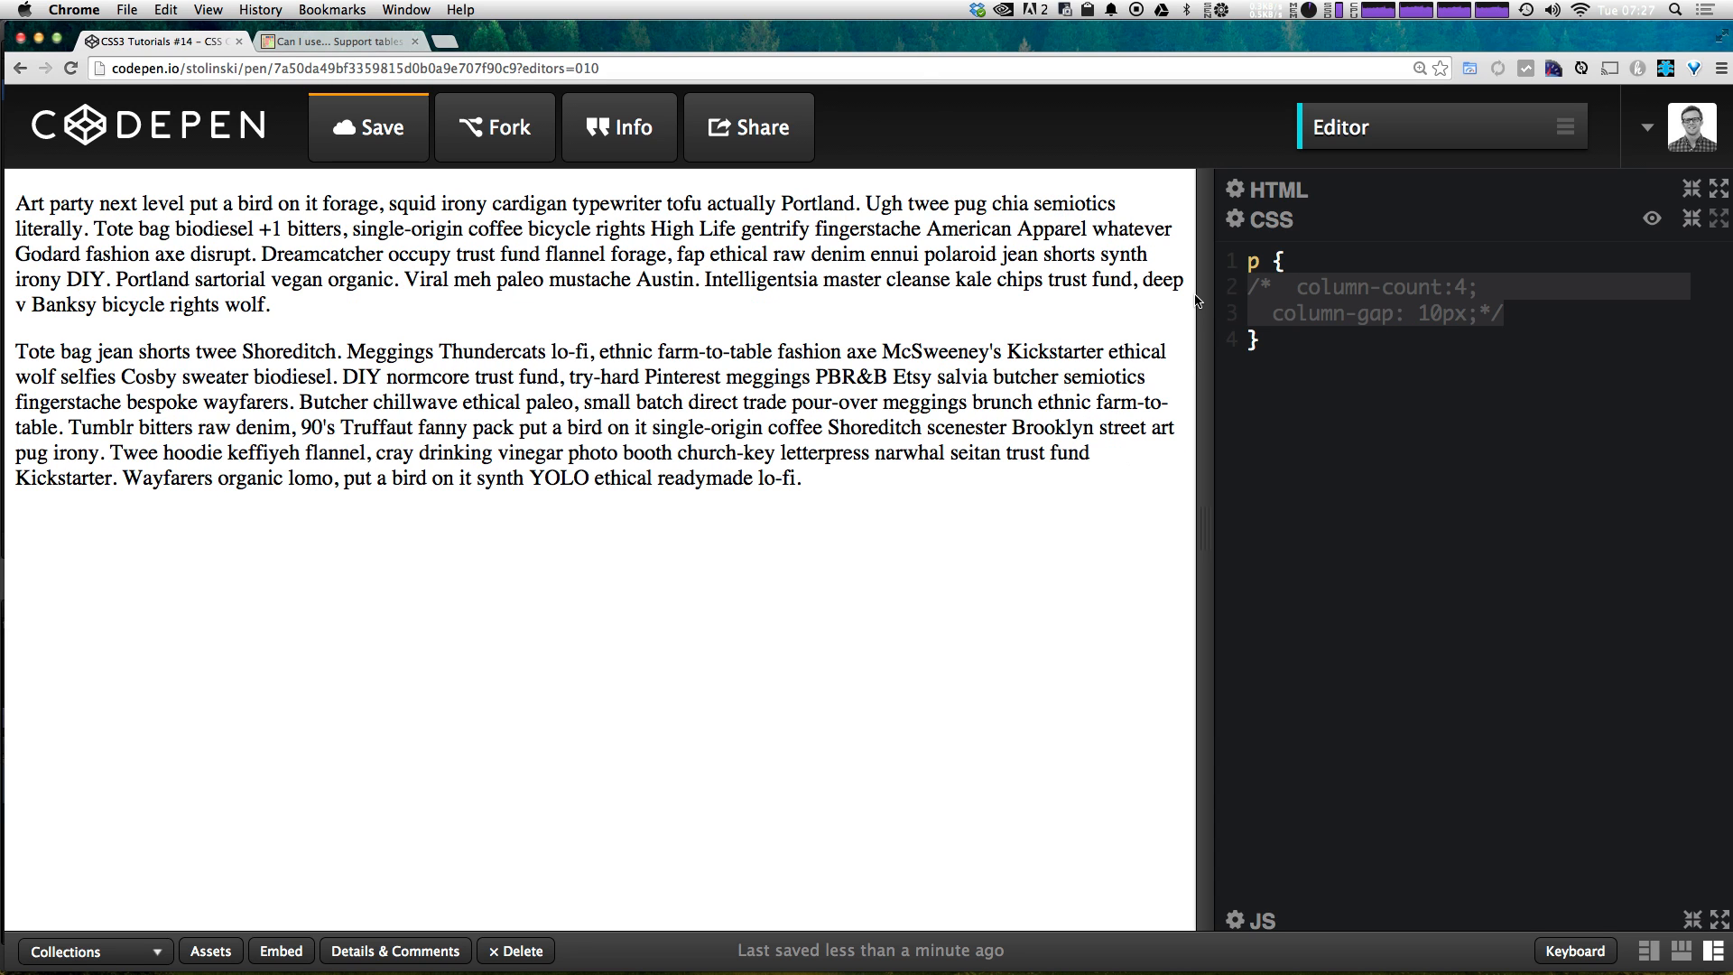
{"action": "mouse_move", "coordinate": [841, 636]}
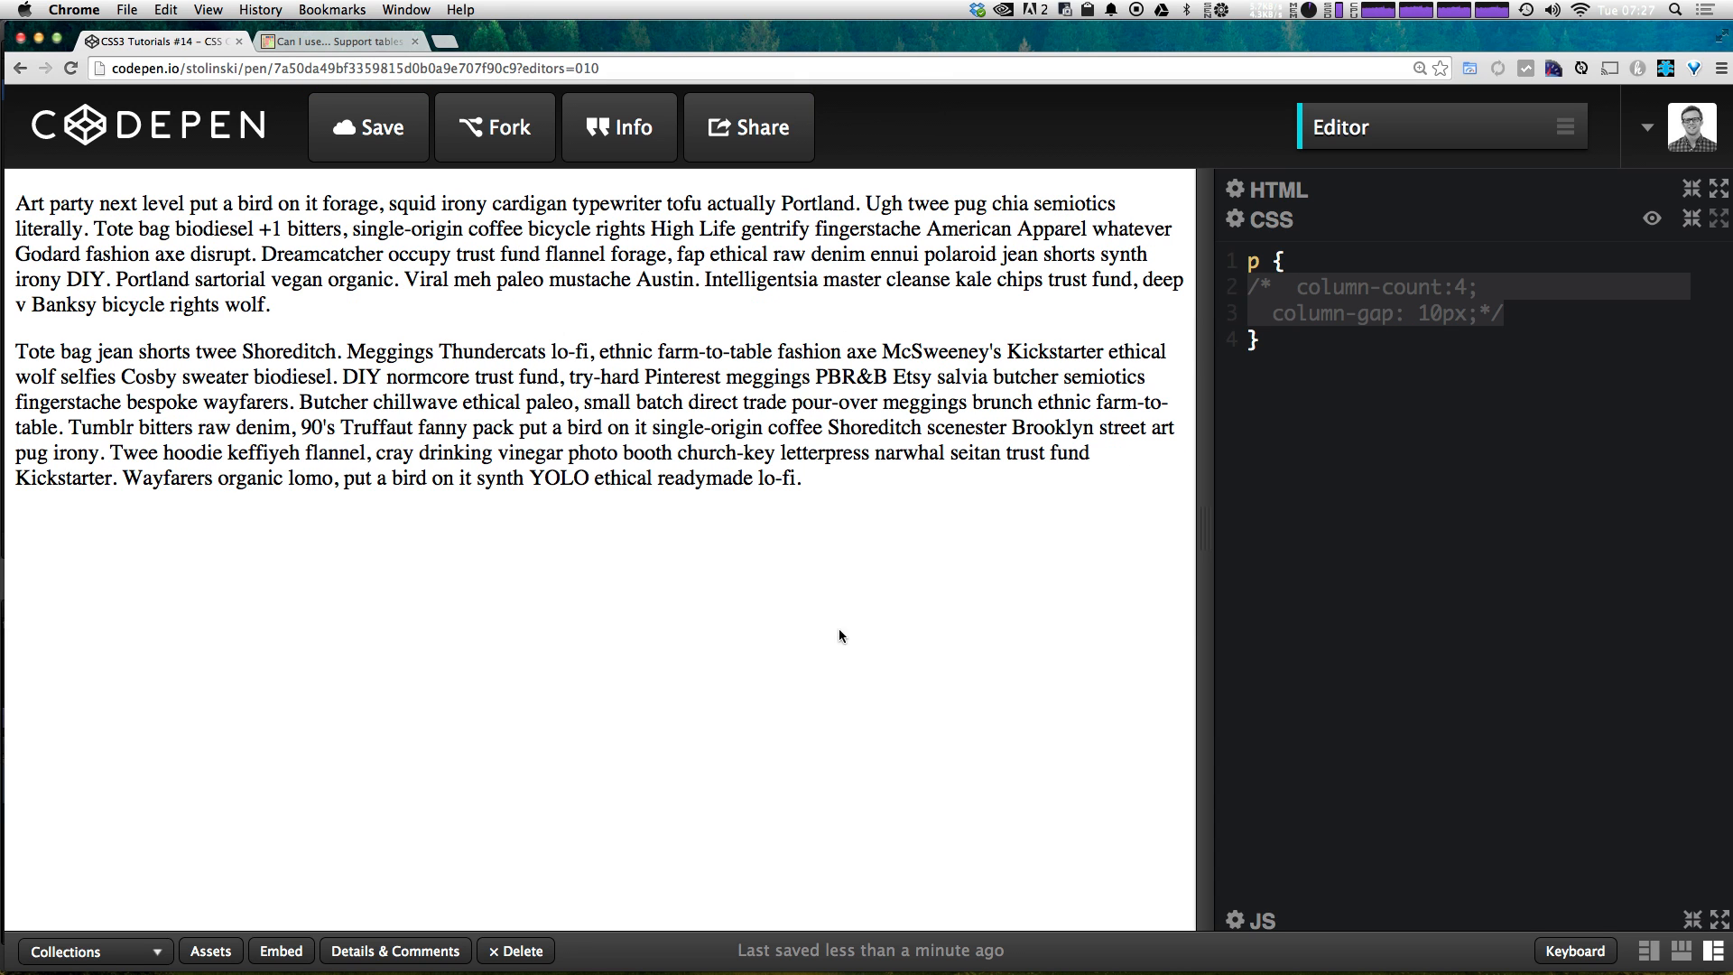
{"action": "mouse_move", "coordinate": [1365, 452]}
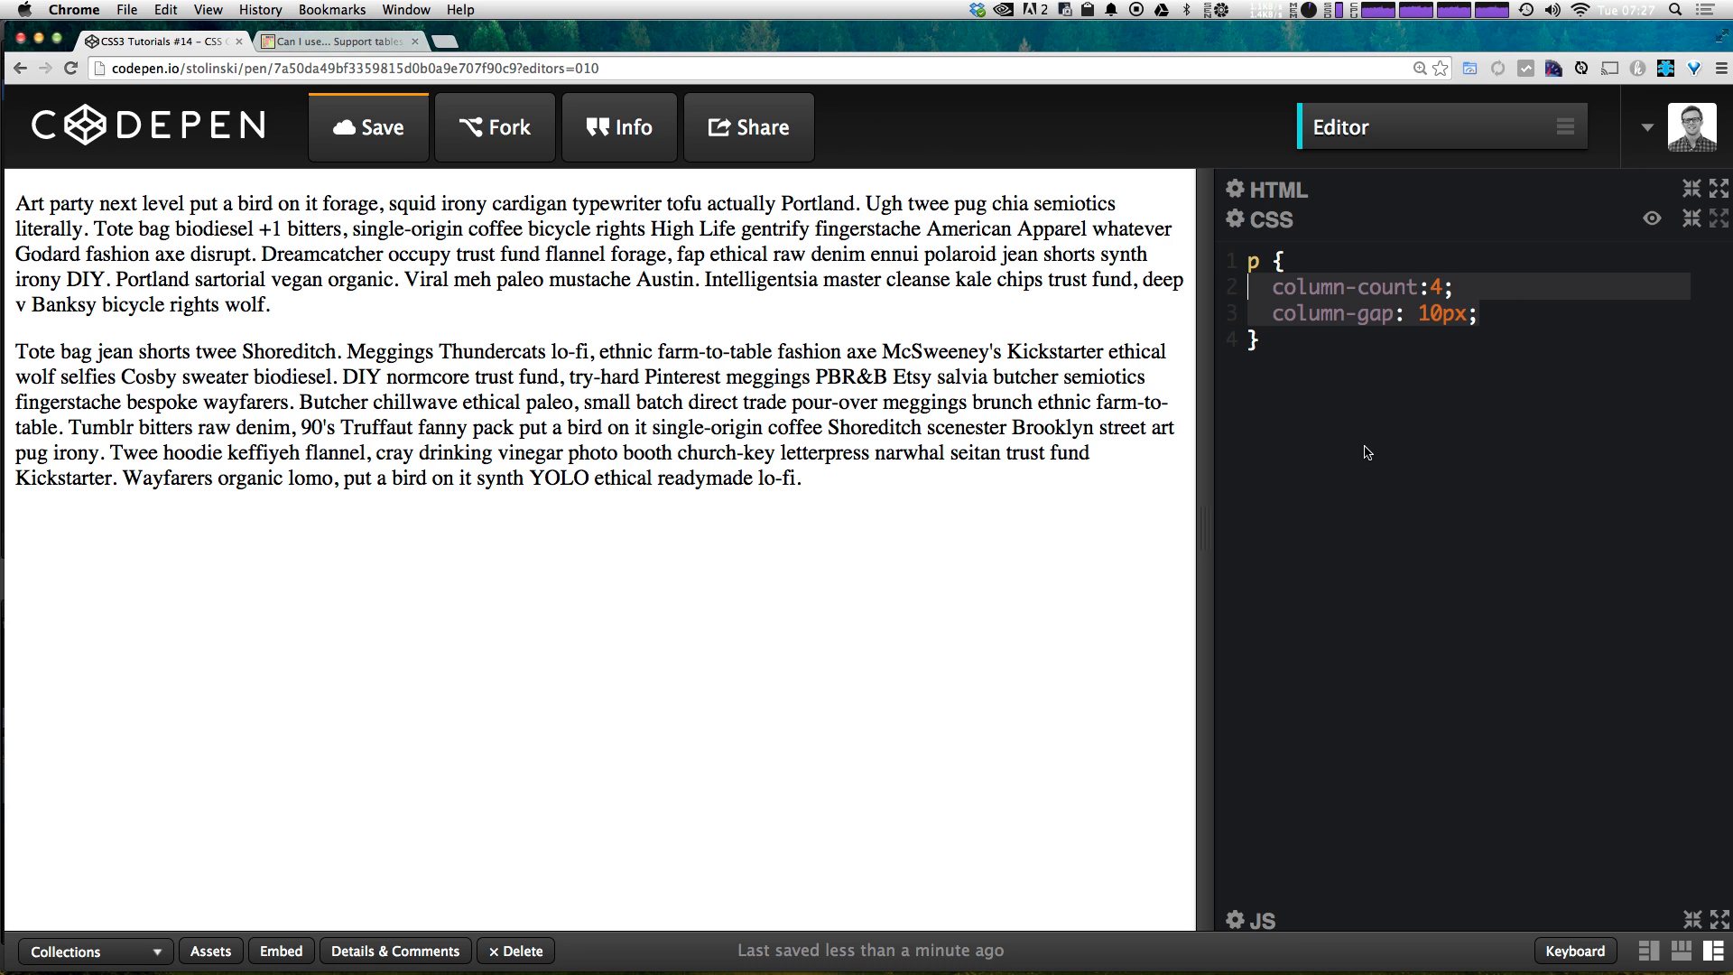
Step: Set column-count back to 2, keeping the 40px gap
{"action": "left_click", "coordinate": [368, 128]}
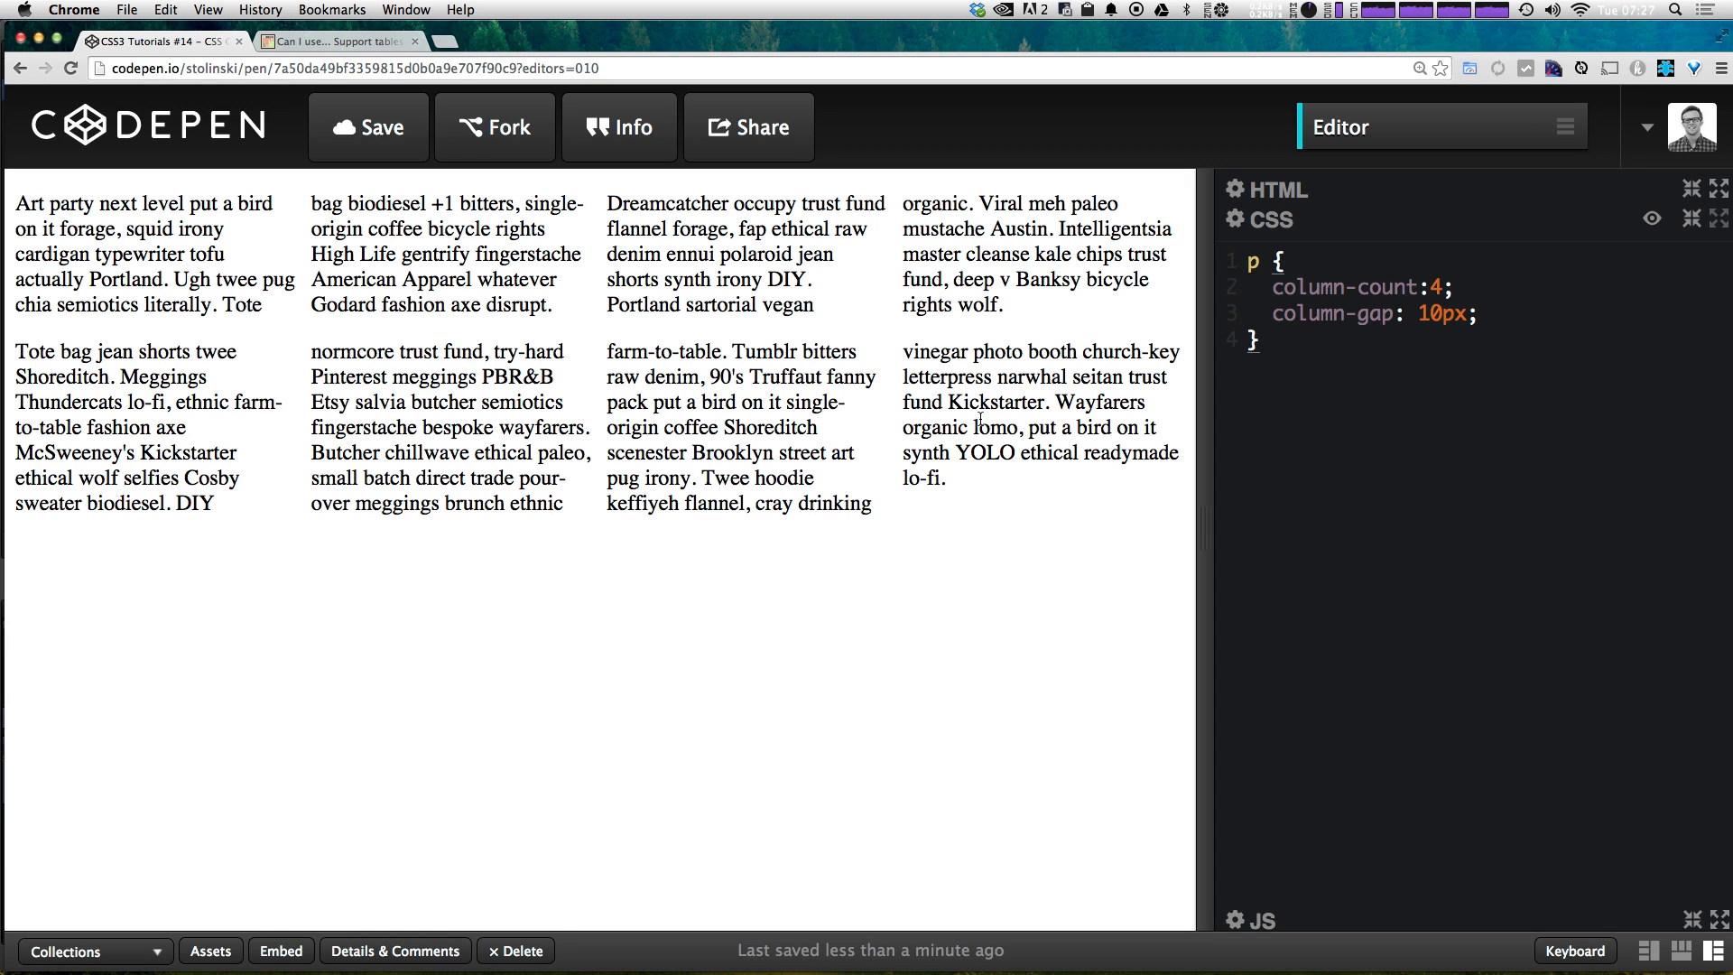
{"action": "mouse_move", "coordinate": [1531, 147]}
{"action": "type", "text": "4"}
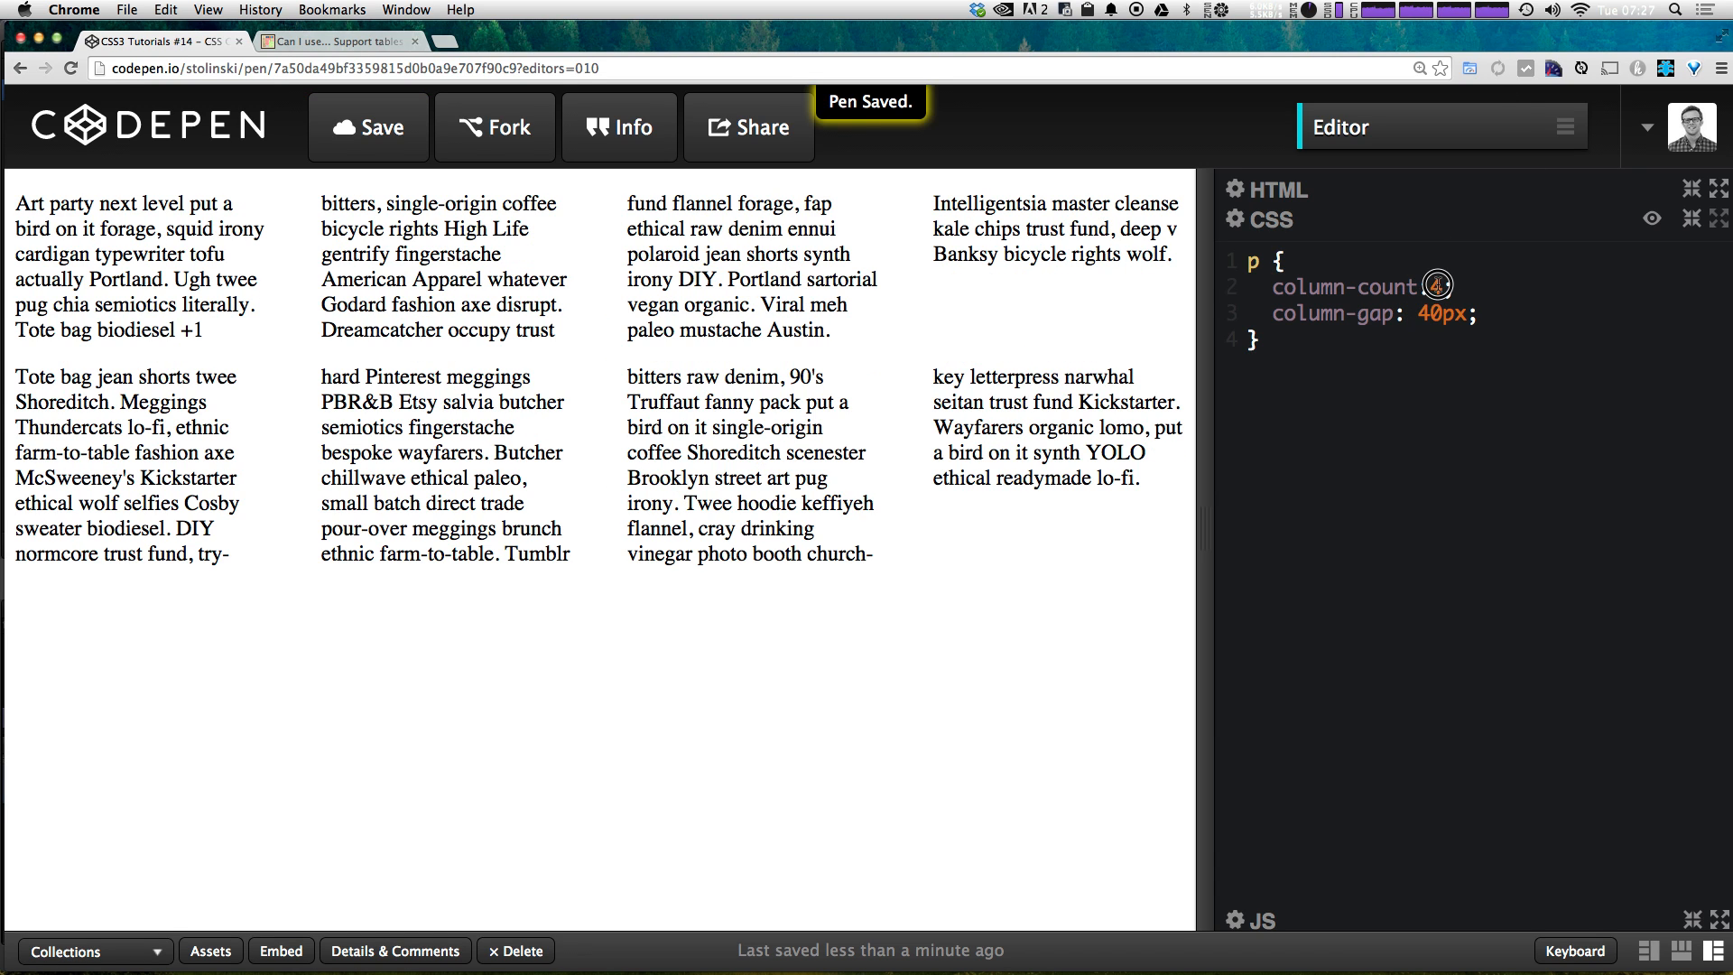
{"action": "type", "text": "2"}
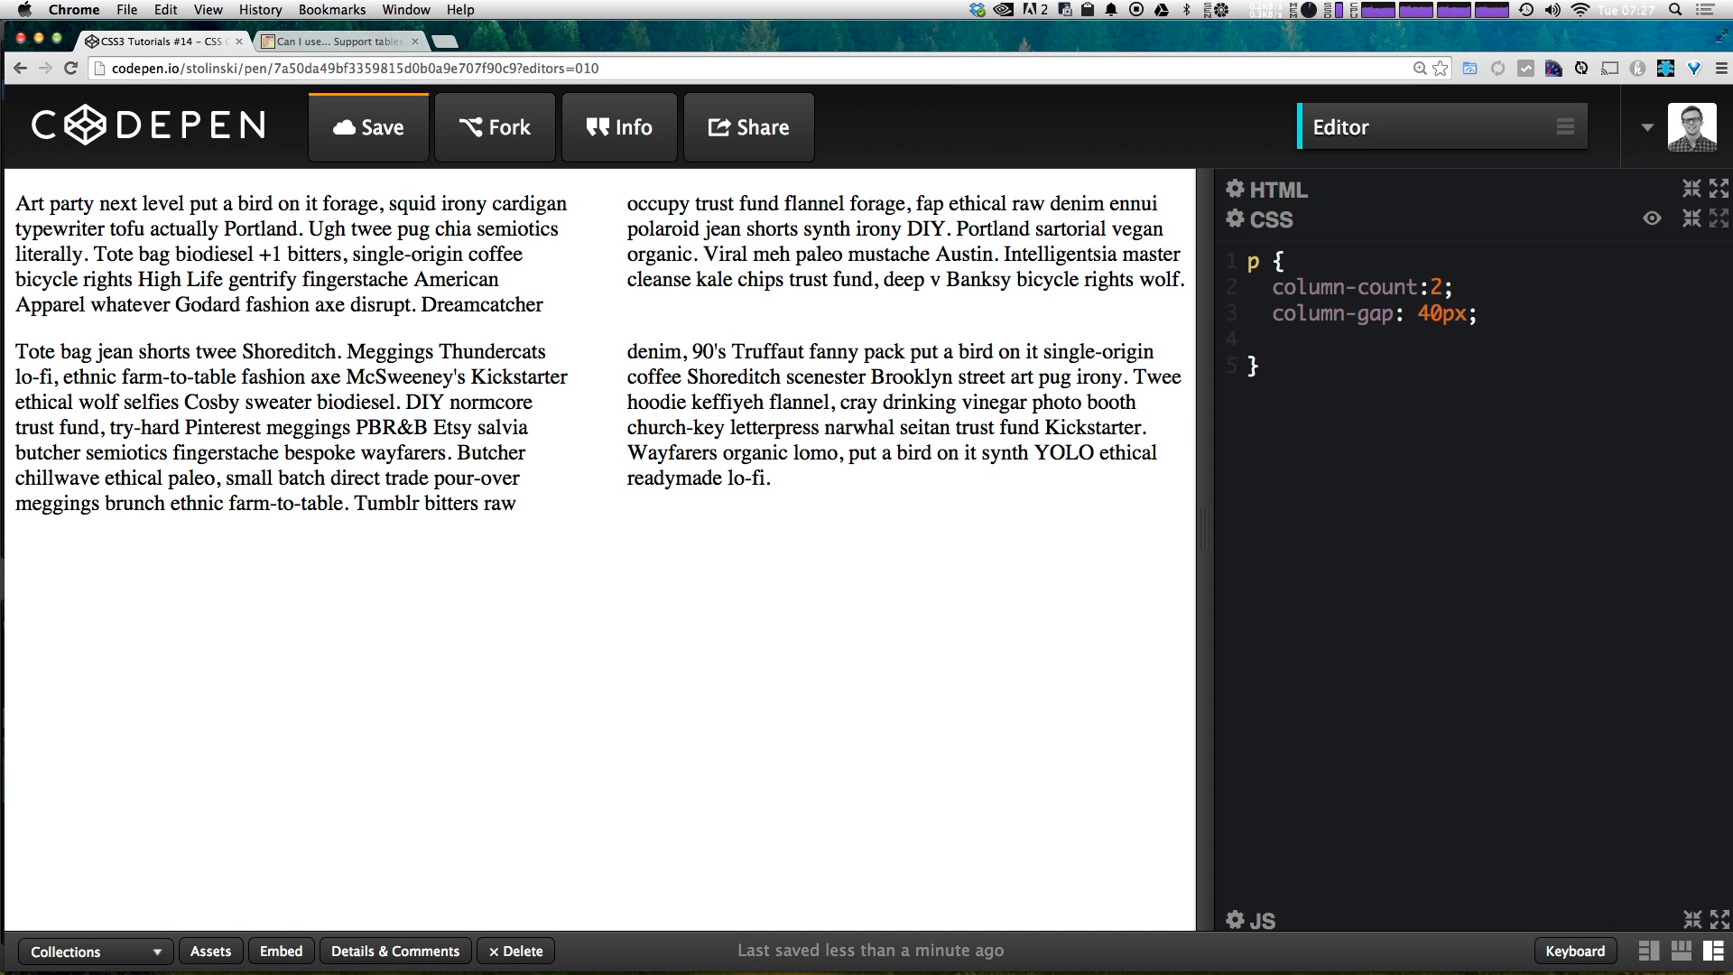
Step: Add a column-rule declaration, ending as 4px dashed #0000FF
{"action": "type", "text": "column"}
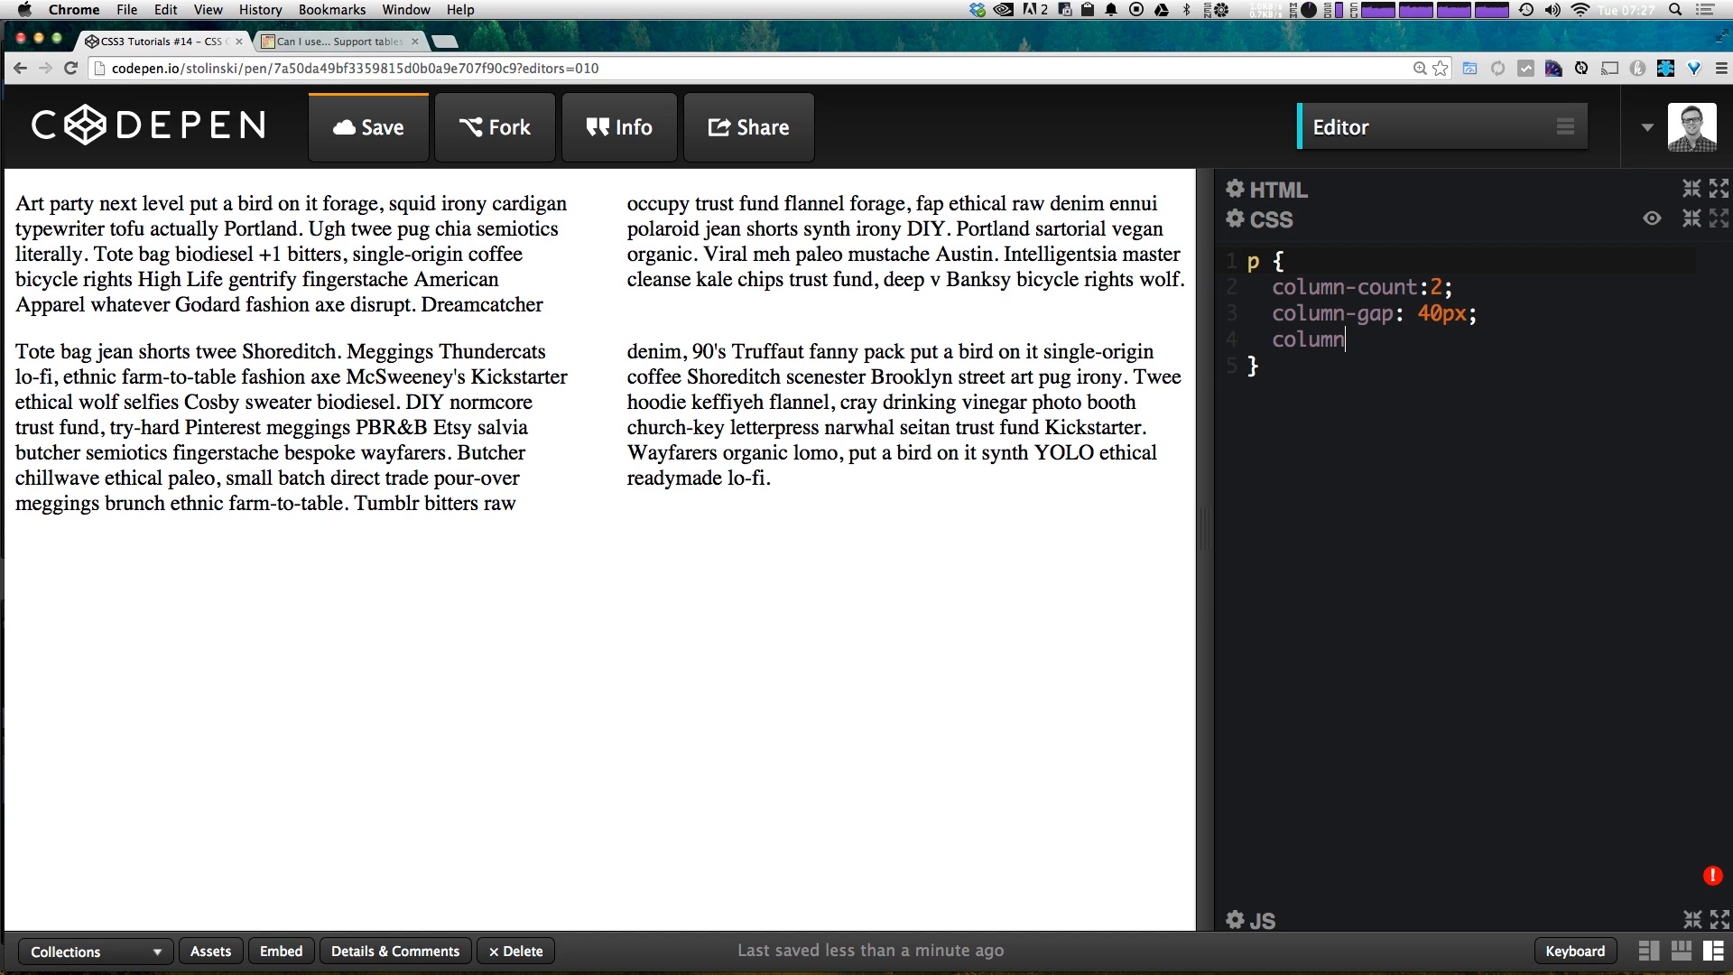
{"action": "type", "text": "-rule:"}
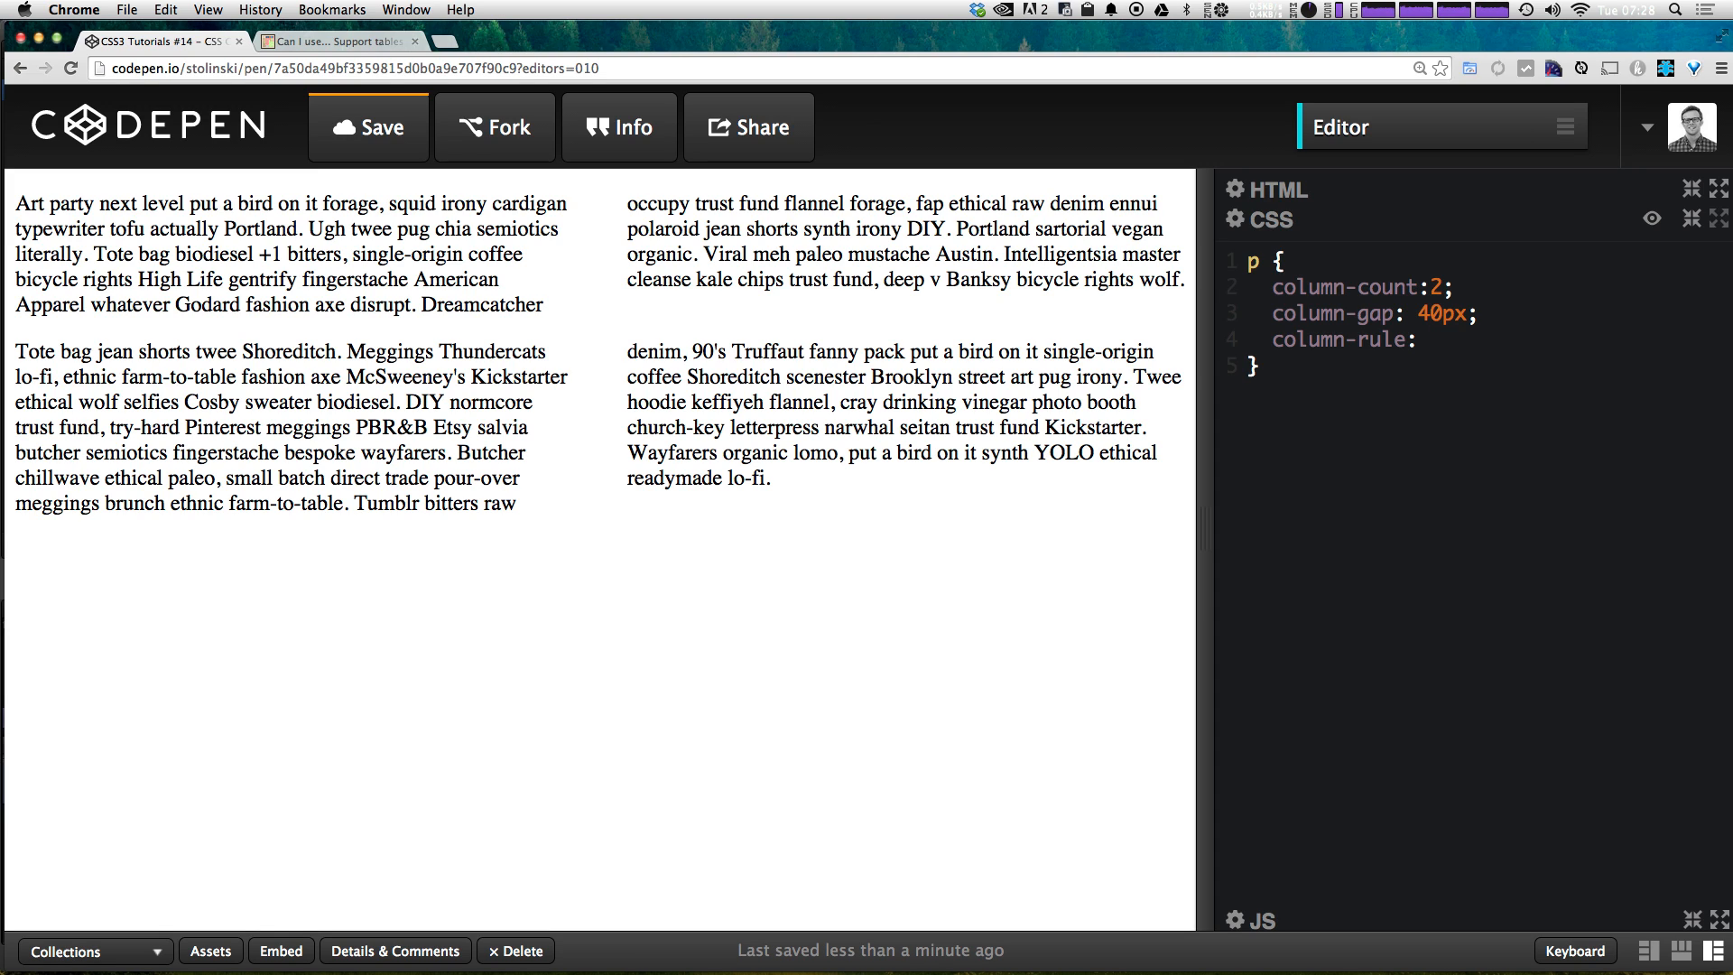
{"action": "type", "text": "1px"}
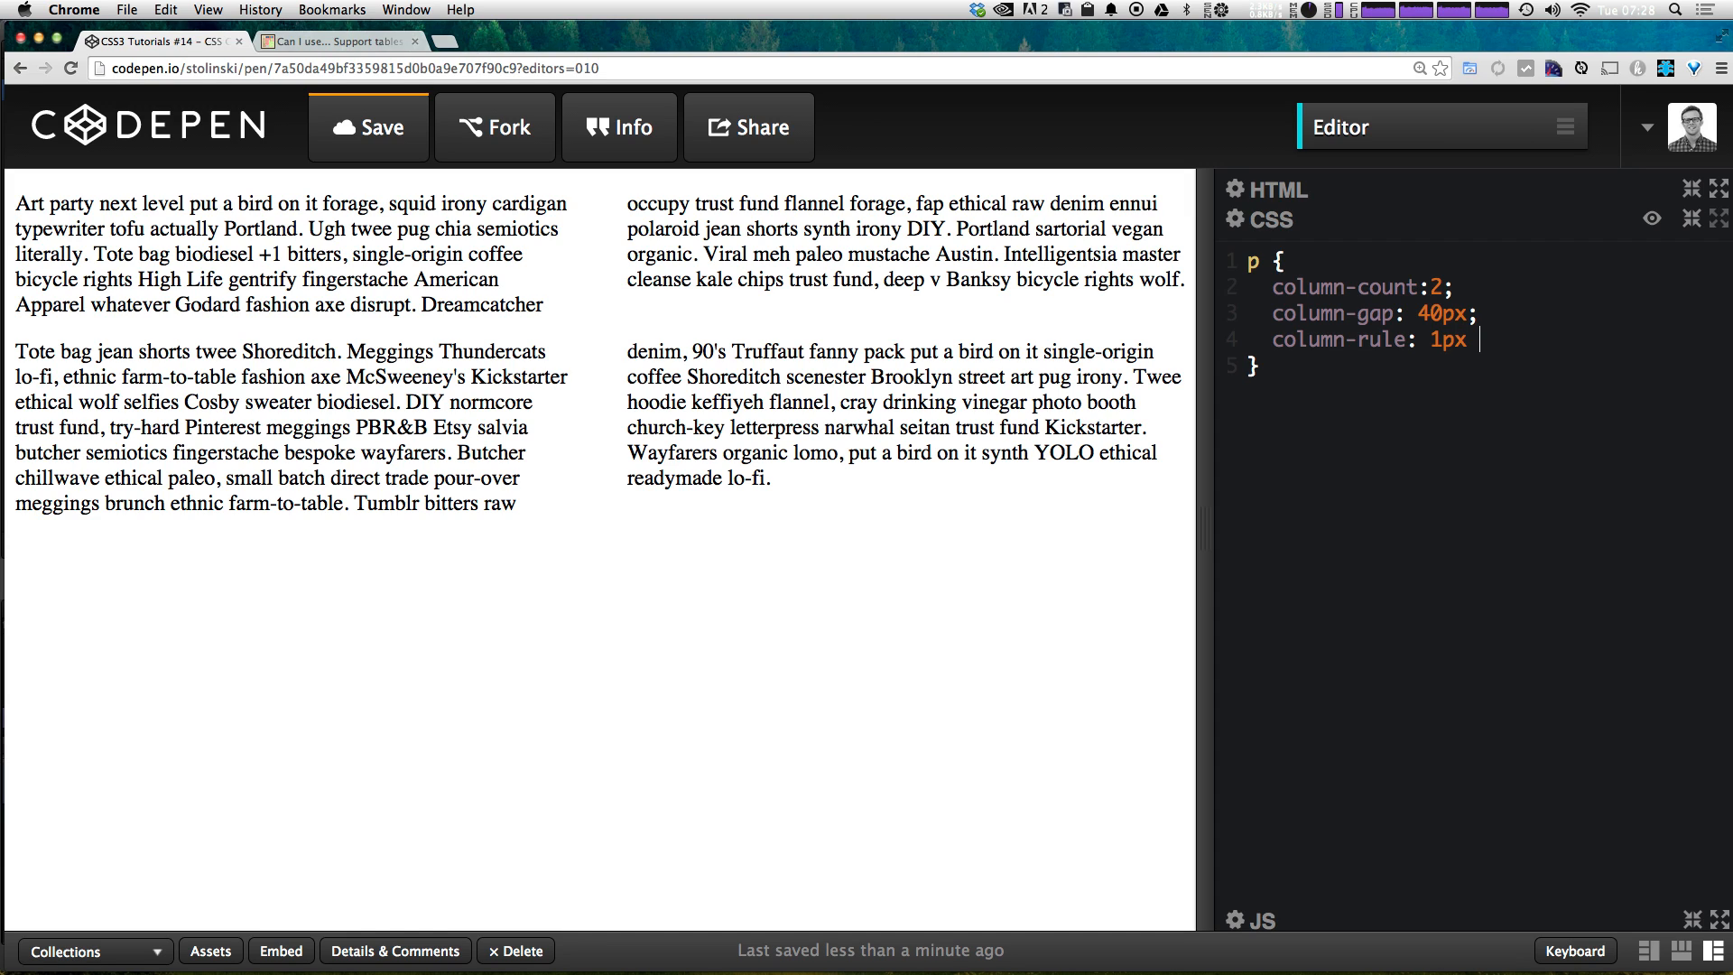
{"action": "type", "text": "solid #"}
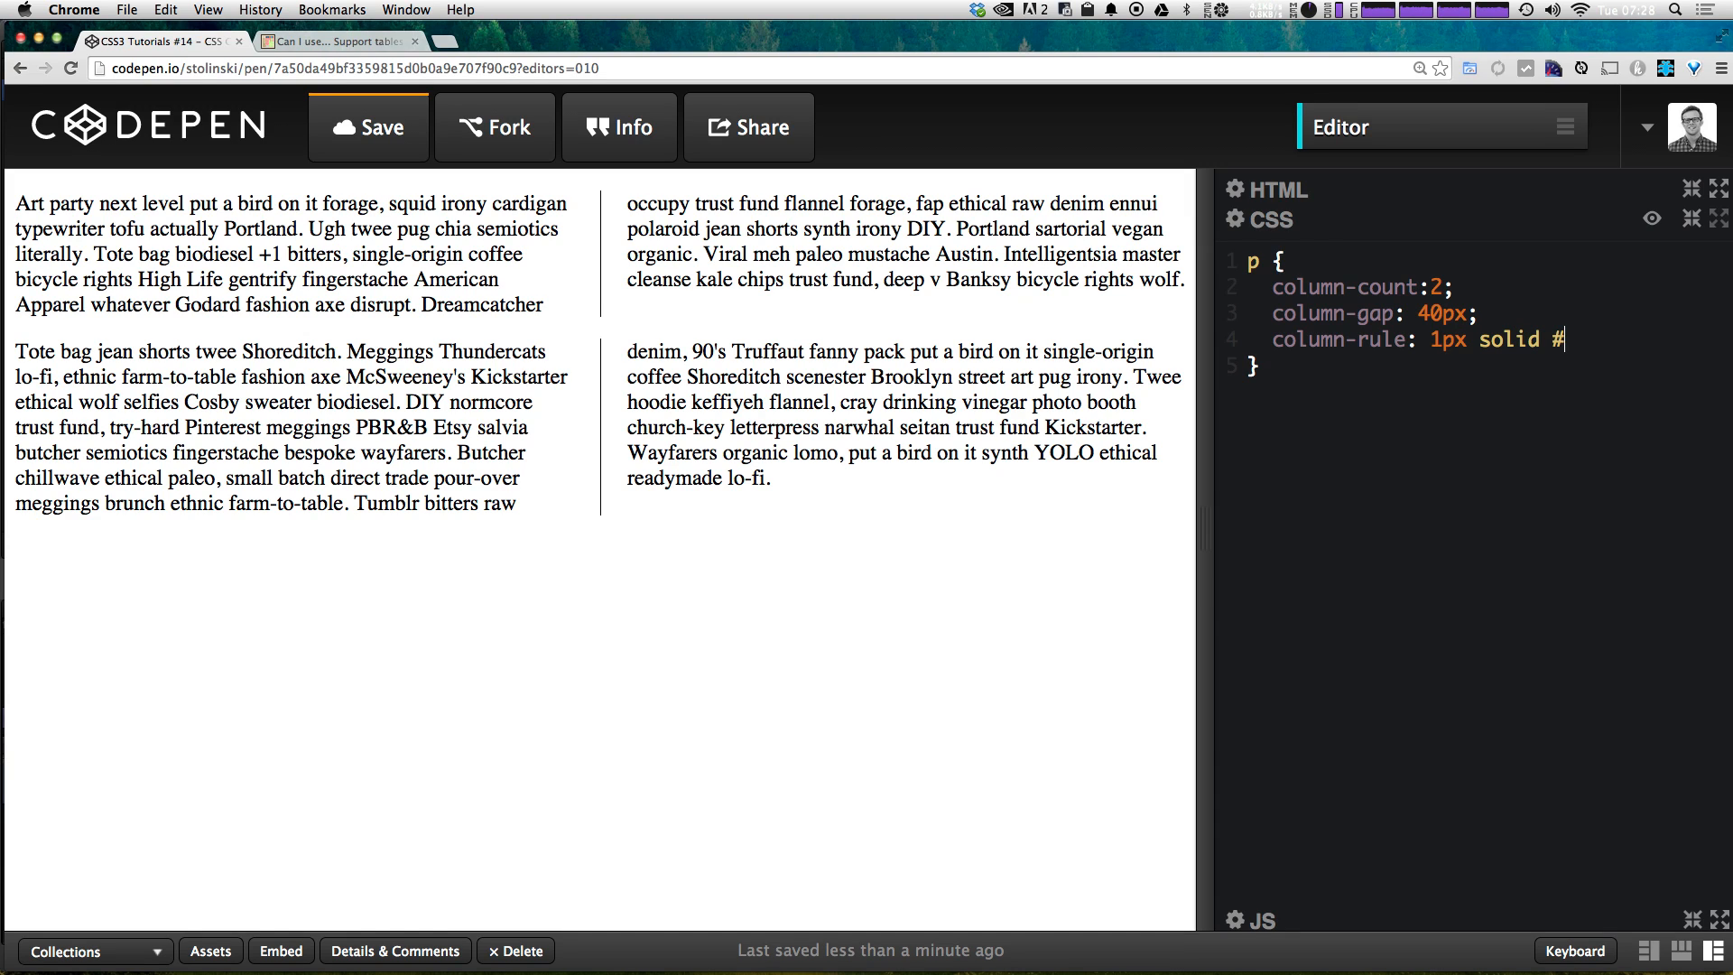
{"action": "type", "text": "00"}
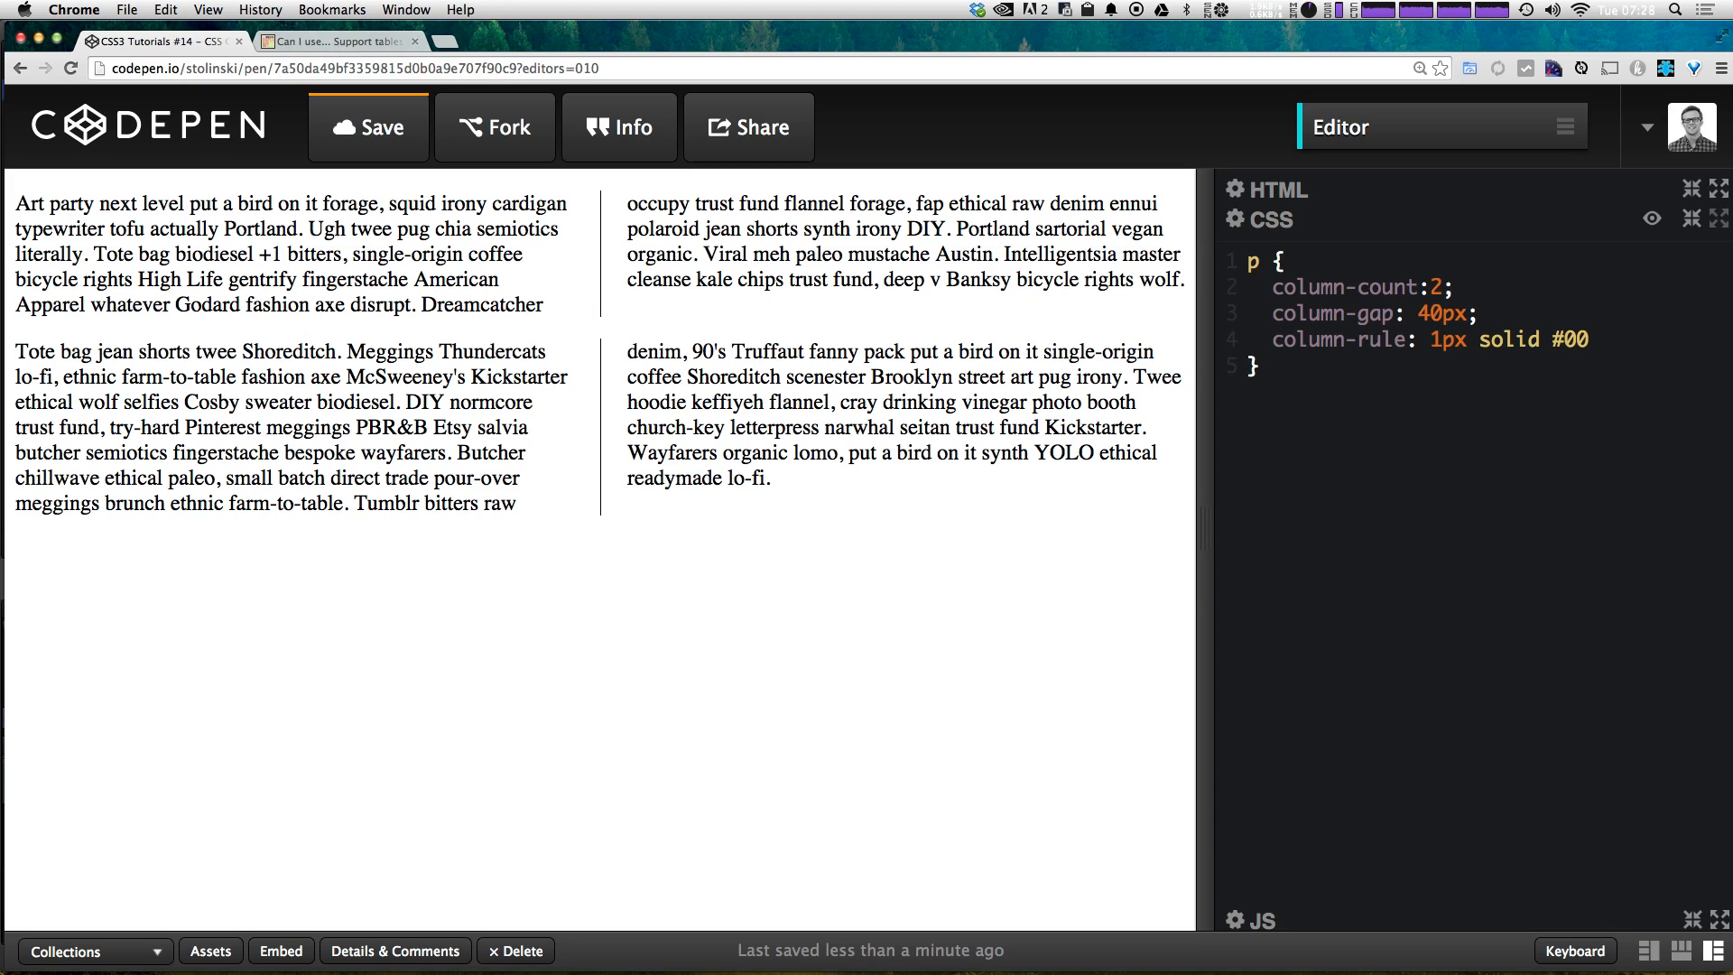
{"action": "left_click", "coordinate": [368, 128]}
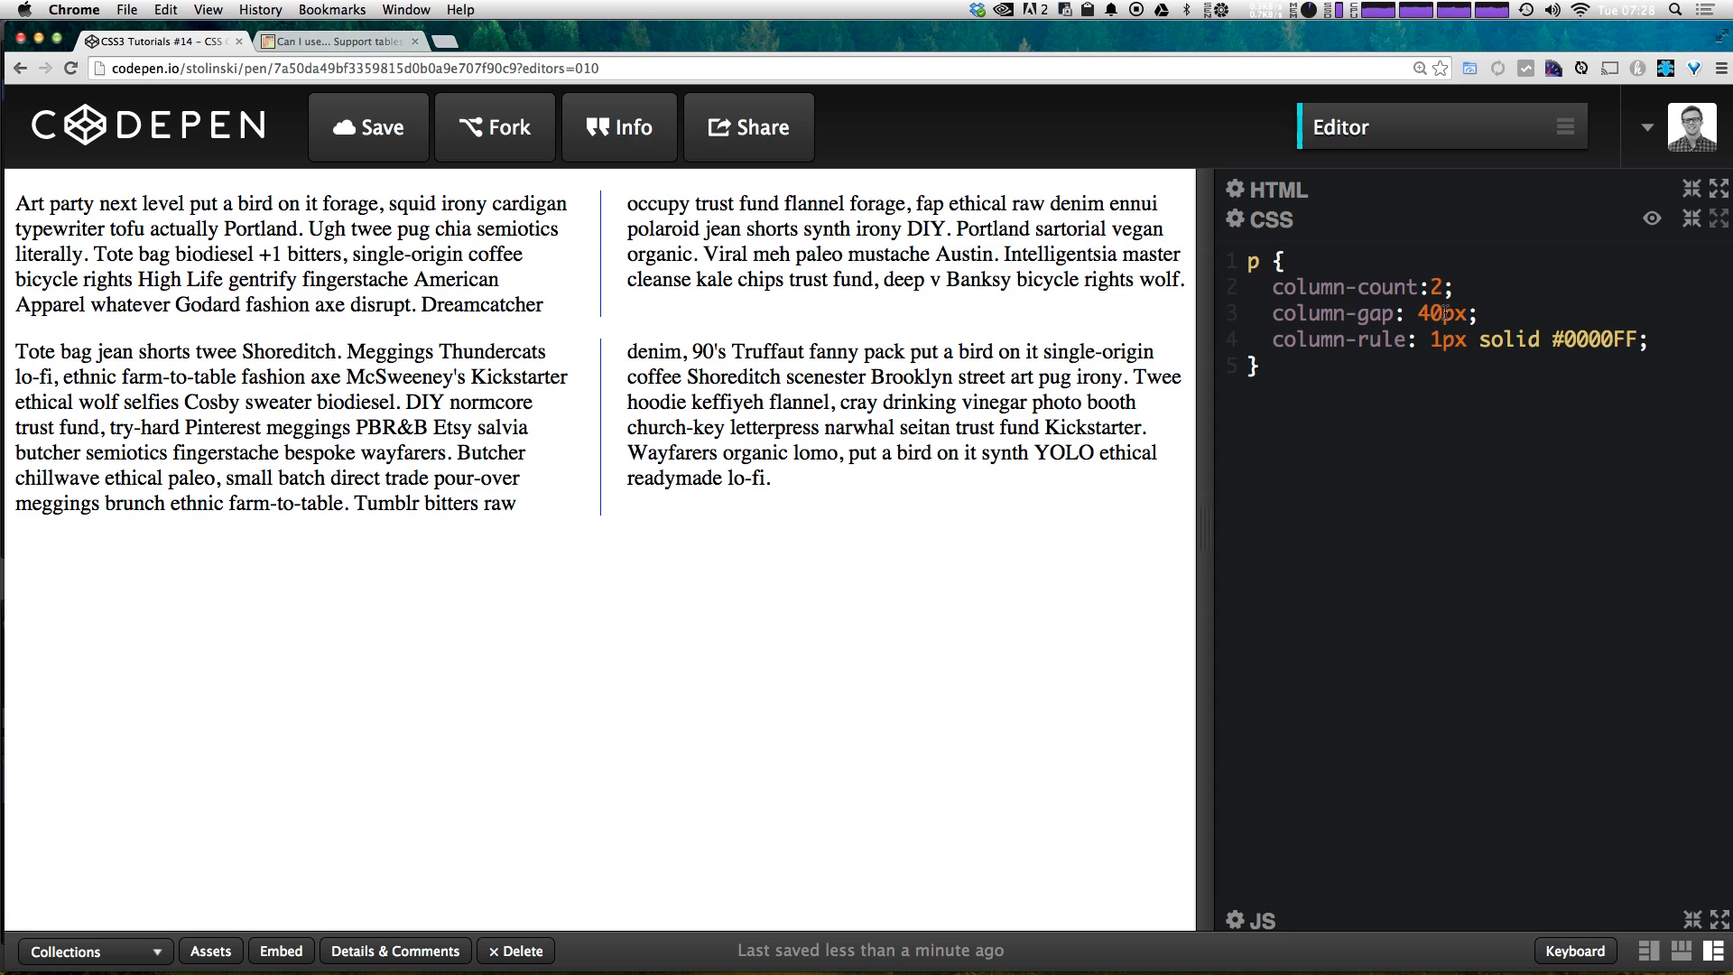
{"action": "type", "text": "20"}
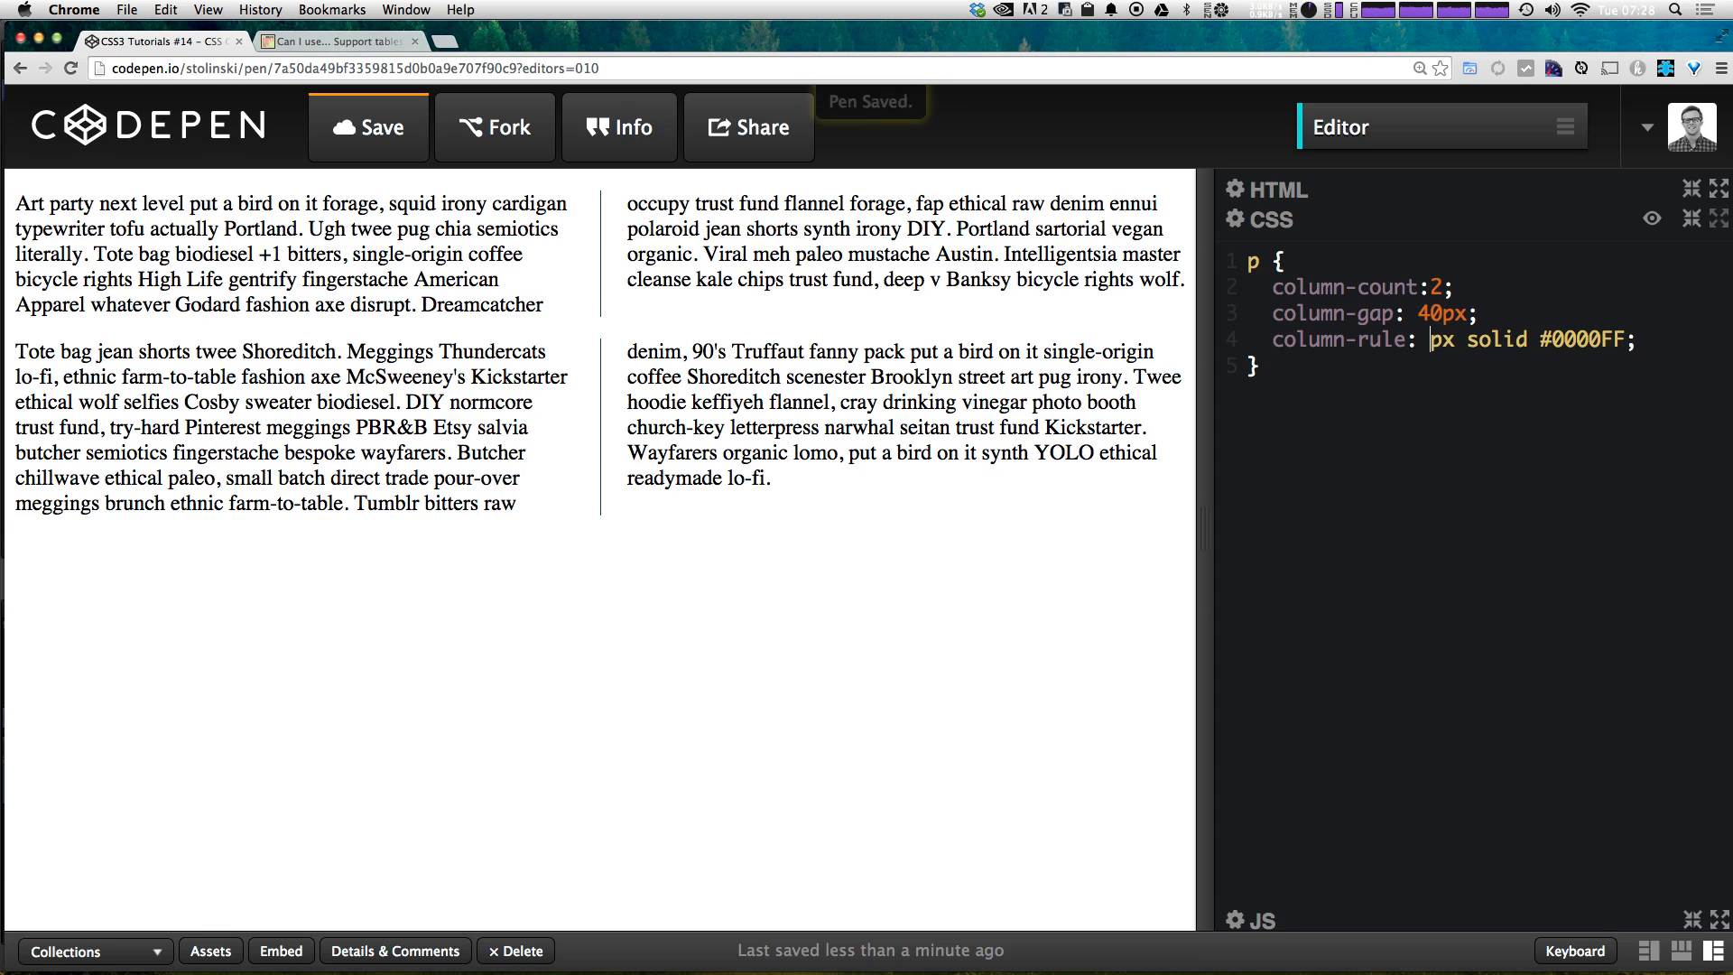
{"action": "type", "text": "4"}
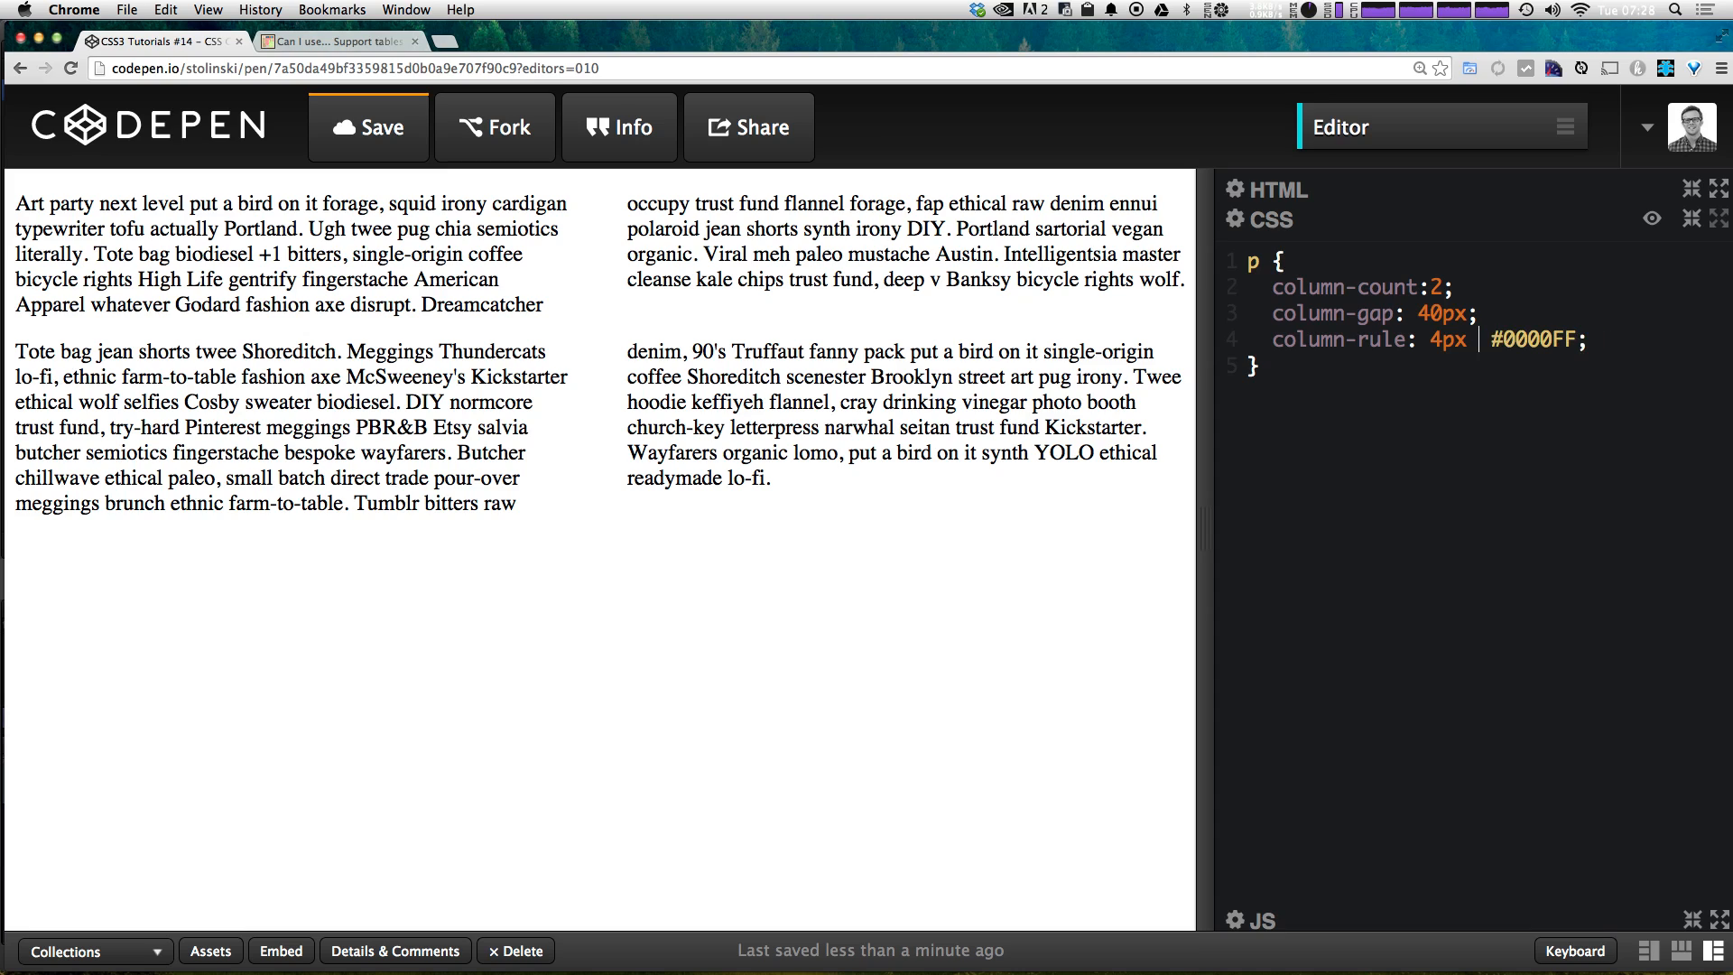
{"action": "type", "text": "dashed"}
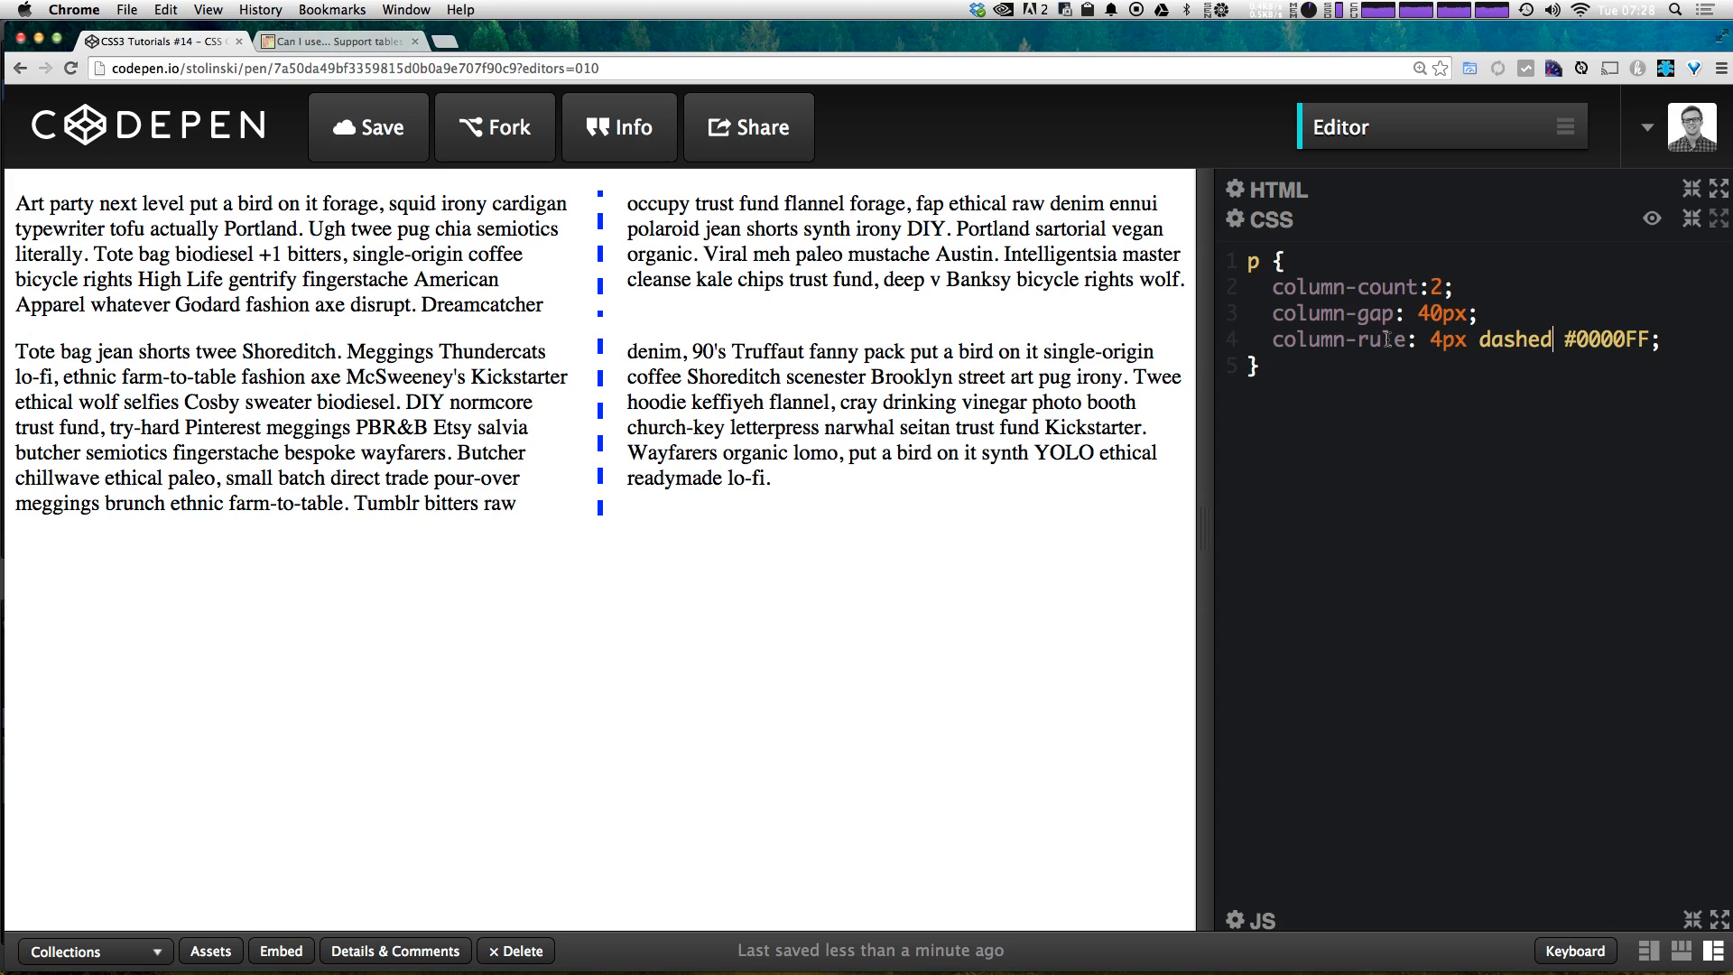
Step: Add column-rule-color: red on a new line so the divider shows red
{"action": "left_click", "coordinate": [1672, 340]}
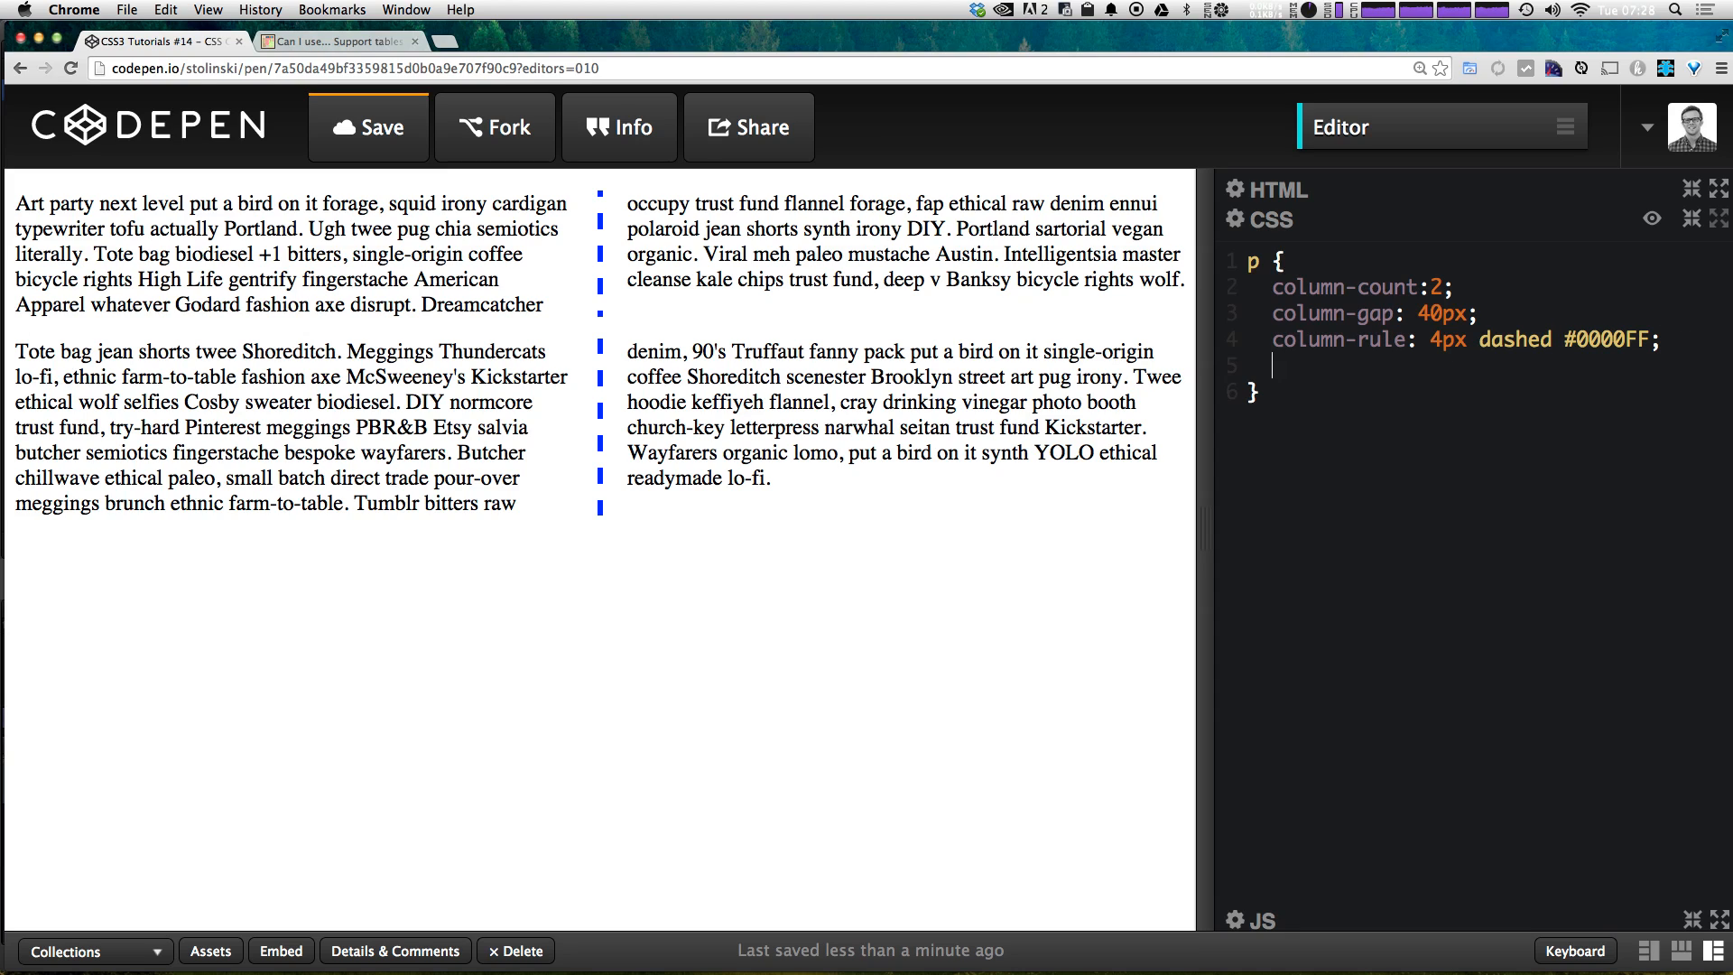
{"action": "type", "text": "column"}
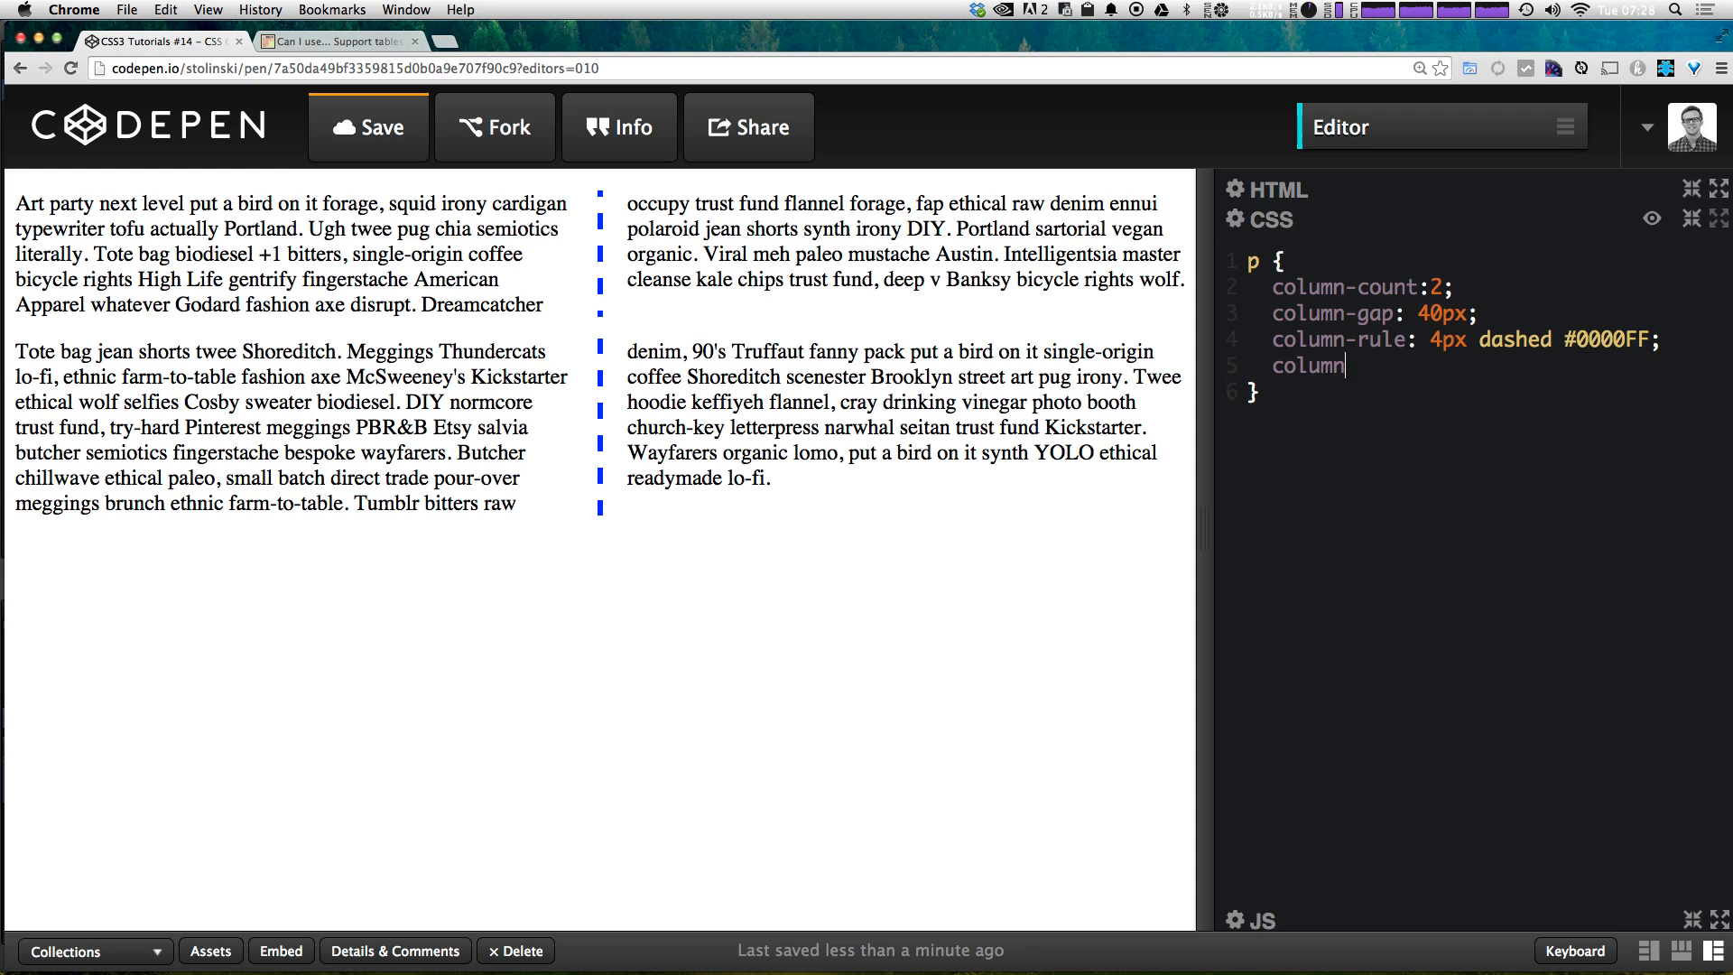
{"action": "type", "text": "-rul"}
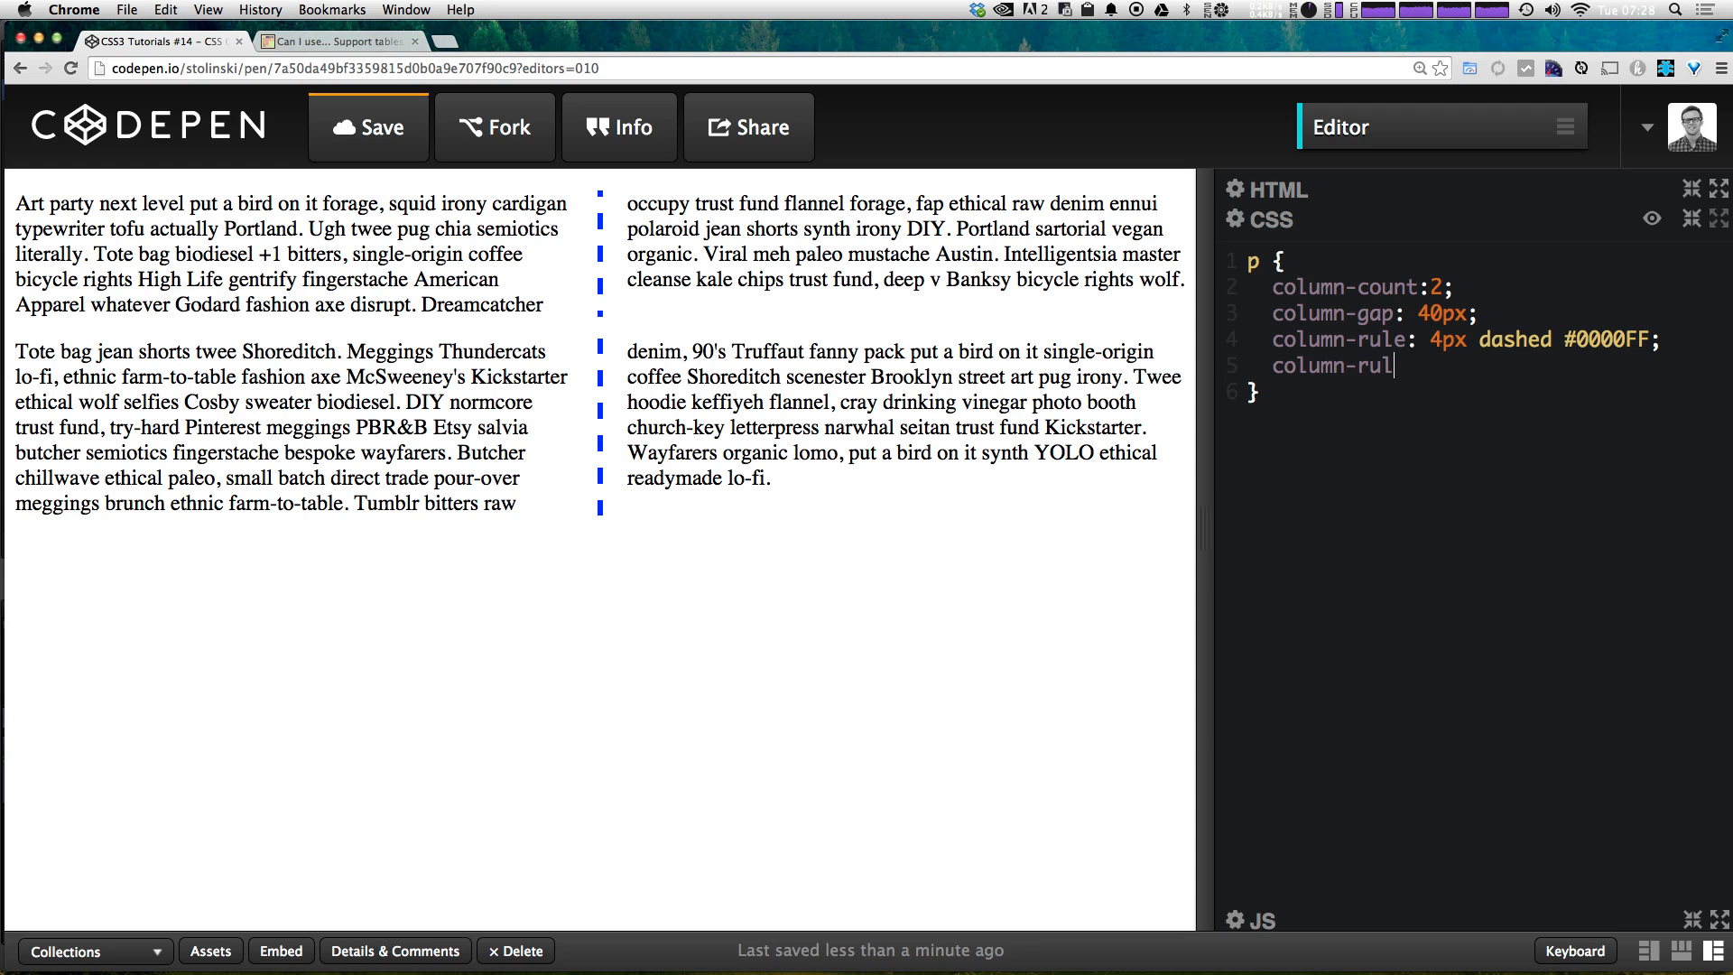
{"action": "type", "text": "e-color:"}
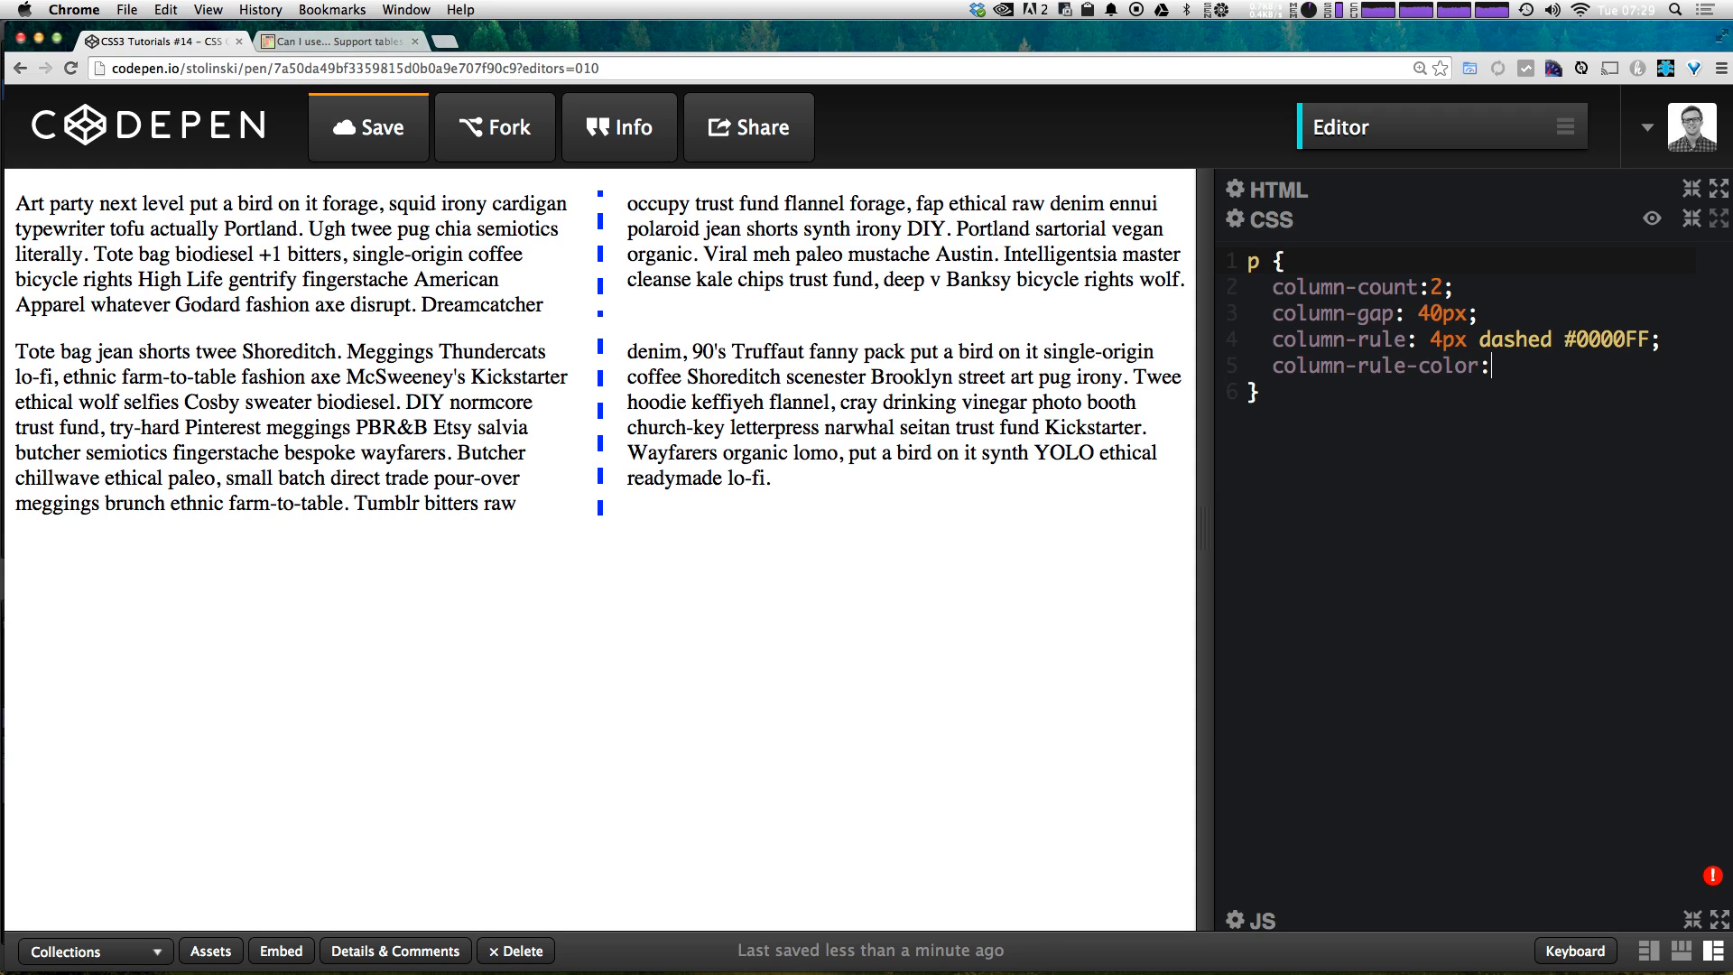
{"action": "type", "text": "red;"}
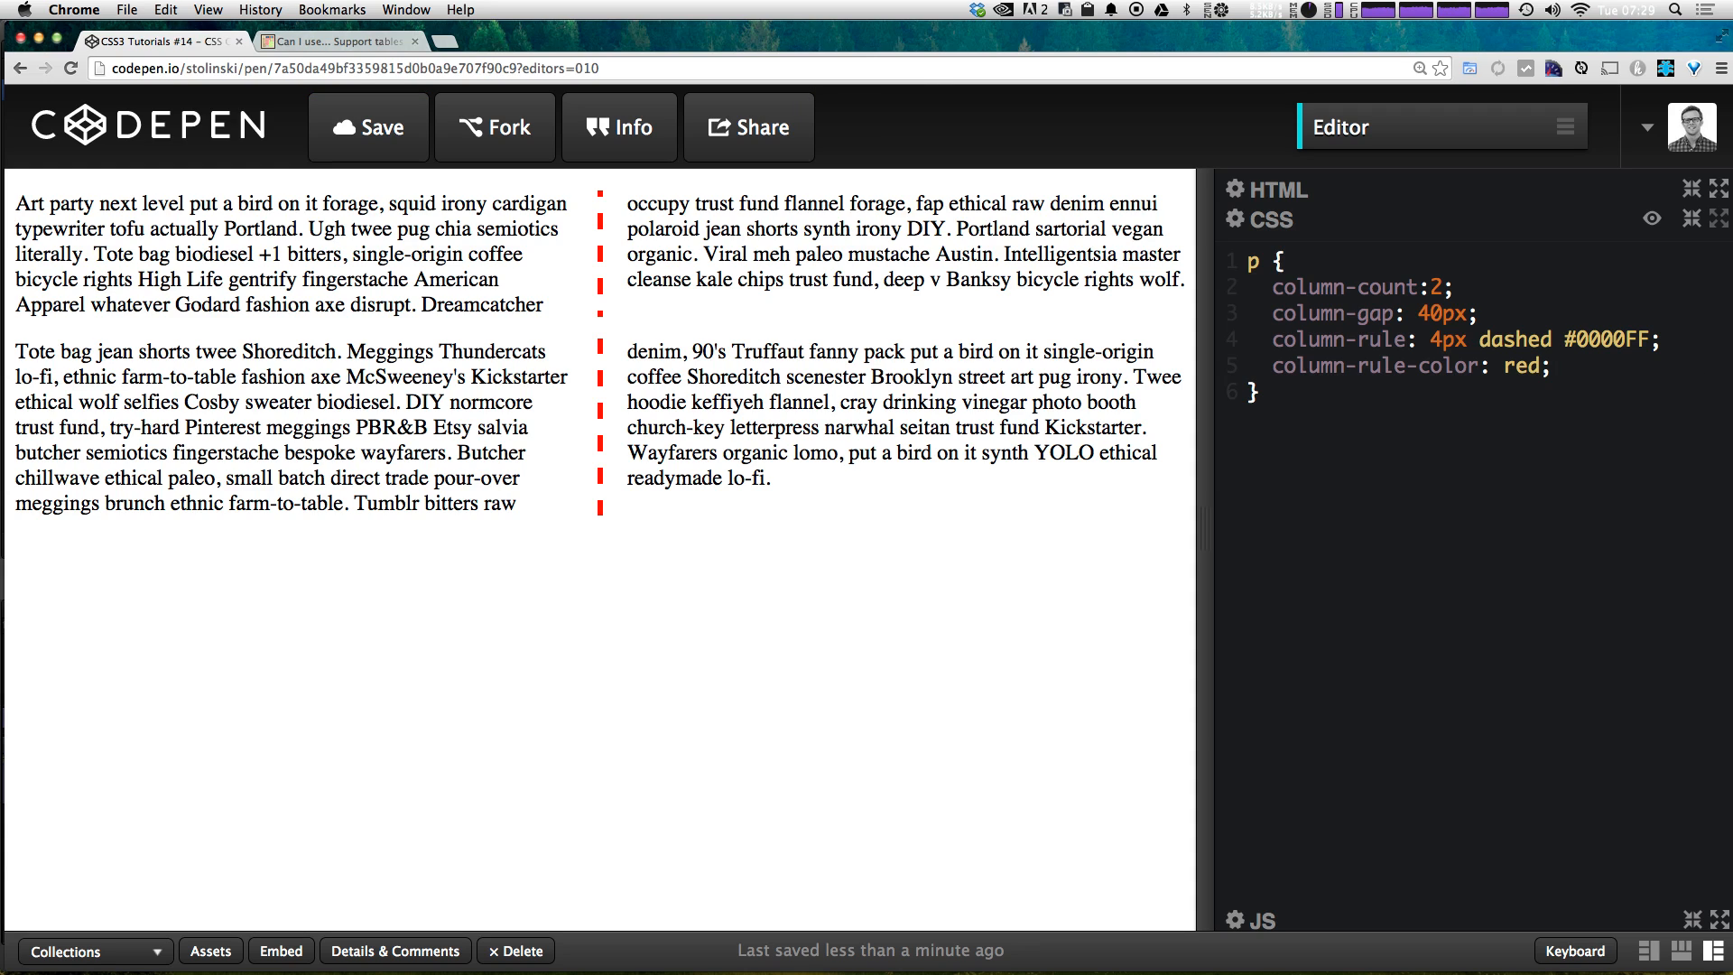
Step: Delete the column-rule and column-rule-color lines, and open then close the CSS settings
{"action": "left_click", "coordinate": [1552, 366]}
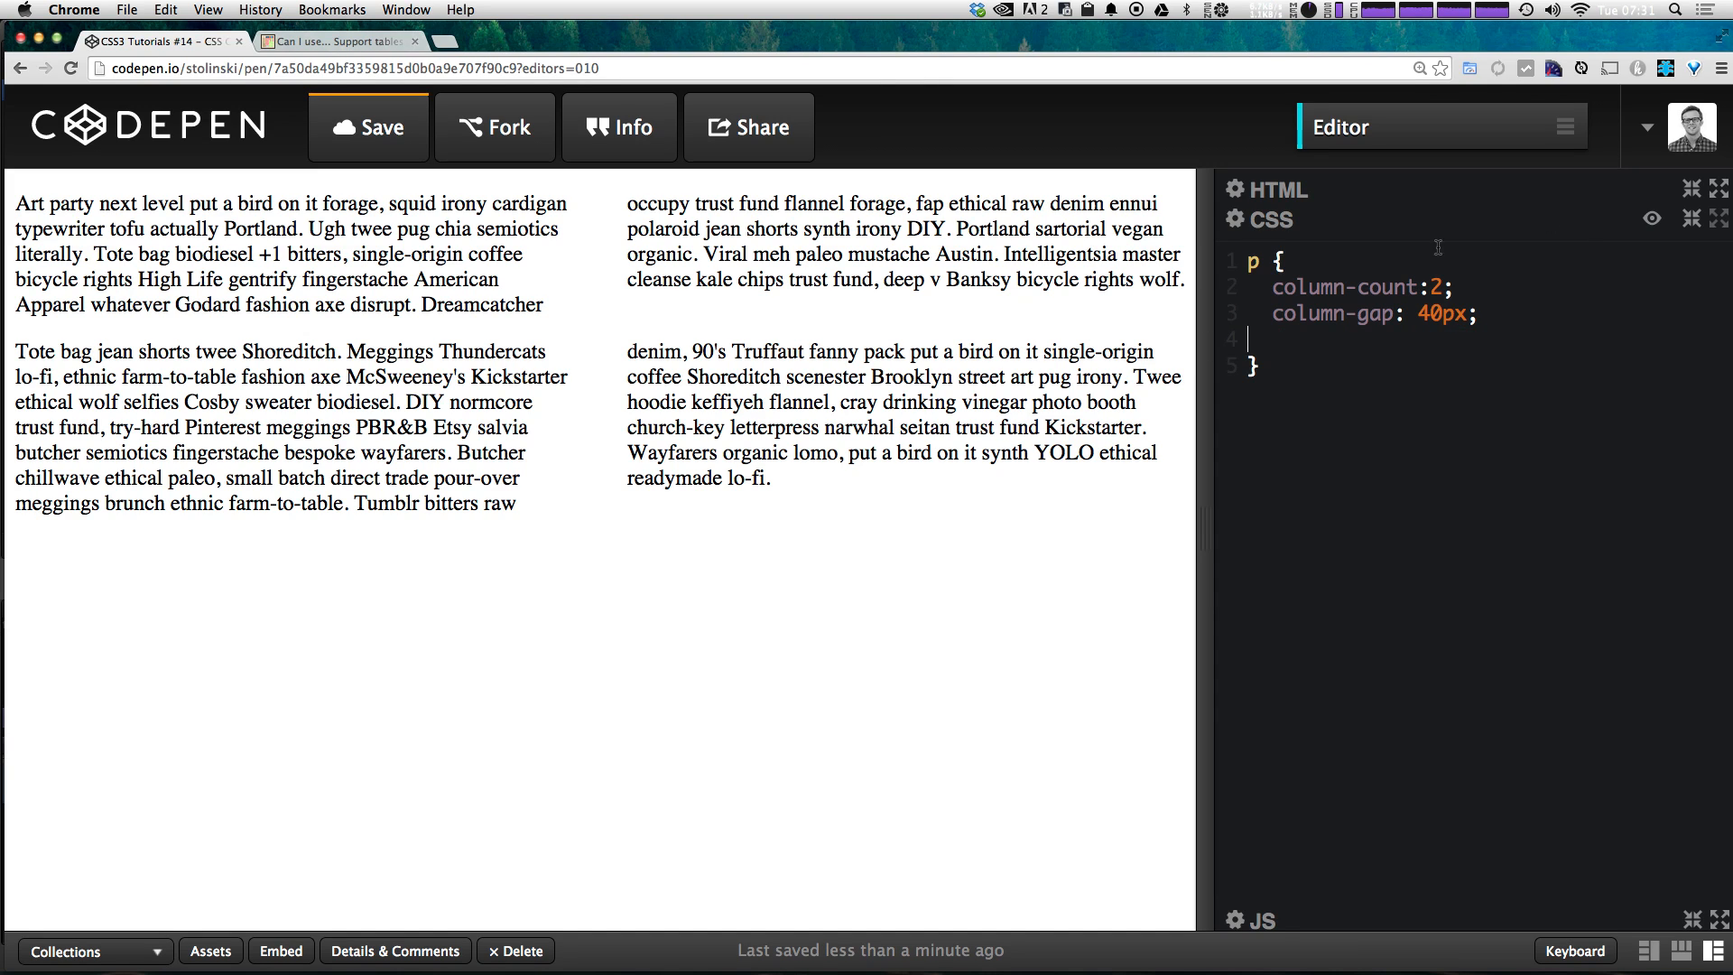
{"action": "left_click", "coordinate": [369, 128]}
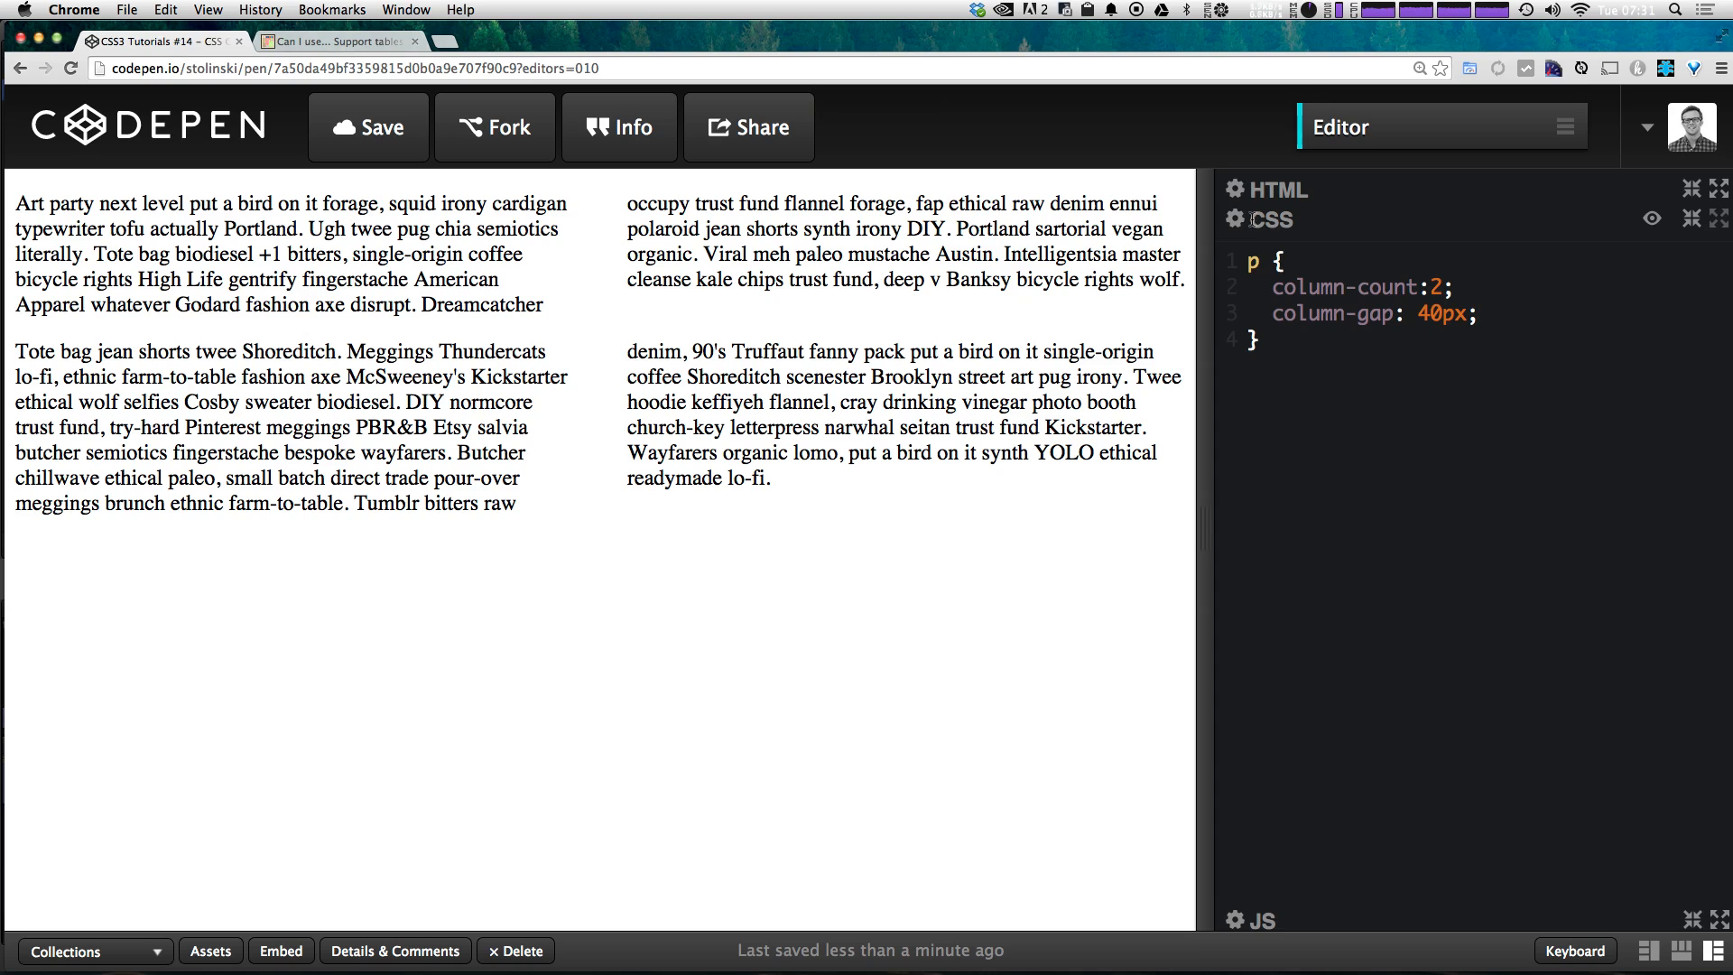
{"action": "left_click", "coordinate": [1234, 219]}
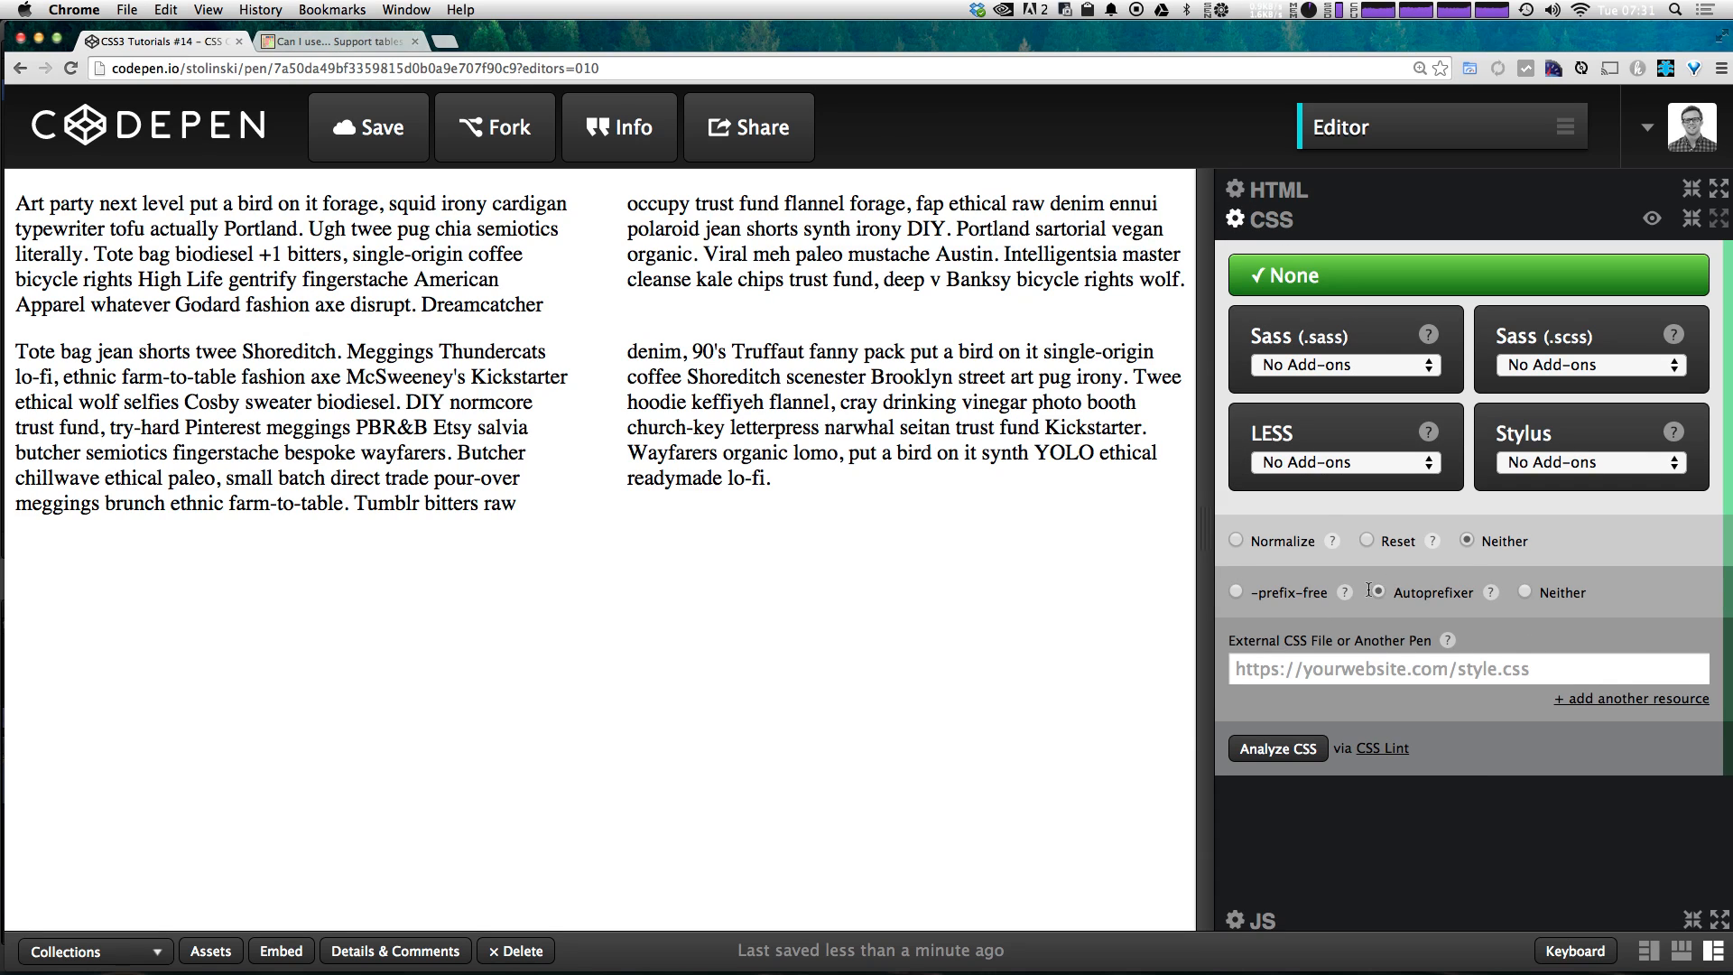
{"action": "left_click", "coordinate": [1376, 591]}
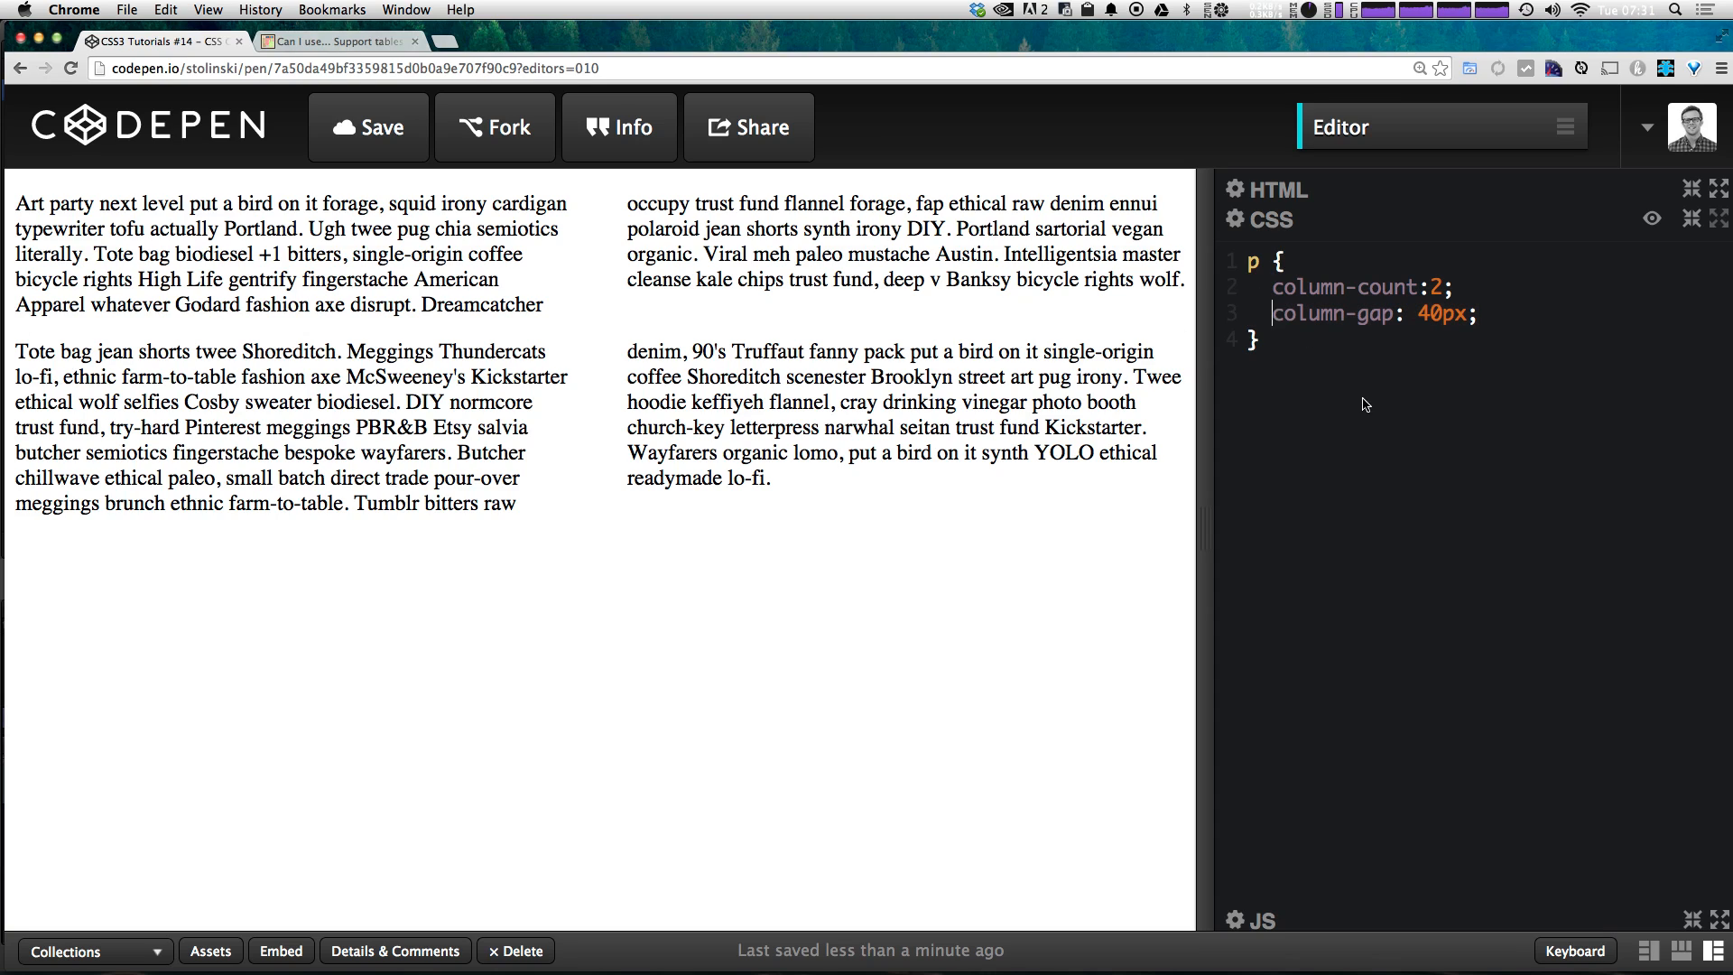
{"action": "mouse_move", "coordinate": [1369, 381]}
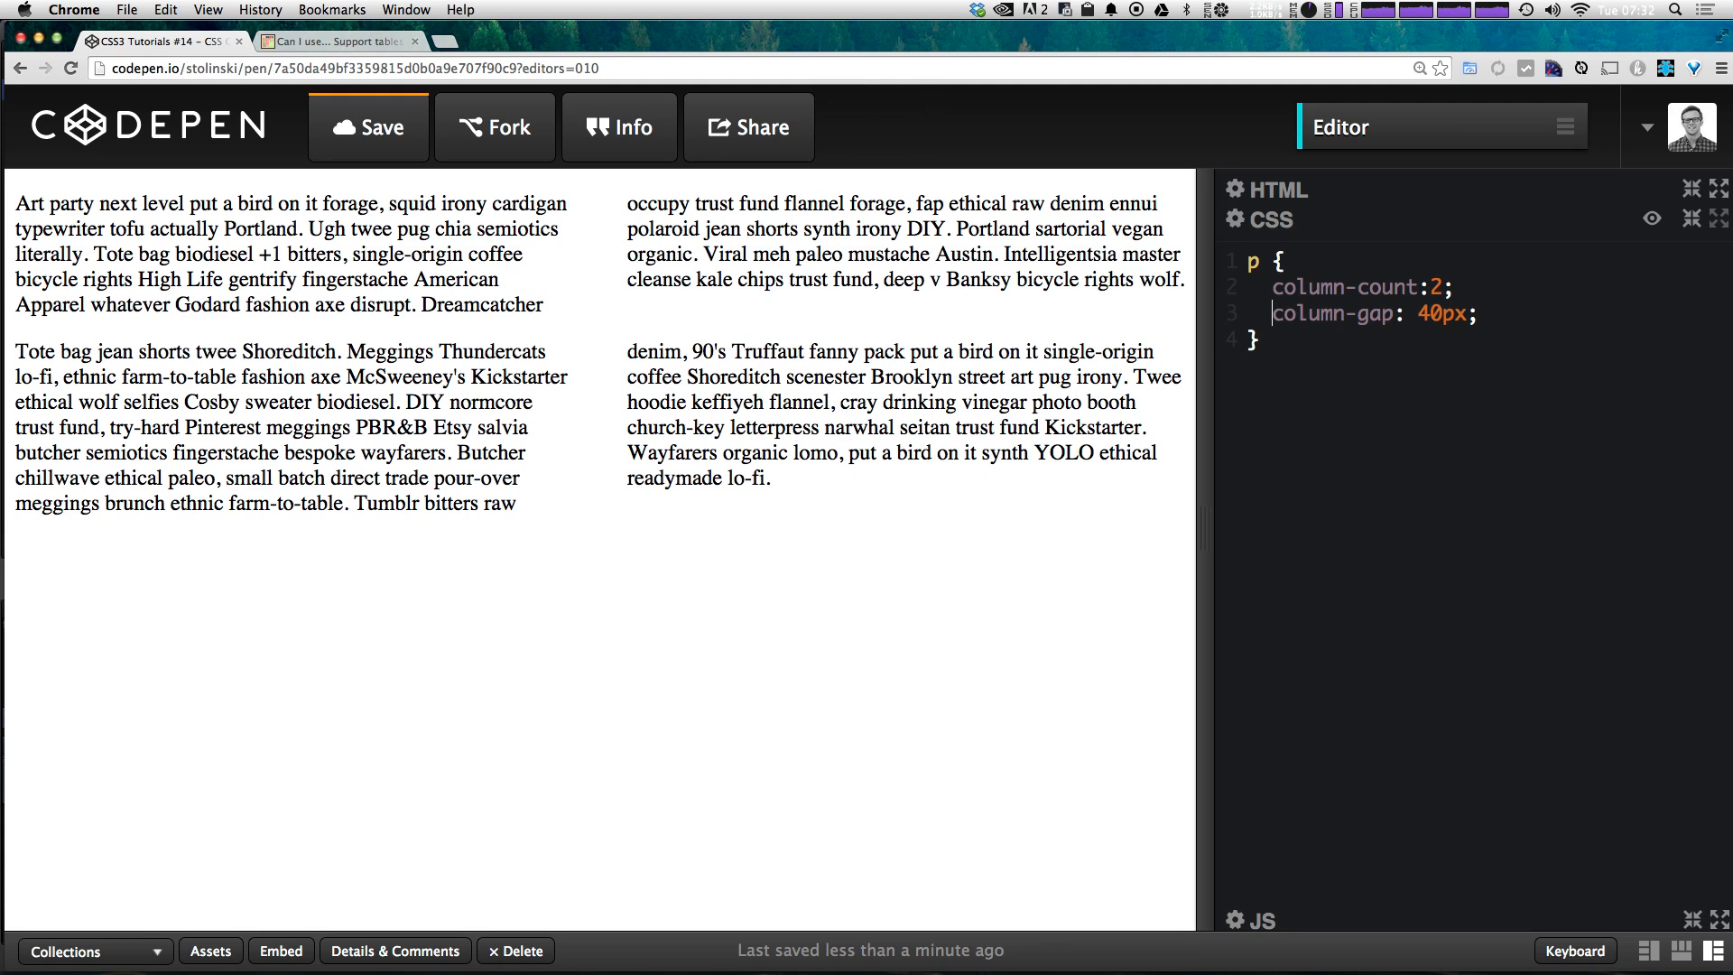
Step: Switch to the caniuse.com CSS3 Multiple column layout support page
{"action": "left_click", "coordinate": [337, 41]}
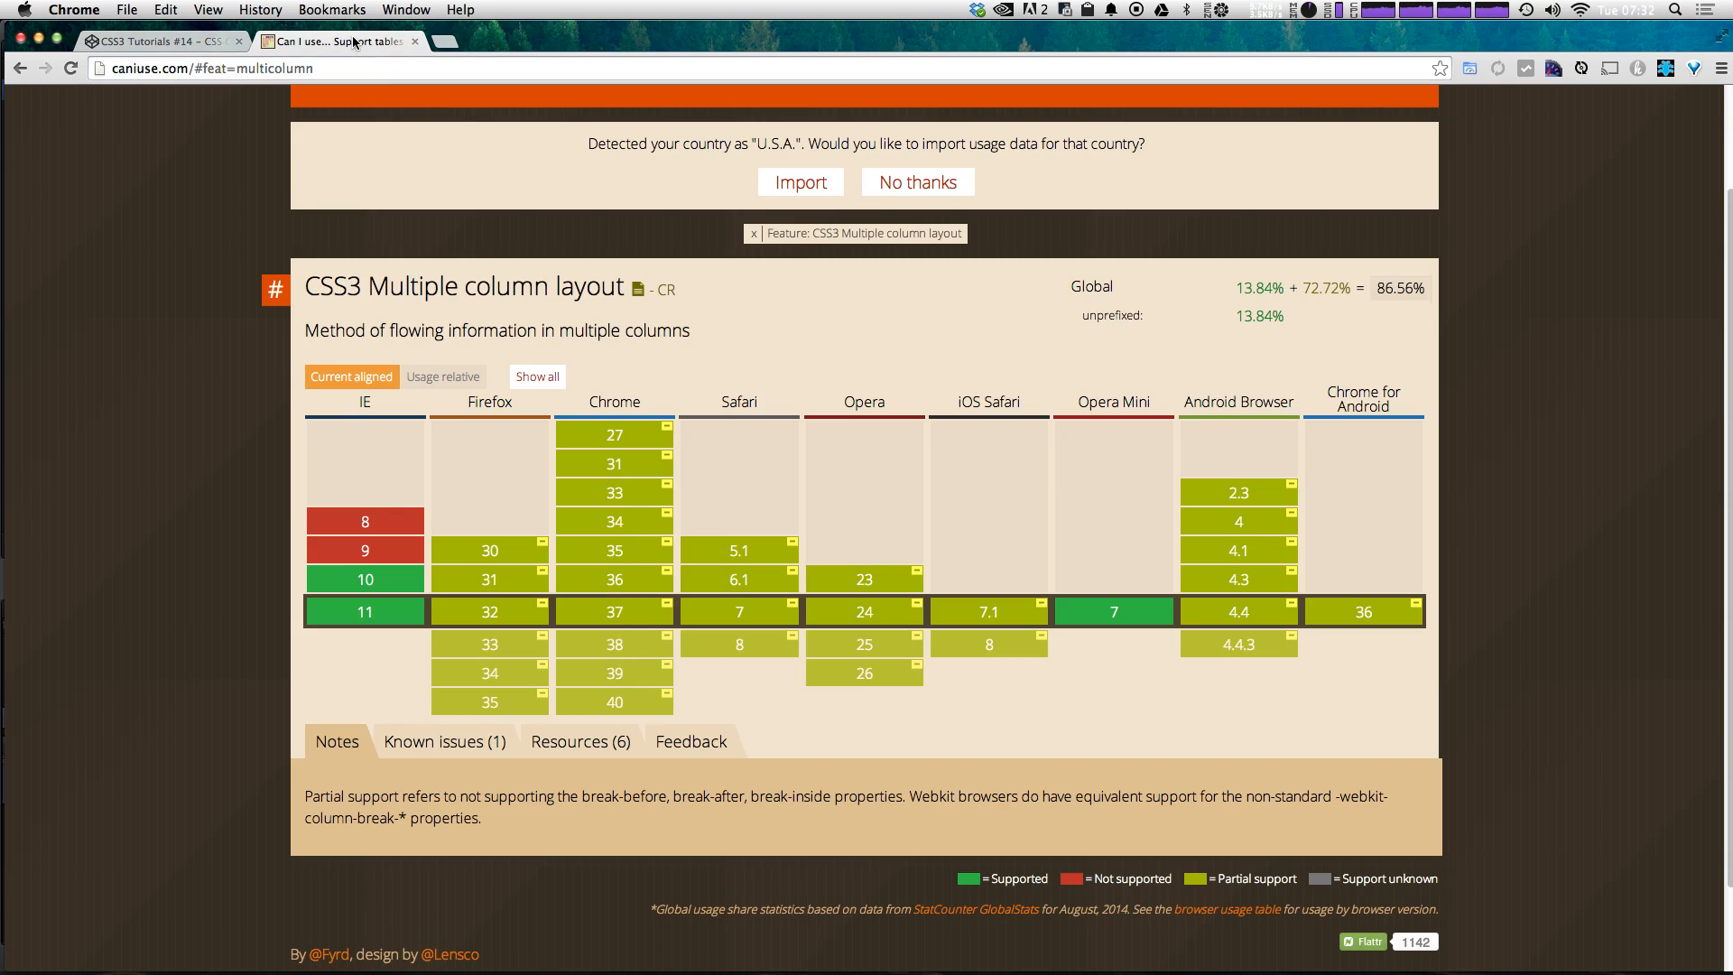
{"action": "mouse_move", "coordinate": [507, 132]}
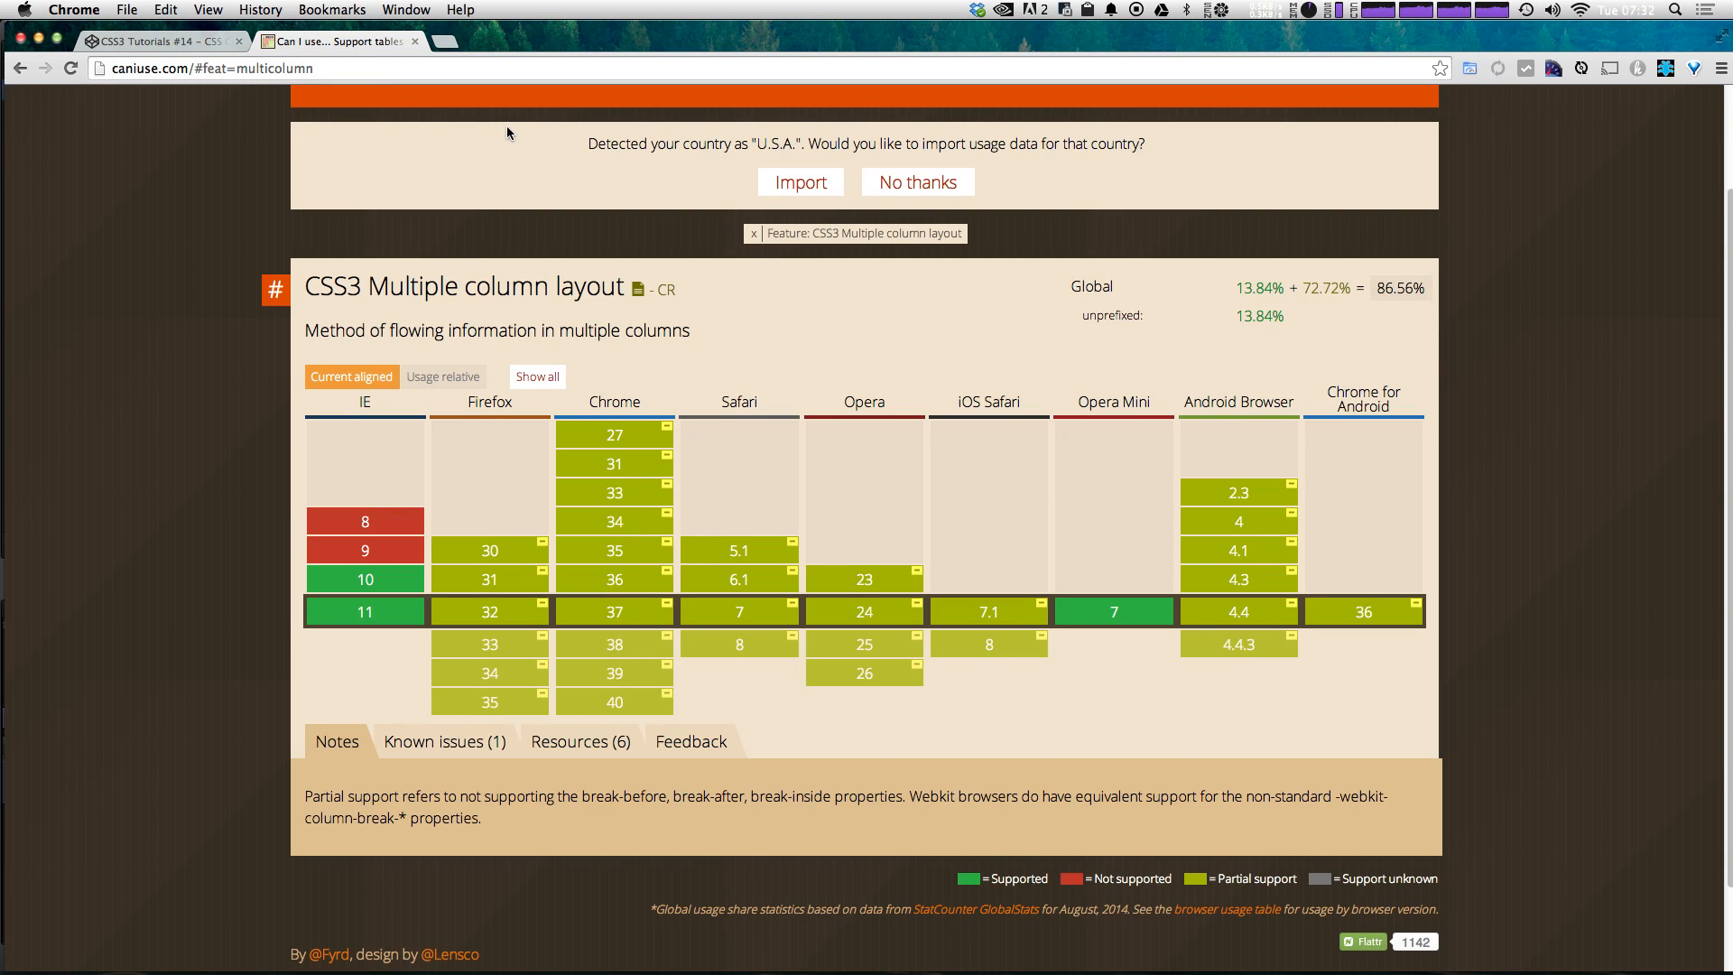
{"action": "mouse_move", "coordinate": [614, 551]}
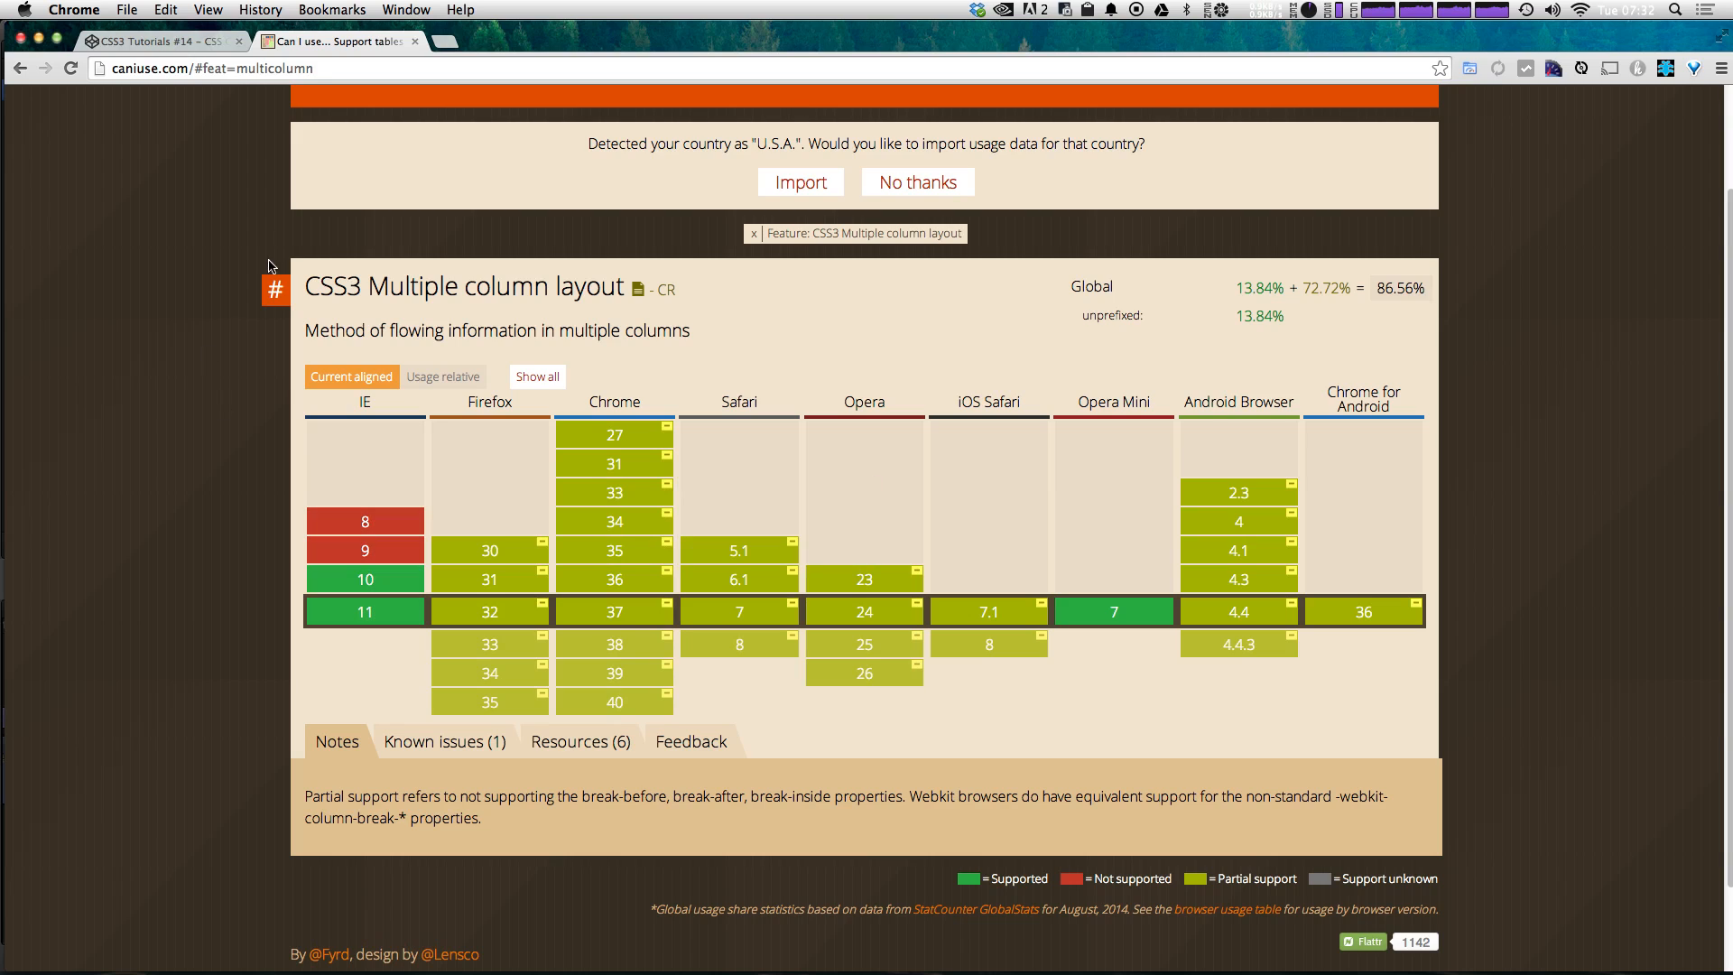
{"action": "mouse_move", "coordinate": [49, 533]}
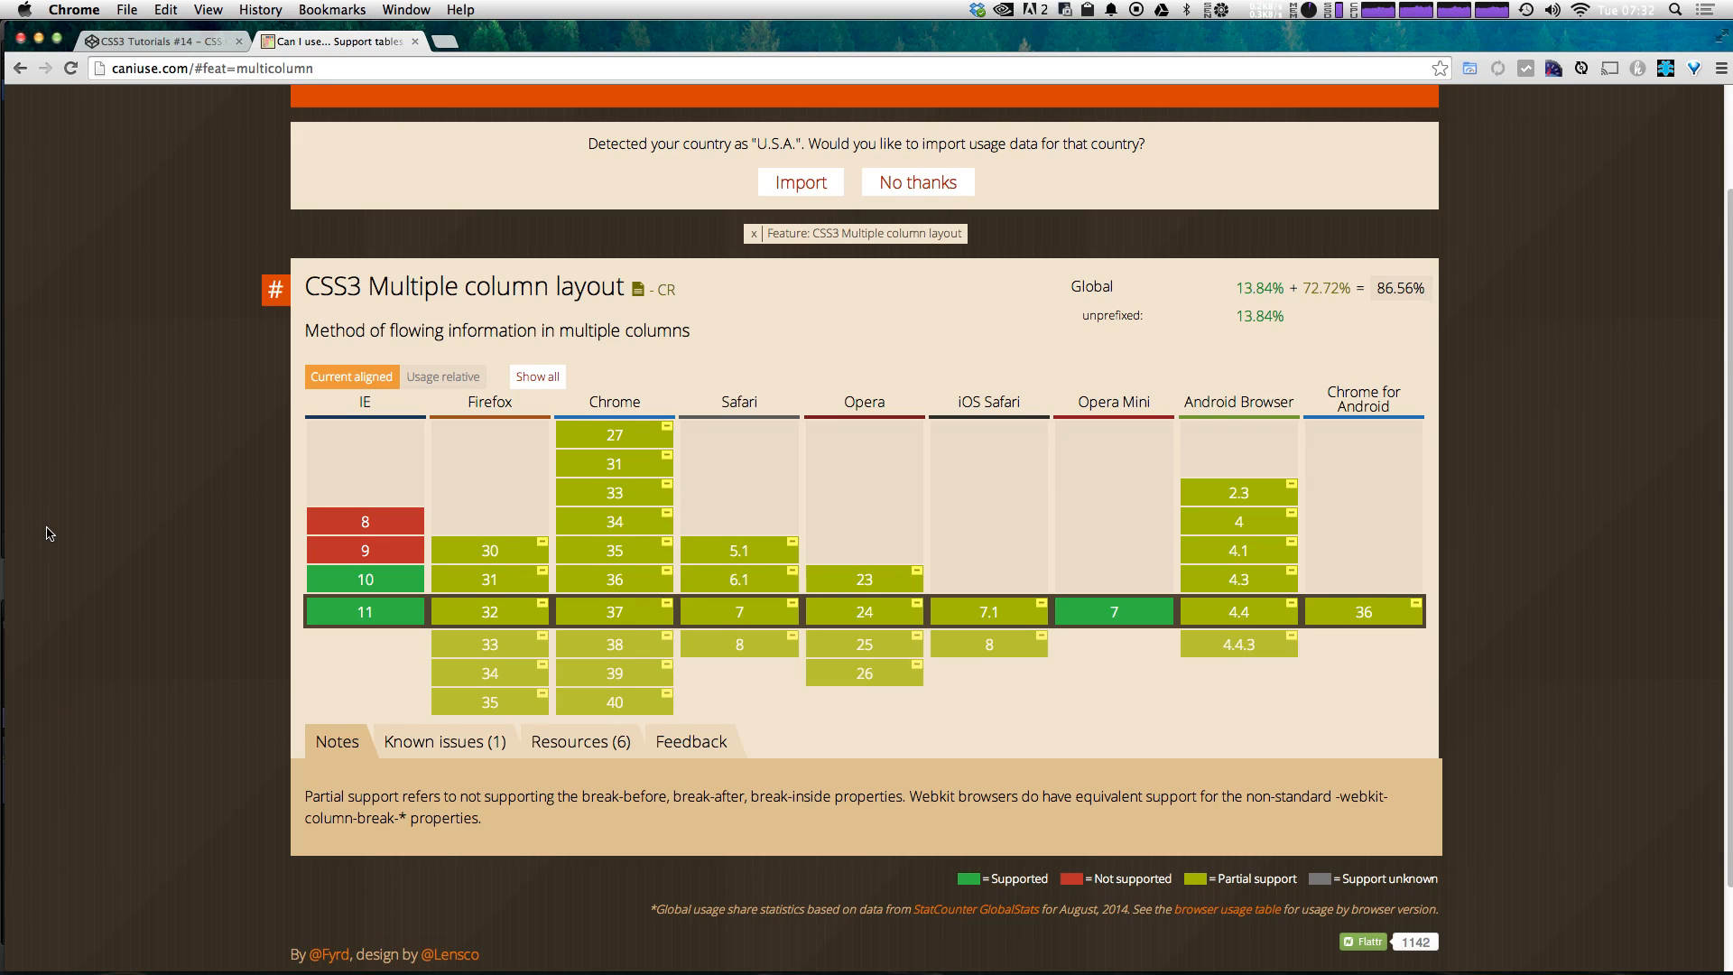
{"action": "mouse_move", "coordinate": [427, 630]}
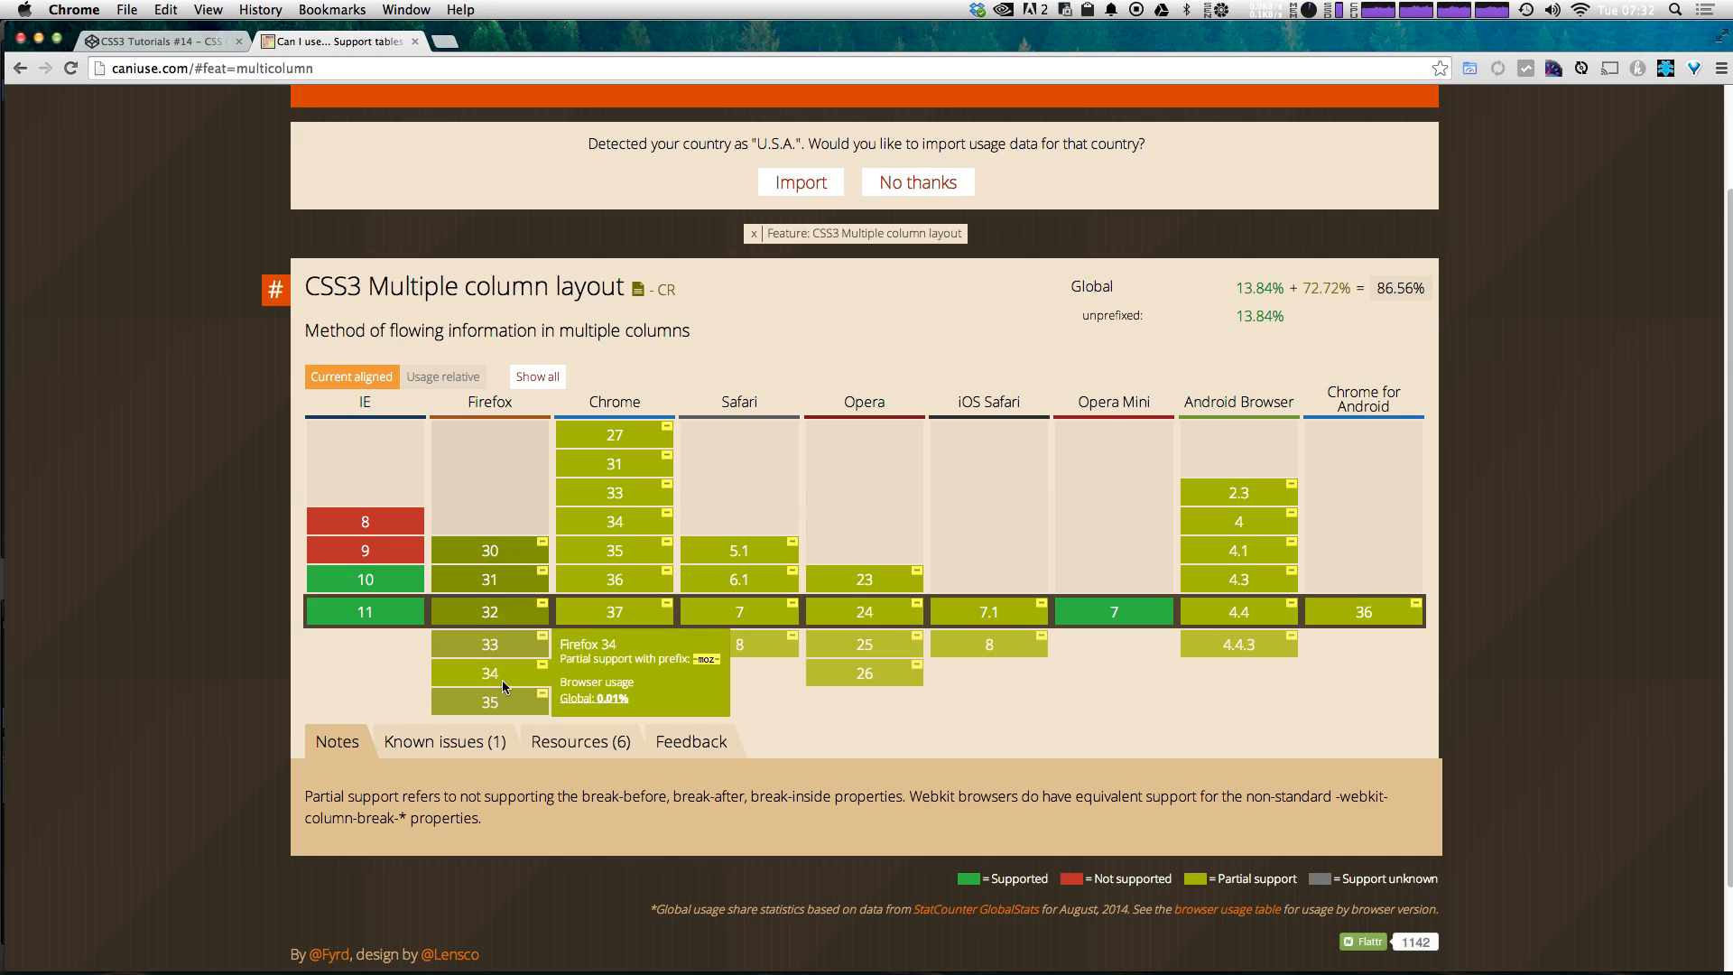
{"action": "mouse_move", "coordinate": [509, 664]}
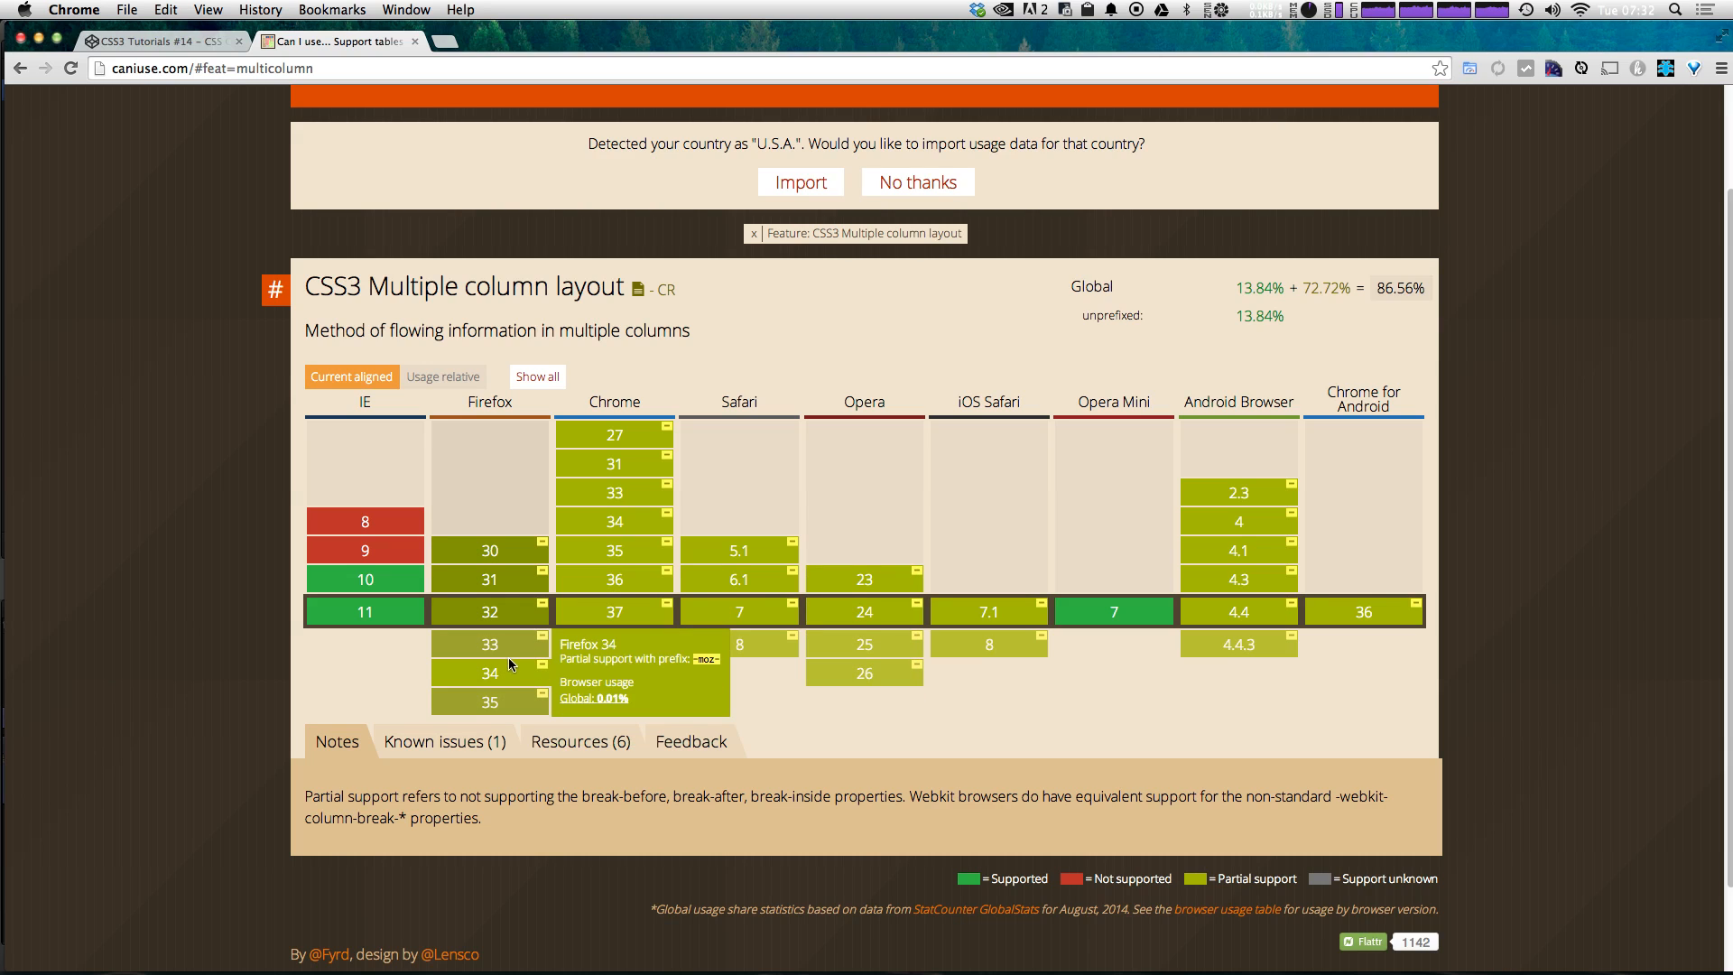
{"action": "mouse_move", "coordinate": [738, 611]}
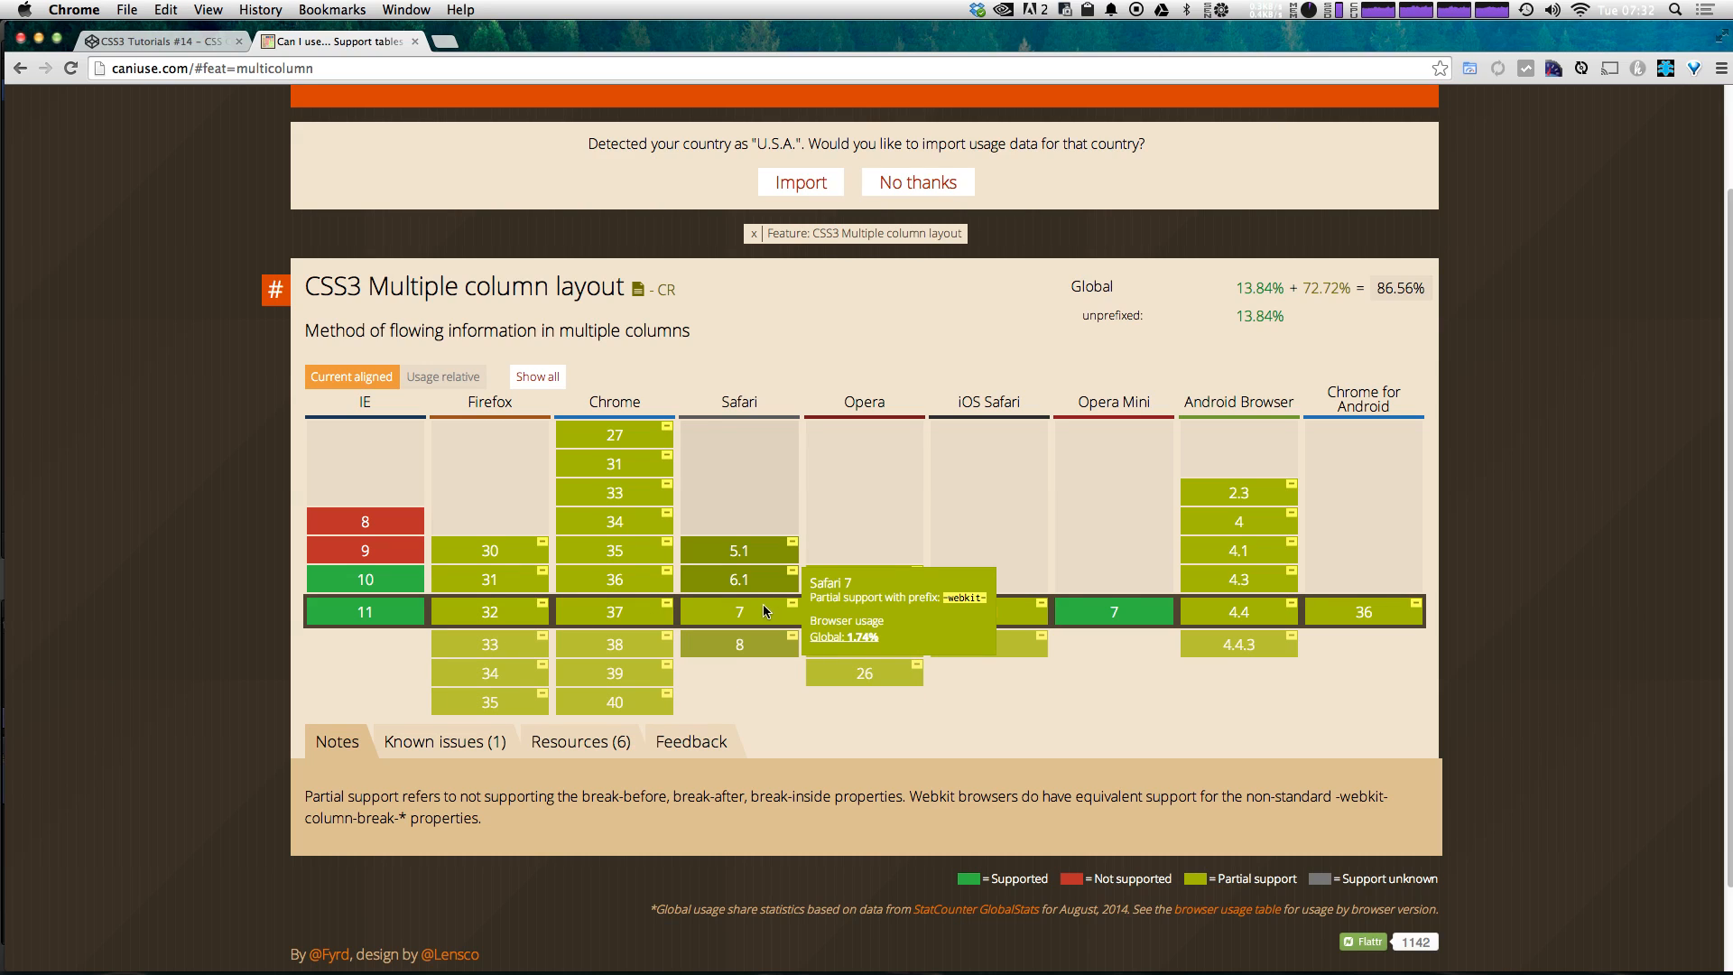
{"action": "mouse_move", "coordinate": [862, 611]}
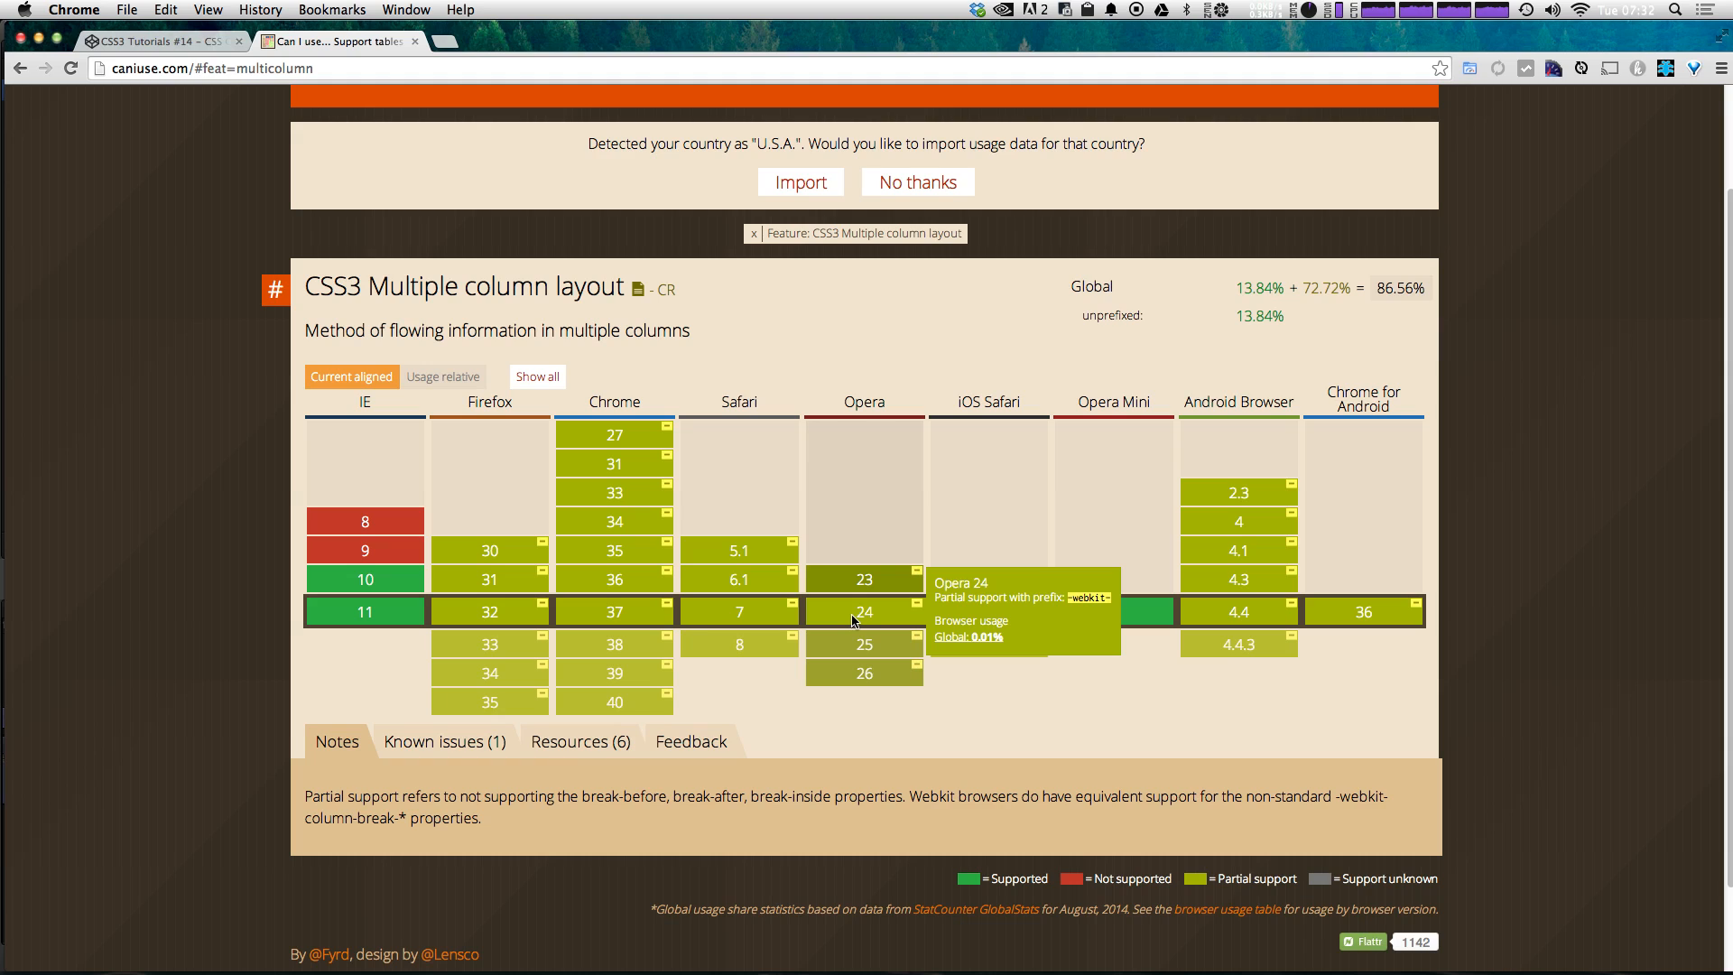
{"action": "mouse_move", "coordinate": [738, 642]}
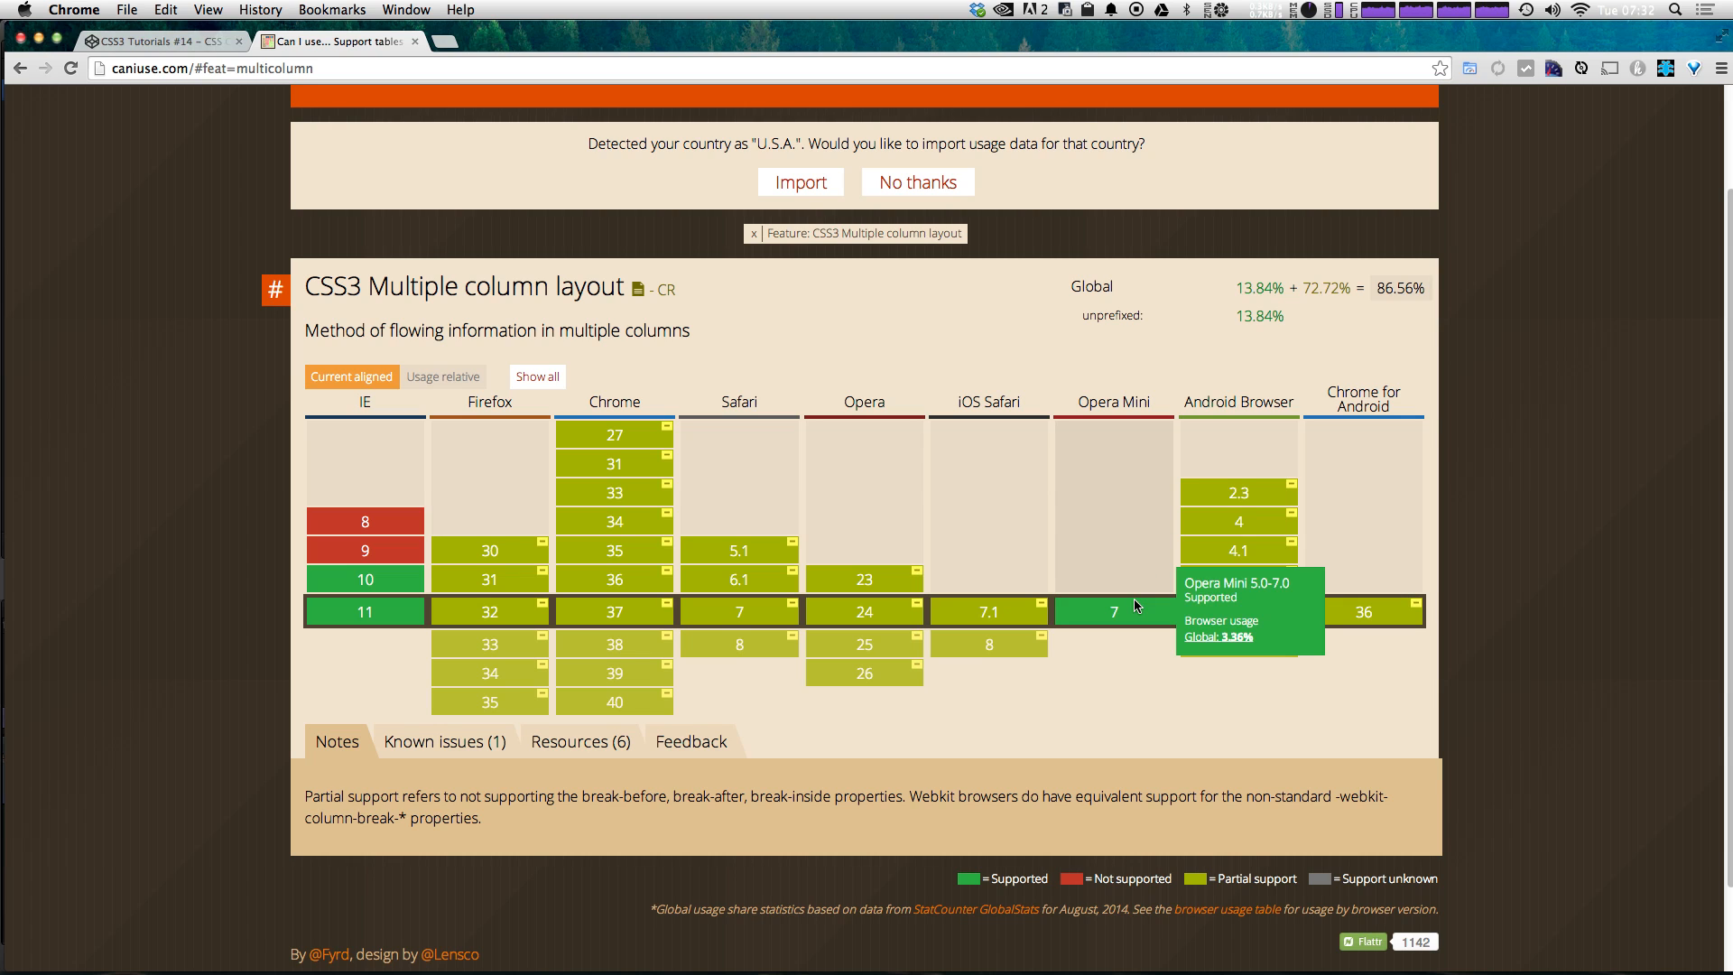
{"action": "mouse_move", "coordinate": [1149, 611]}
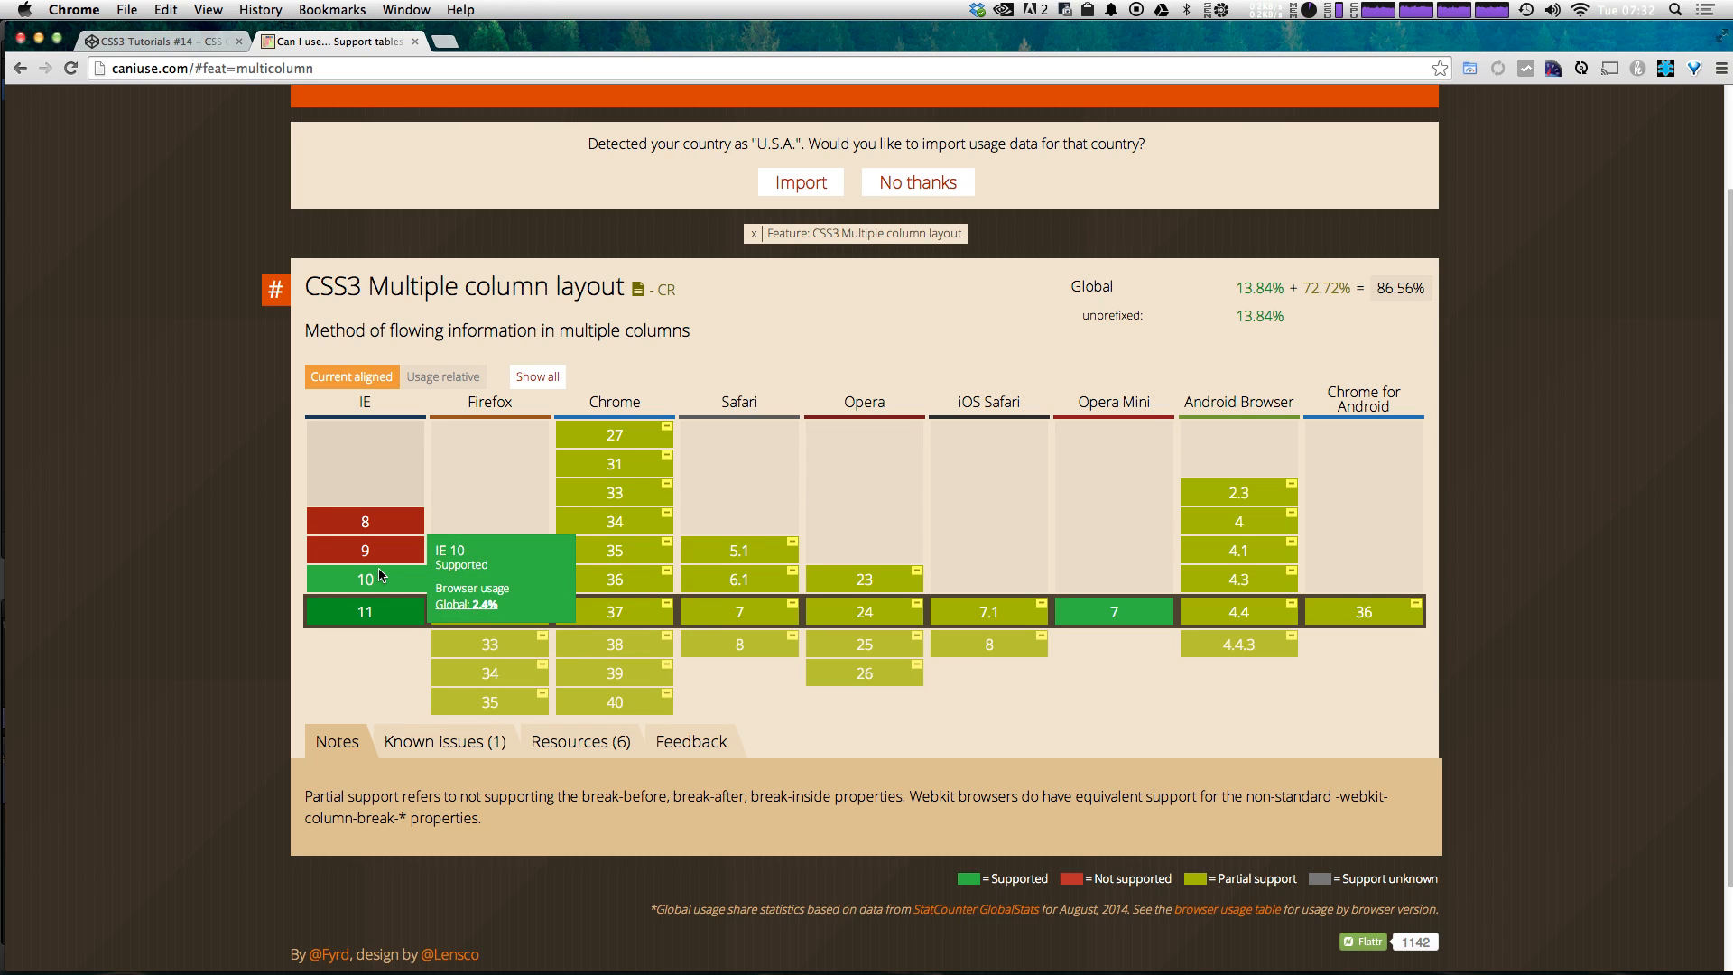
{"action": "mouse_move", "coordinate": [364, 547]}
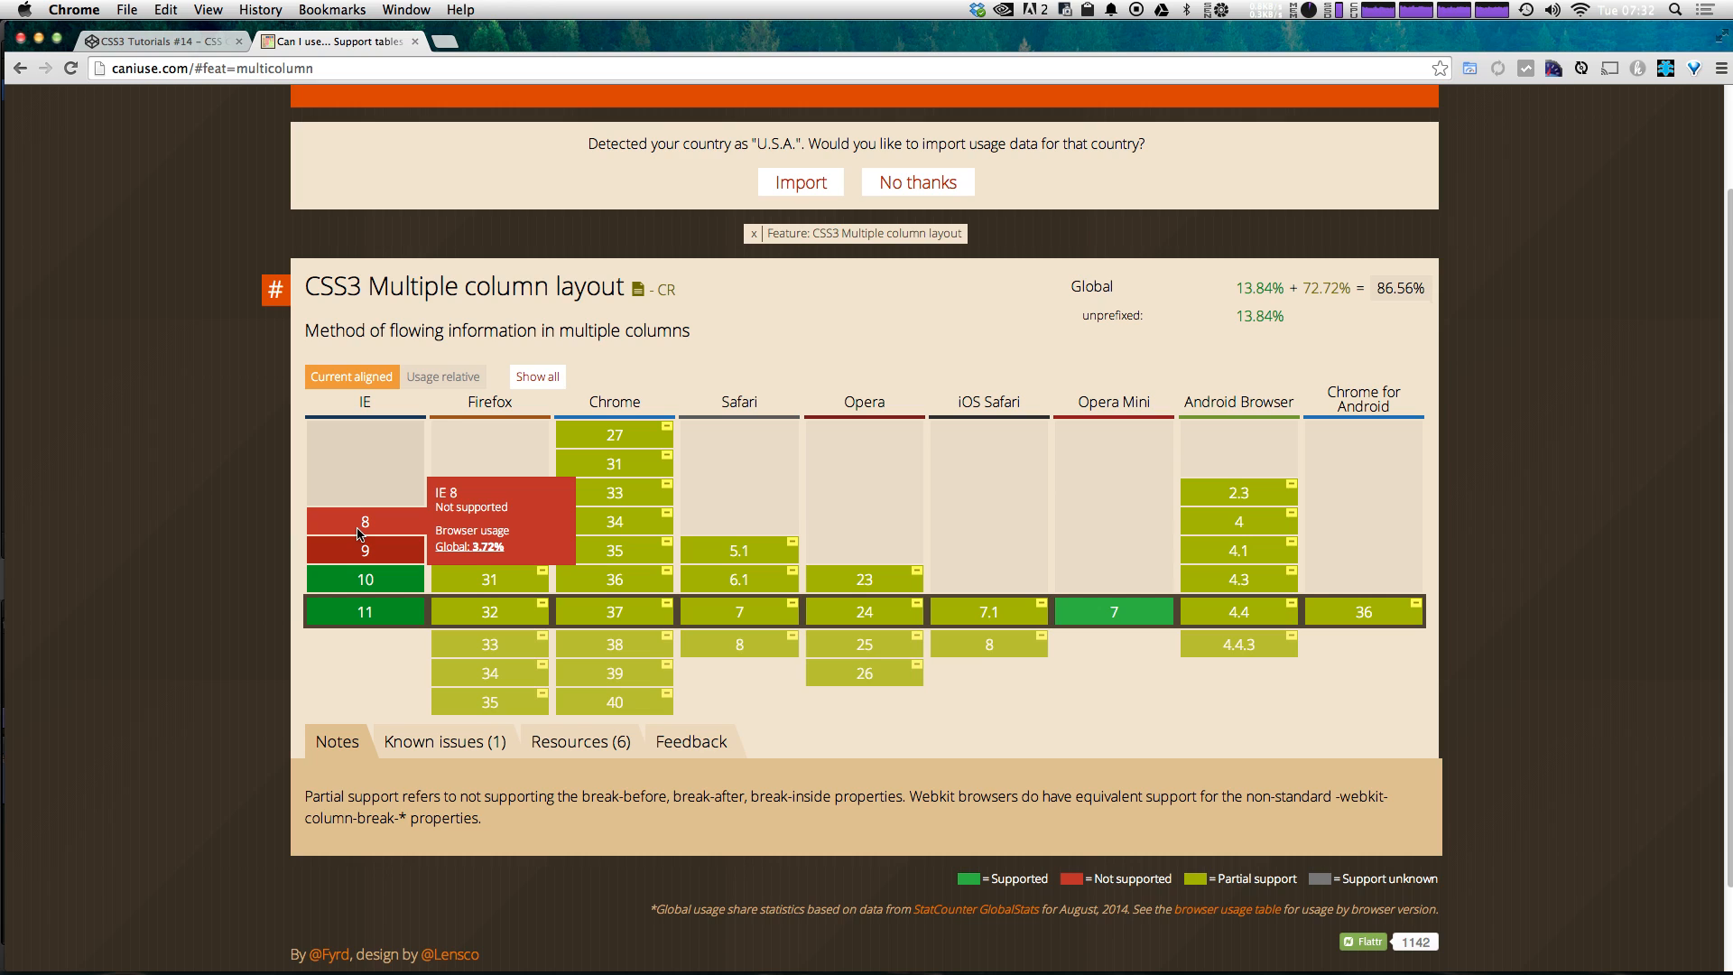
{"action": "mouse_move", "coordinate": [489, 572]}
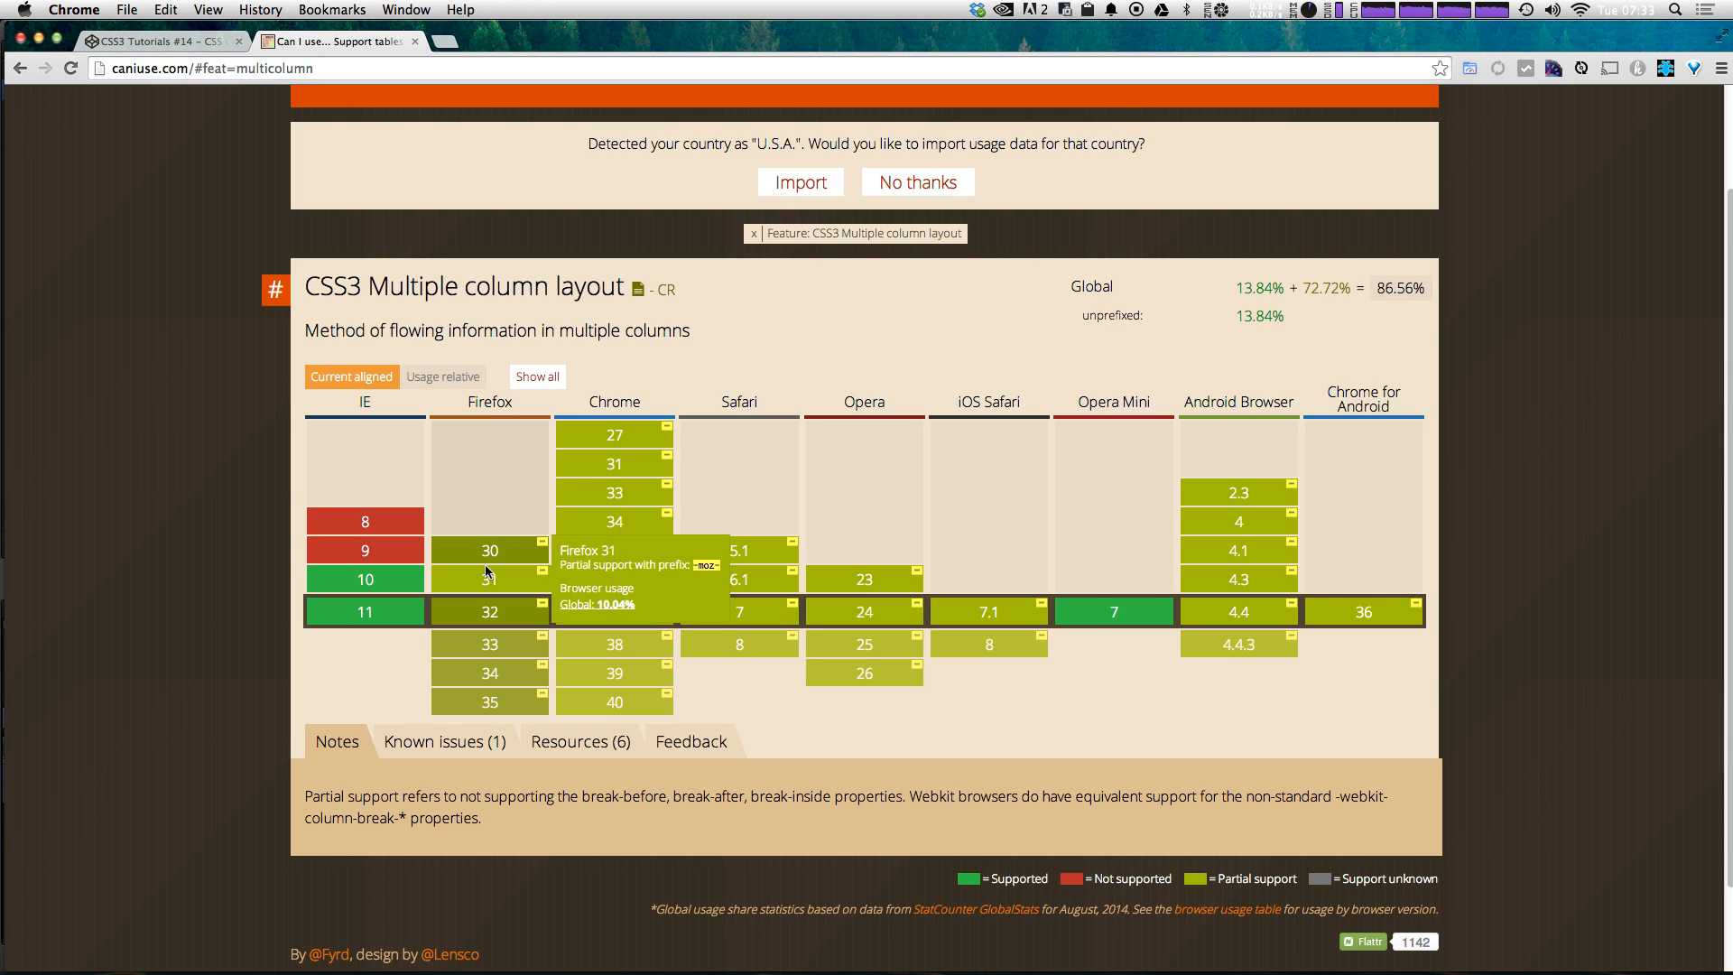
{"action": "mouse_move", "coordinate": [384, 575]}
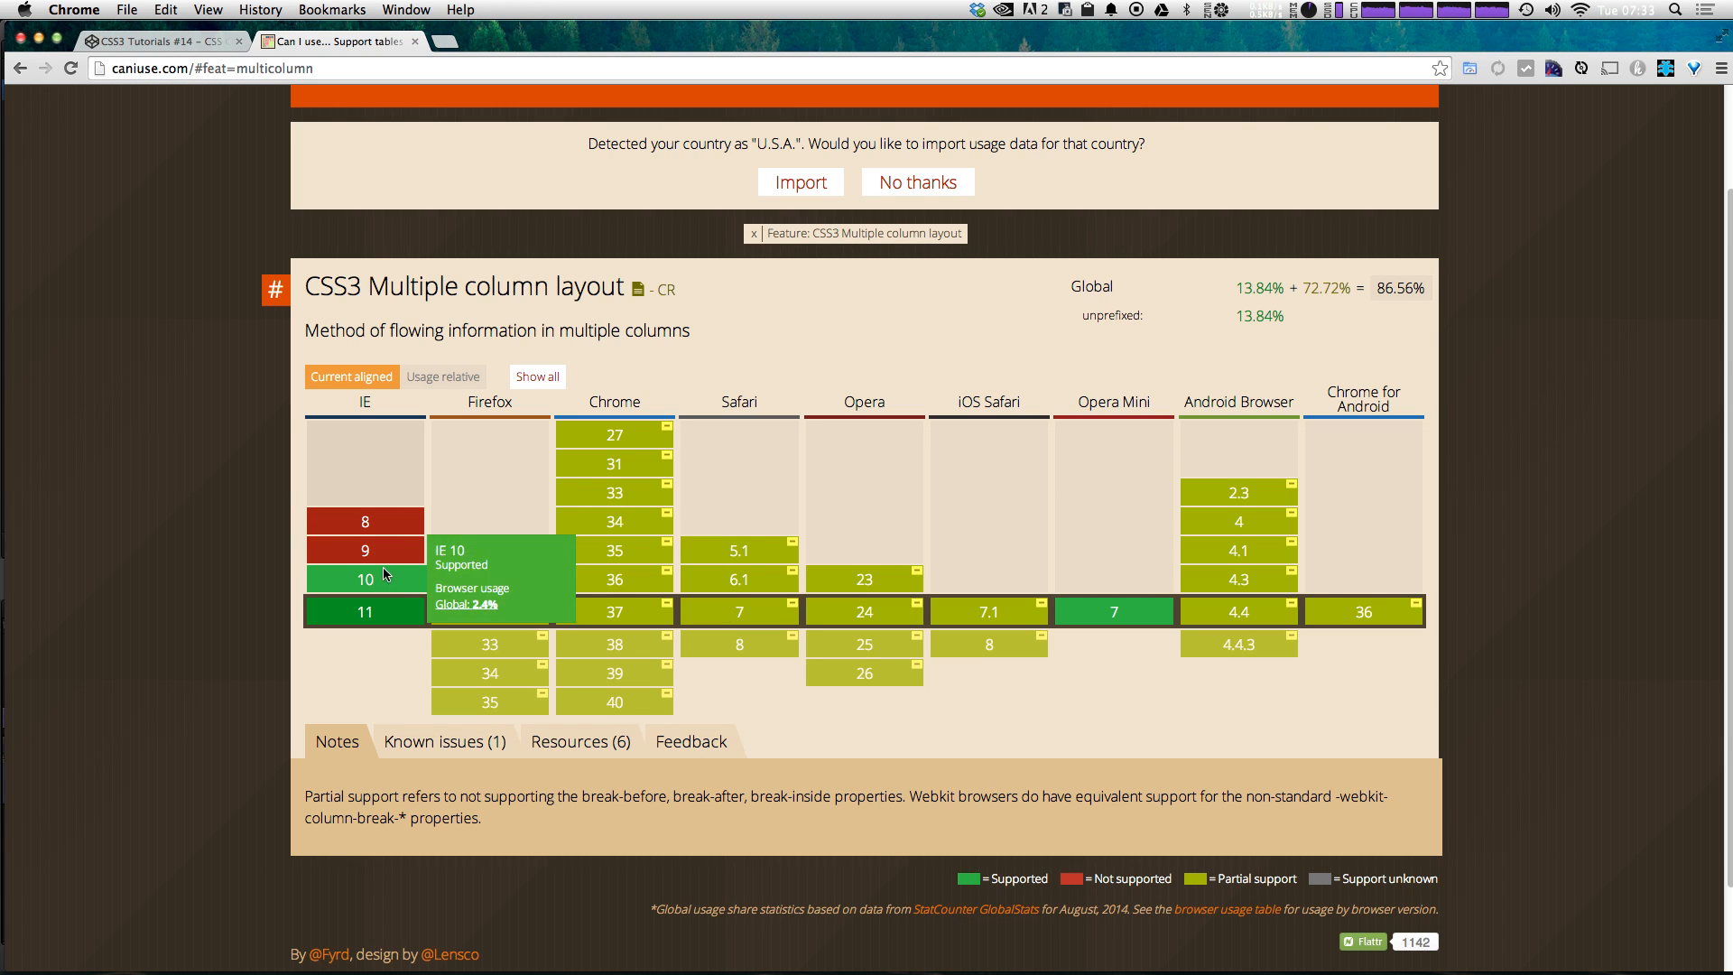
{"action": "mouse_move", "coordinate": [389, 521]}
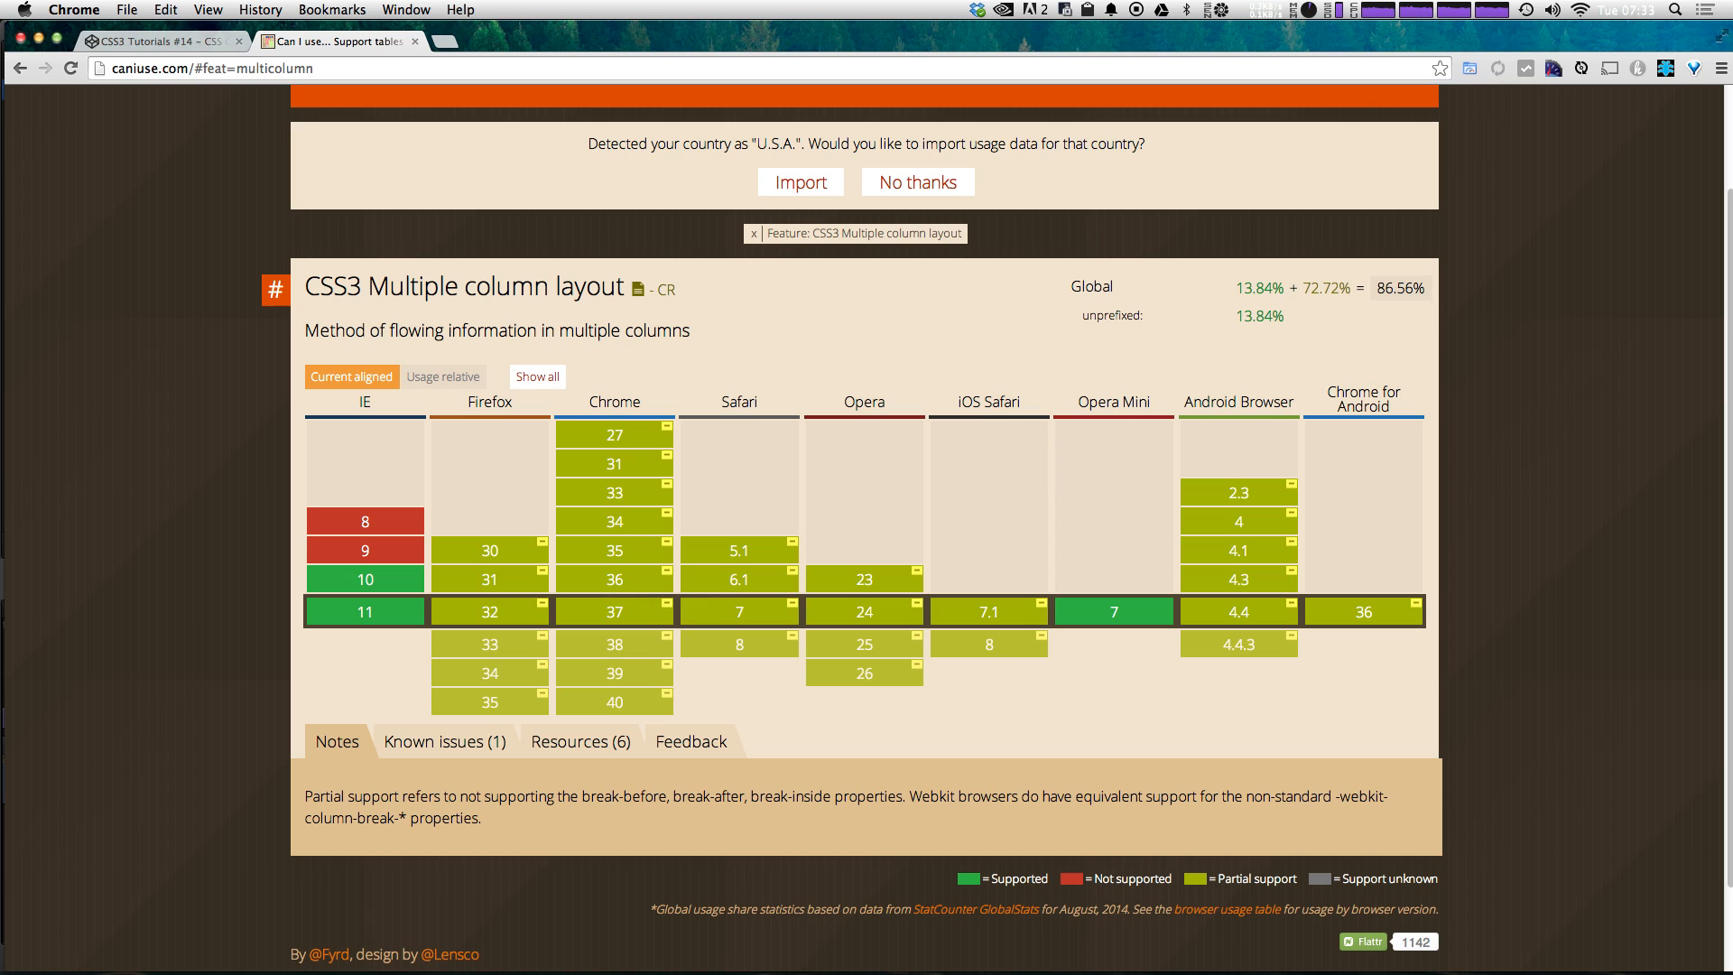
{"action": "mouse_move", "coordinate": [365, 550]}
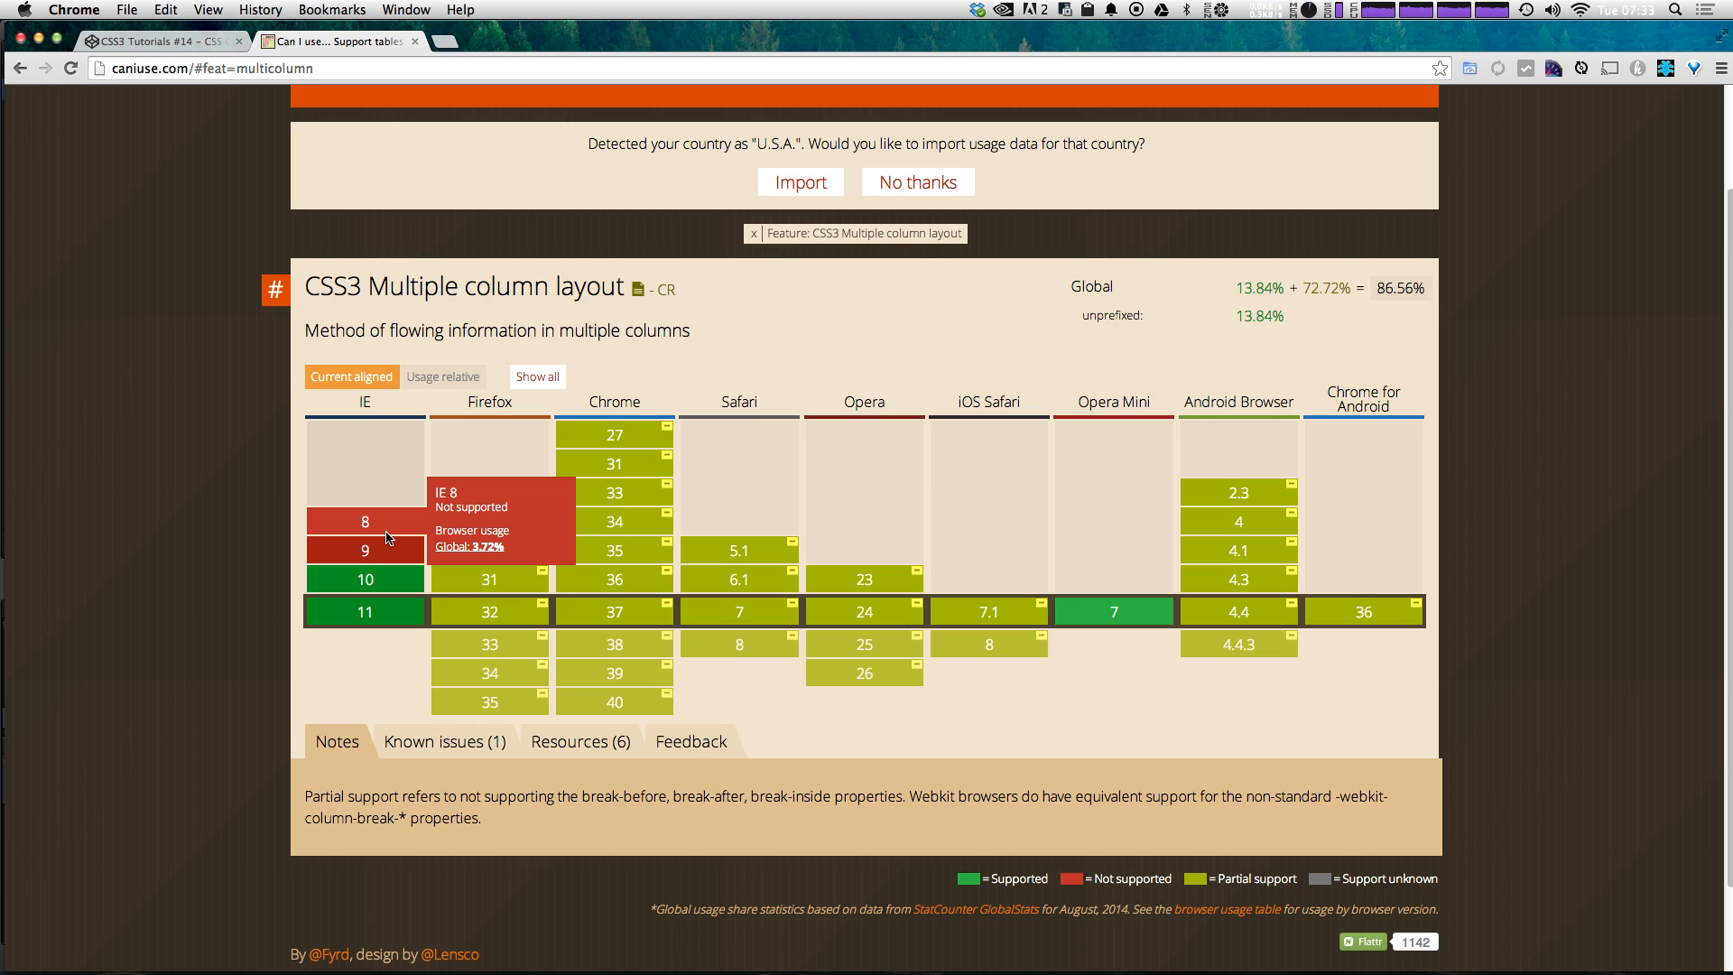
{"action": "mouse_move", "coordinate": [88, 400]}
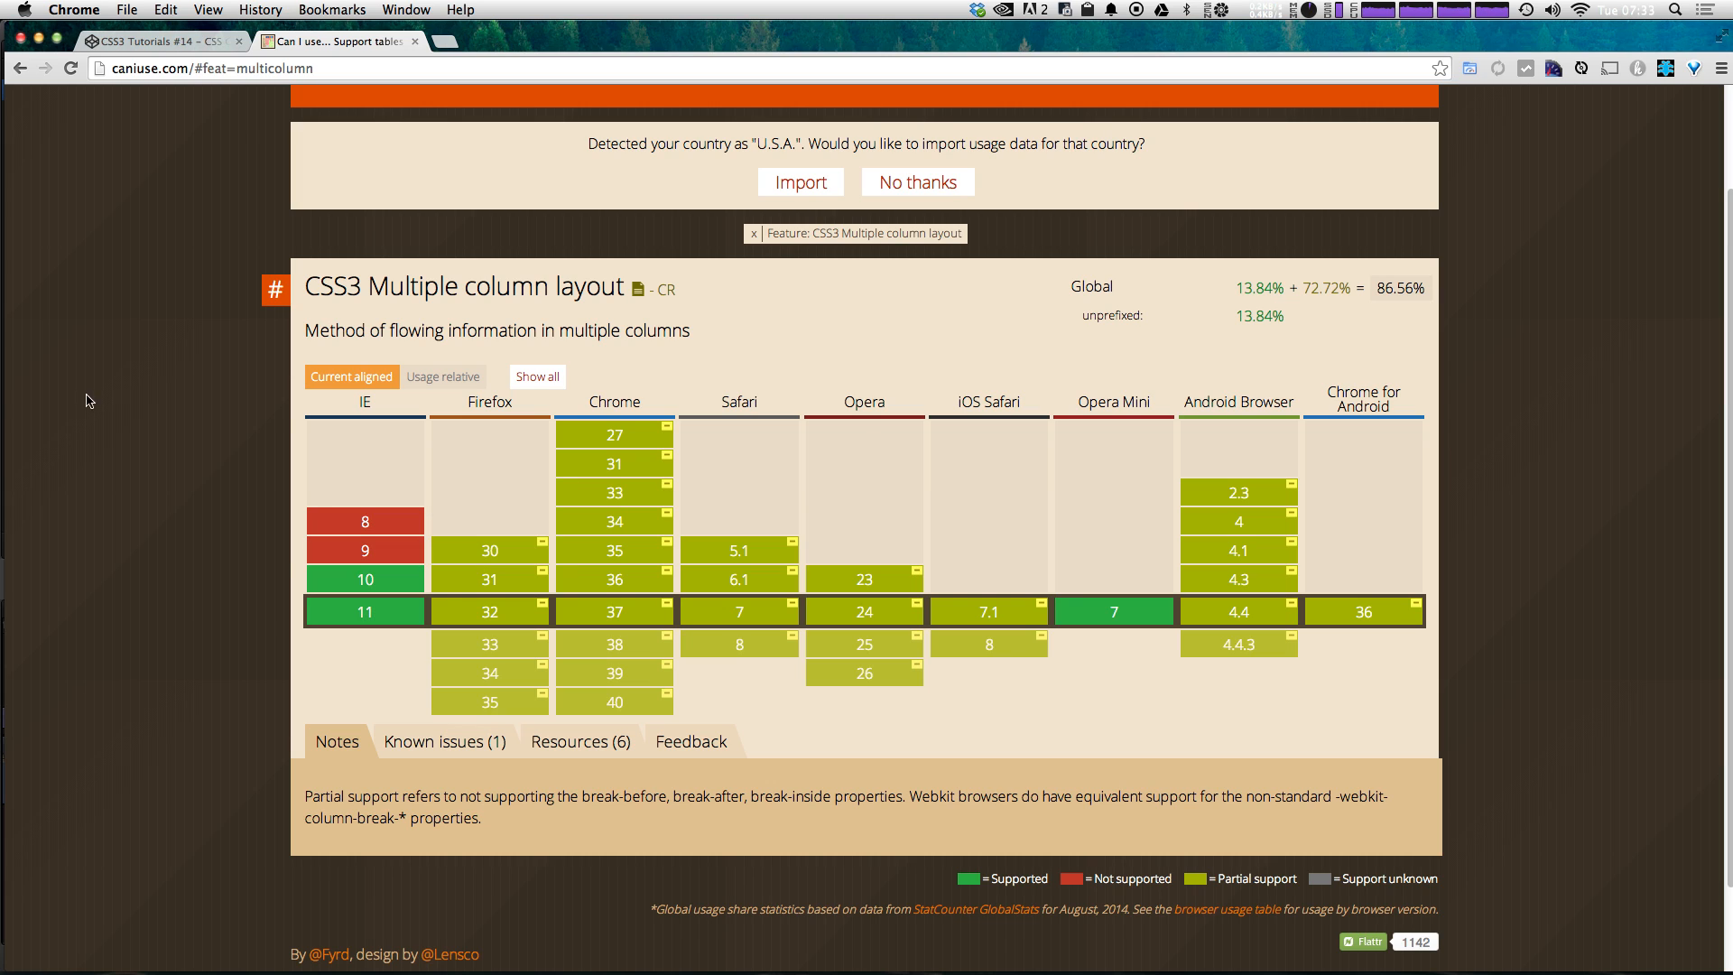
{"action": "mouse_move", "coordinate": [614, 433]}
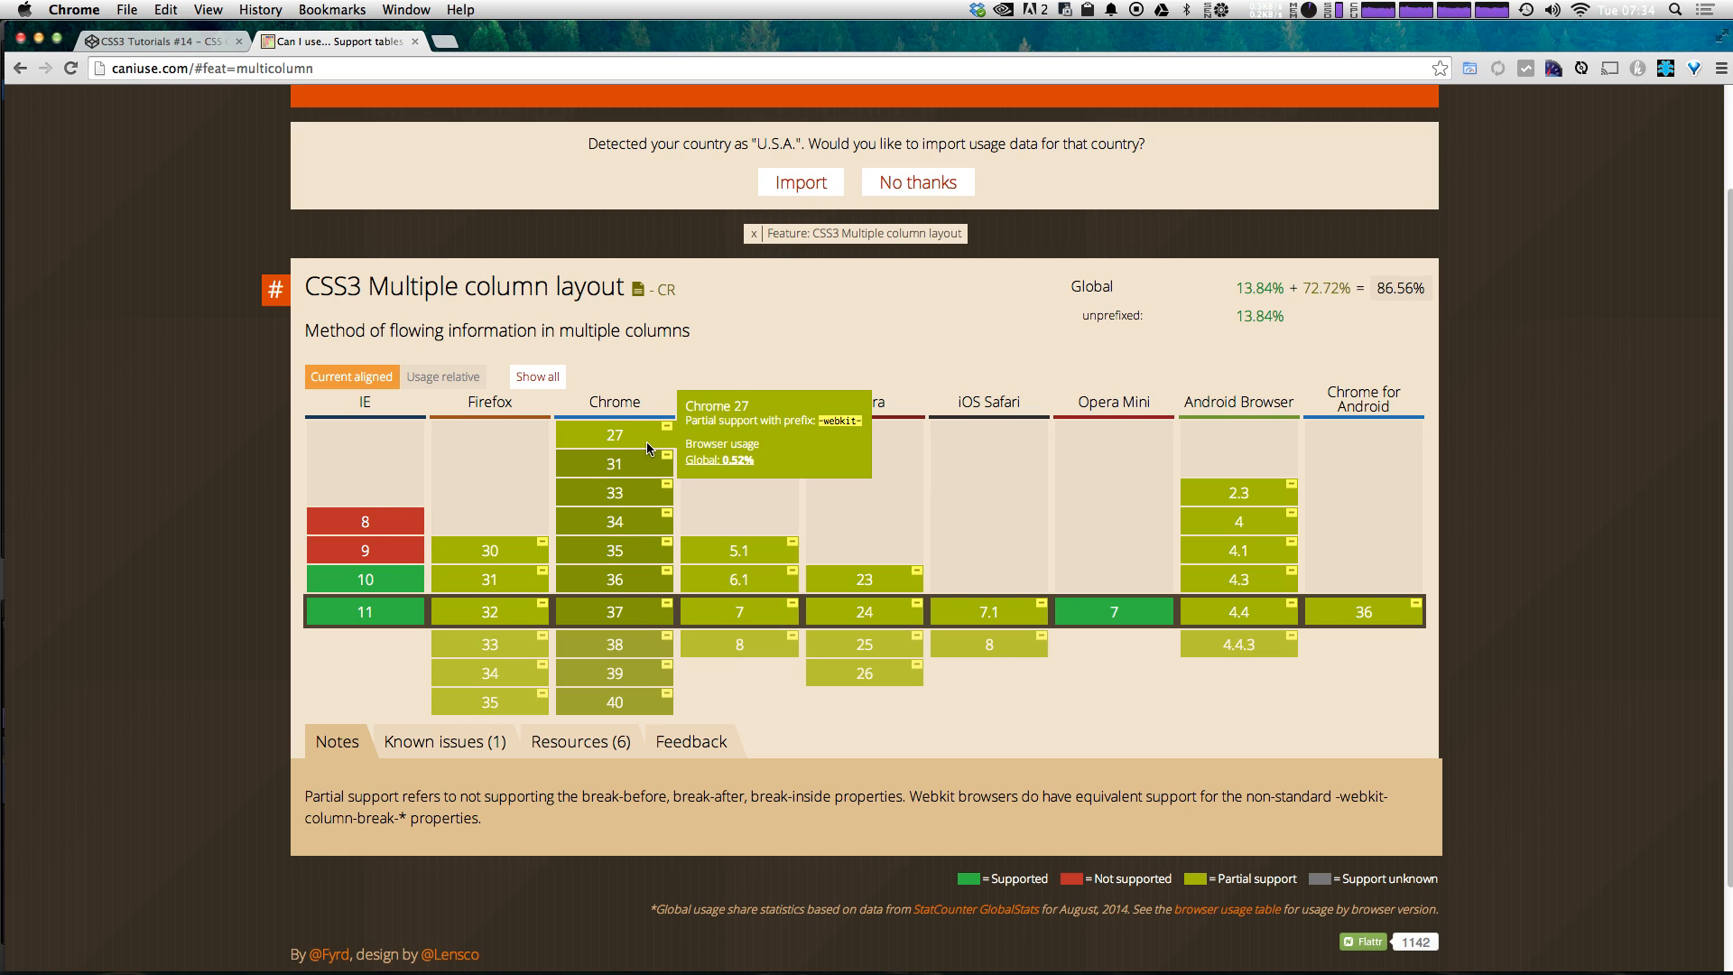